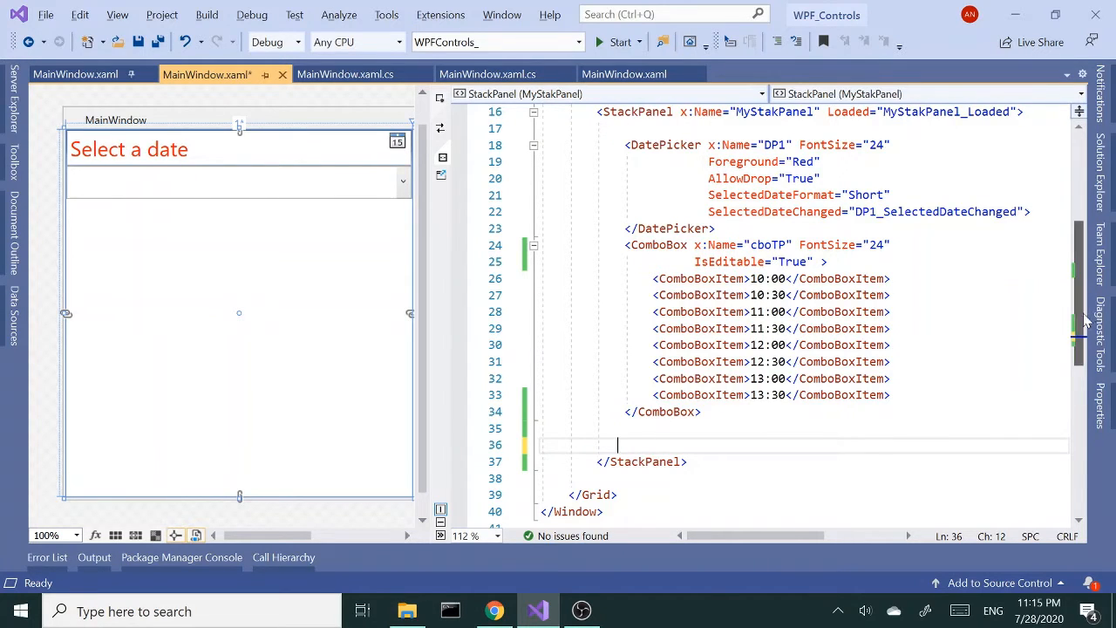
Run the app, try the time ComboBox drop-down, then close the running window
scroll("down", 3)
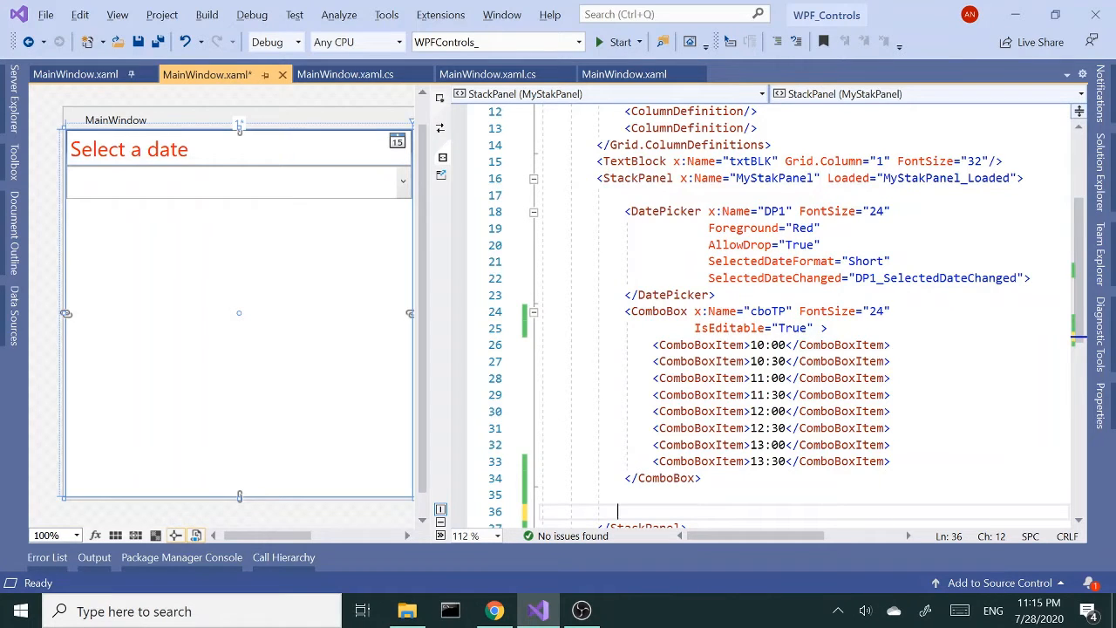
scroll("down", 3)
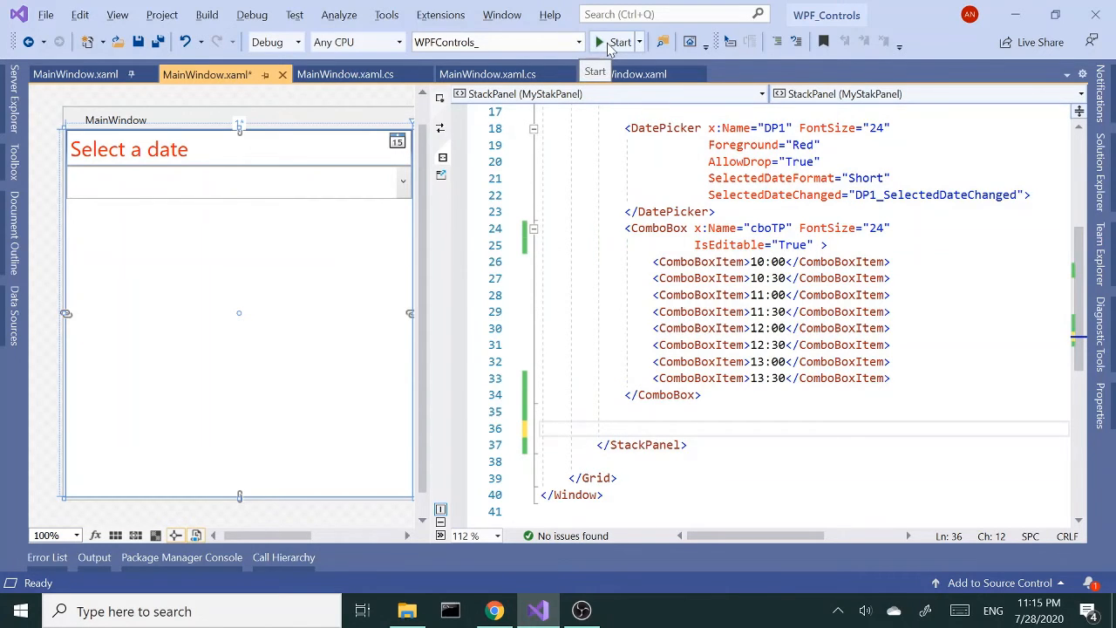
left_click(621, 41)
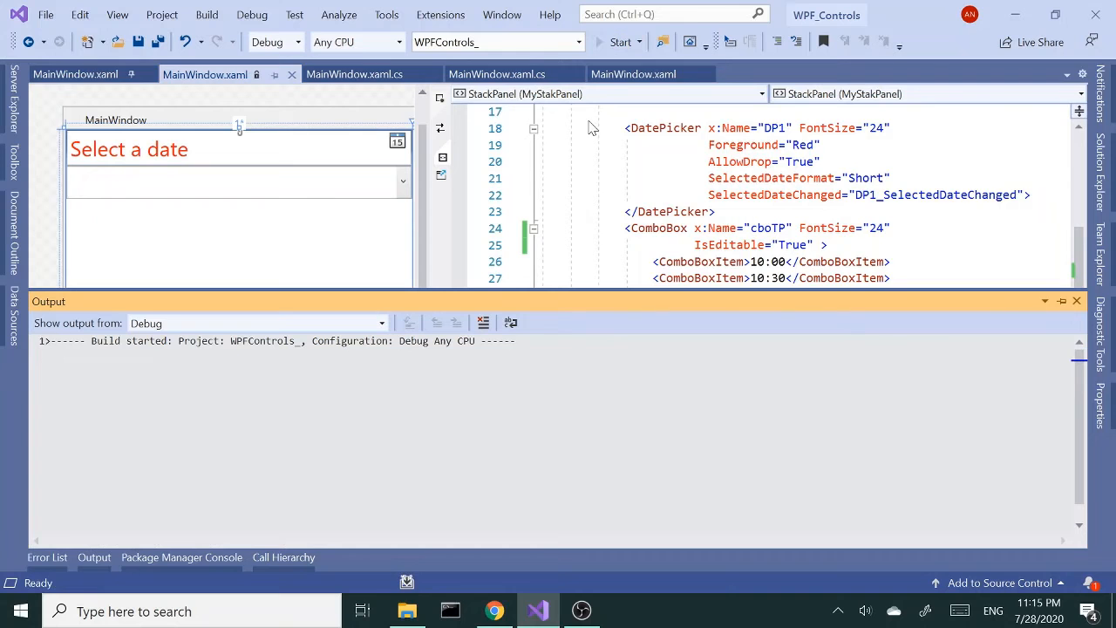
left_click(619, 42)
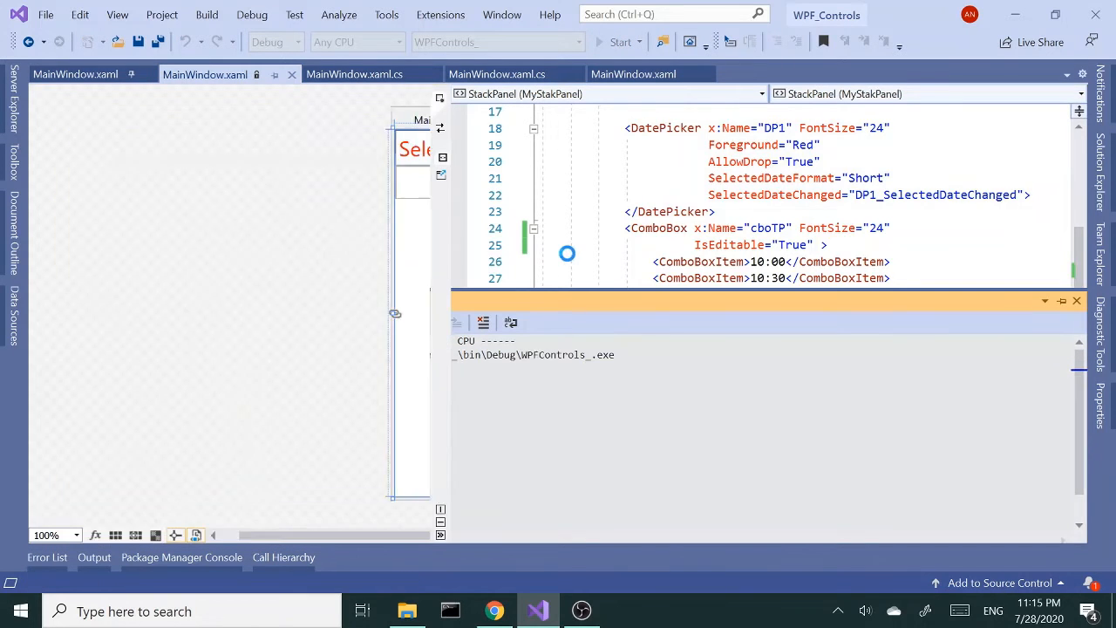
left_click(621, 42)
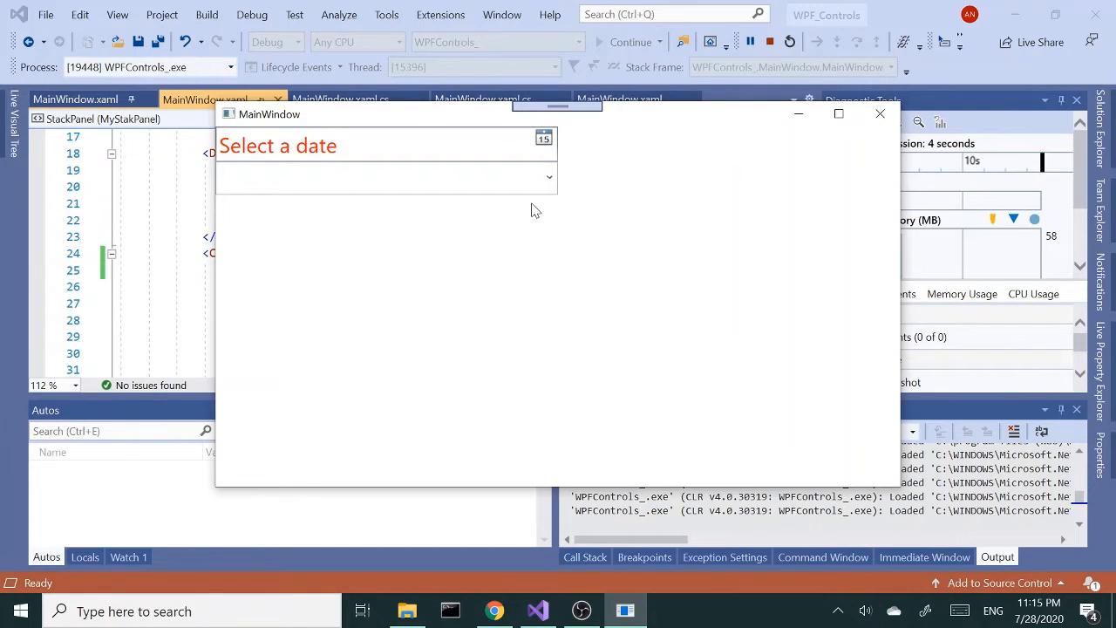
left_click(548, 178)
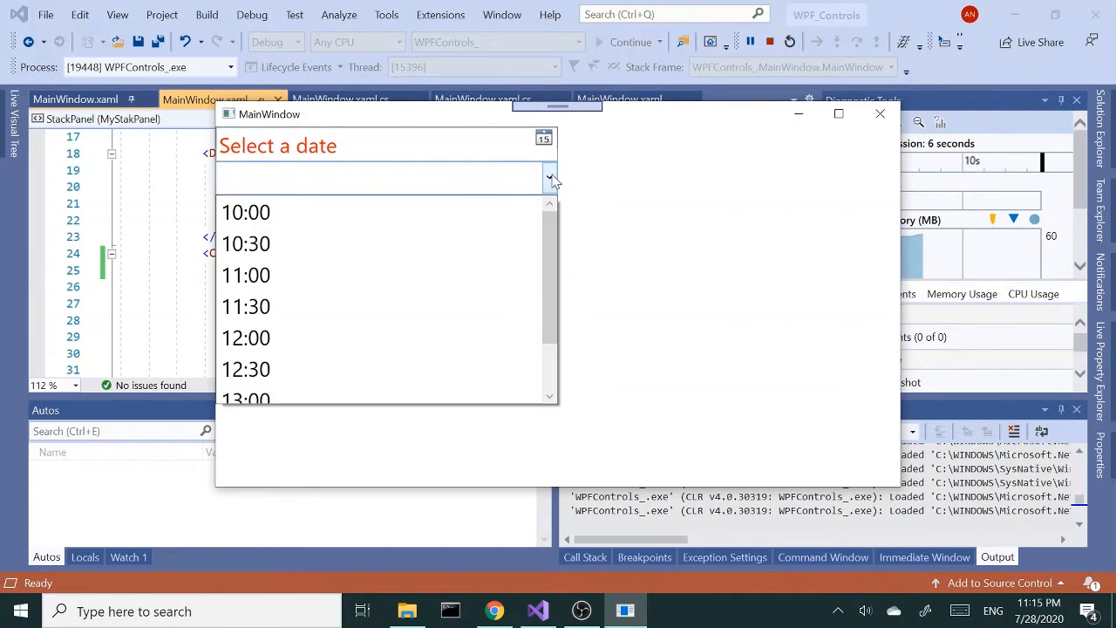
left_click(549, 178)
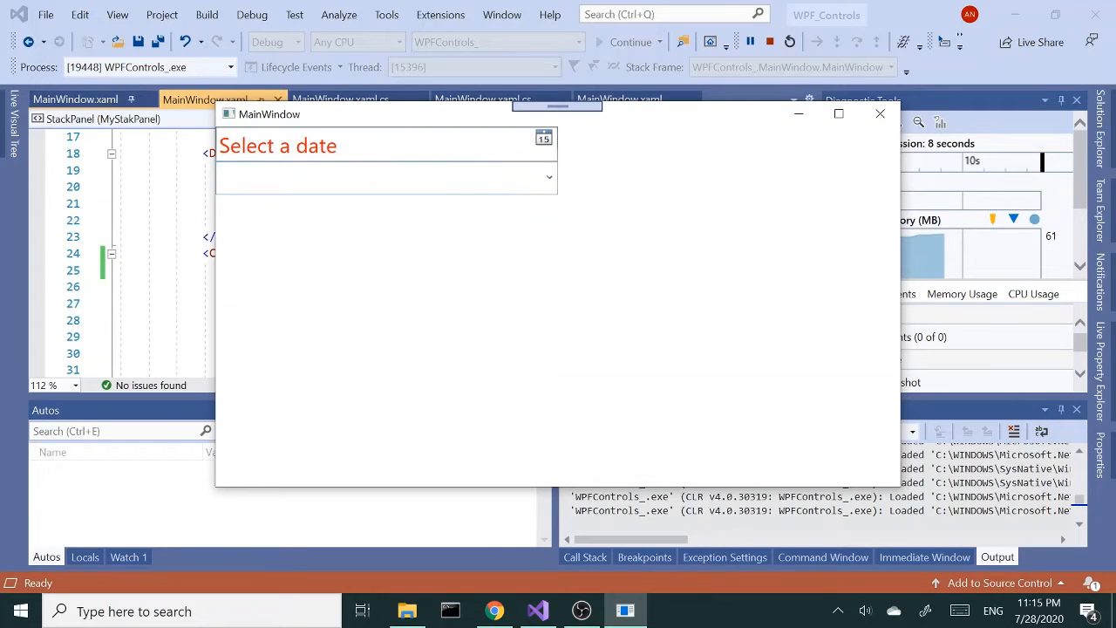
left_click(548, 178)
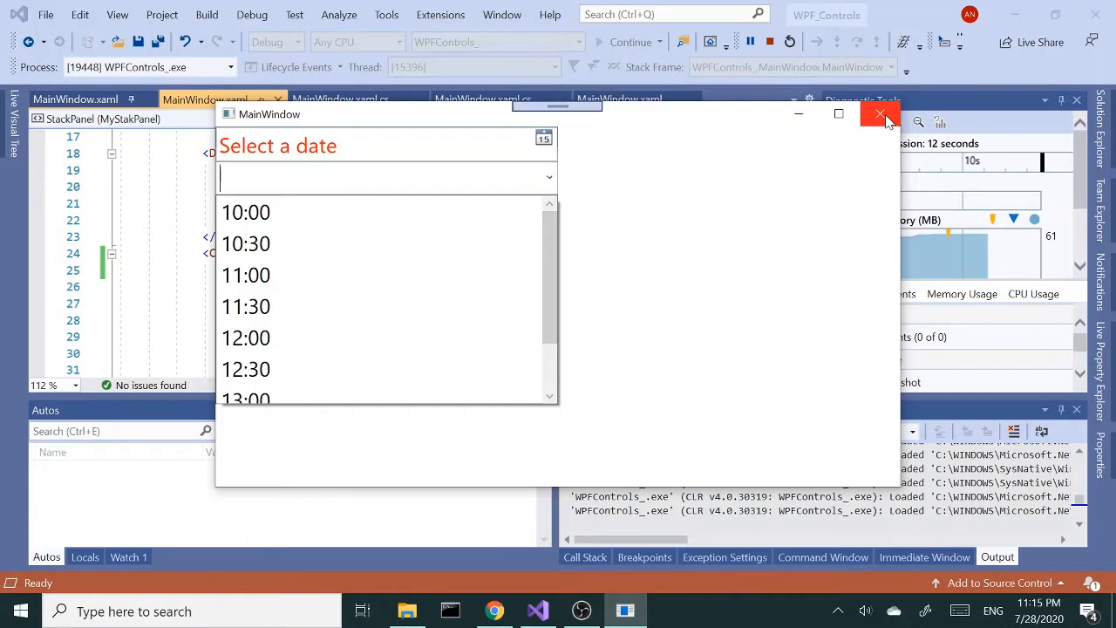
left_click(880, 115)
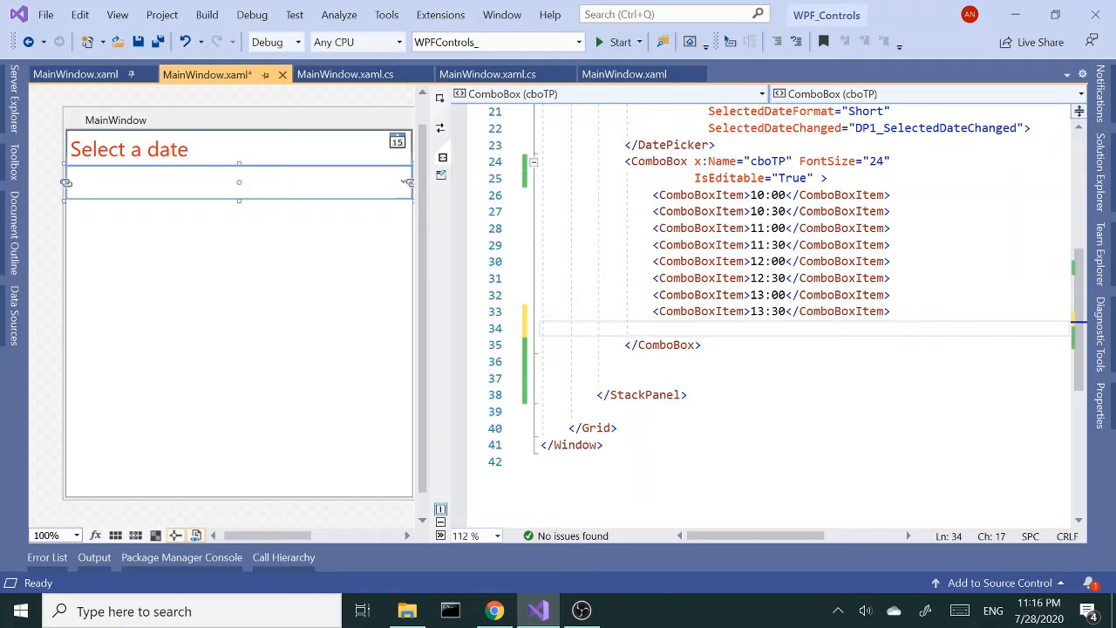
Add a ComboBox.ToolTip holding a TextBlock with Text "Select the time desired"
left_click(654, 328)
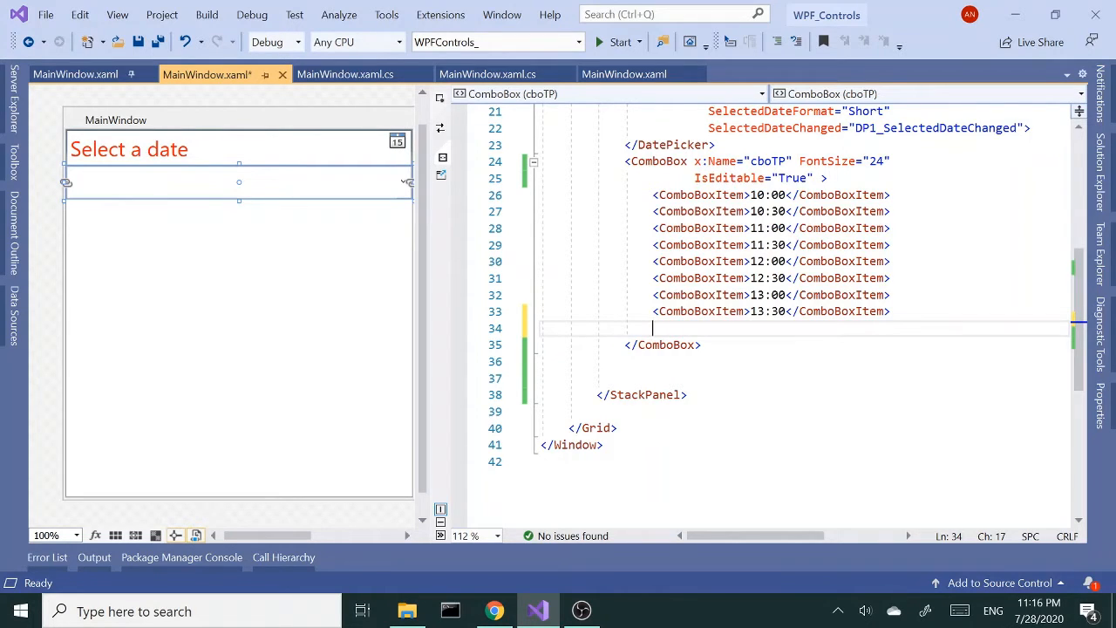
type("<")
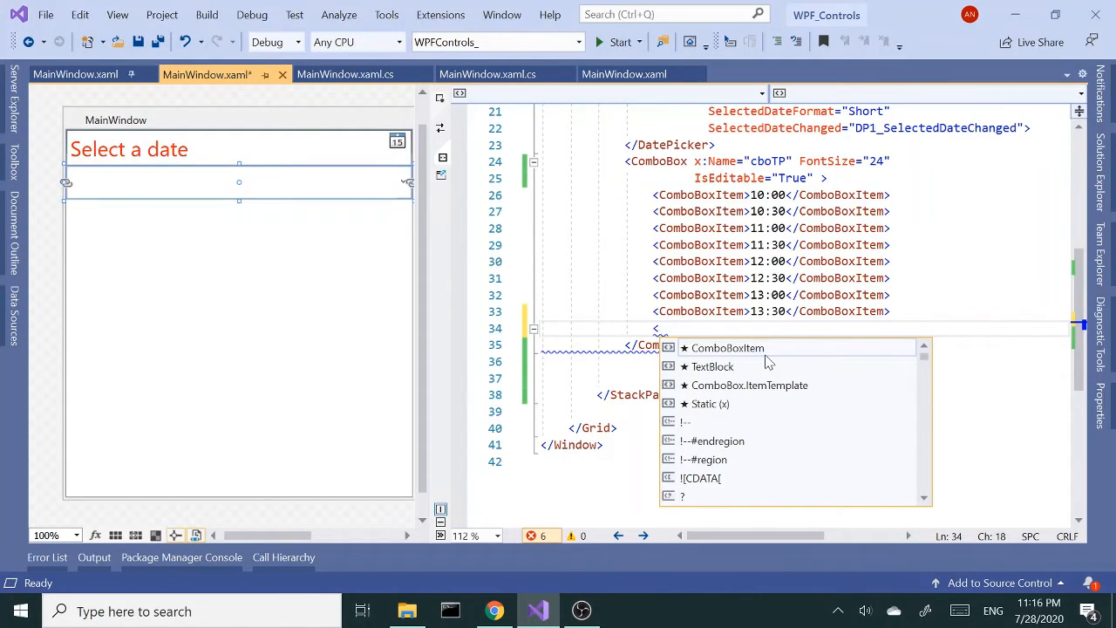
type("com")
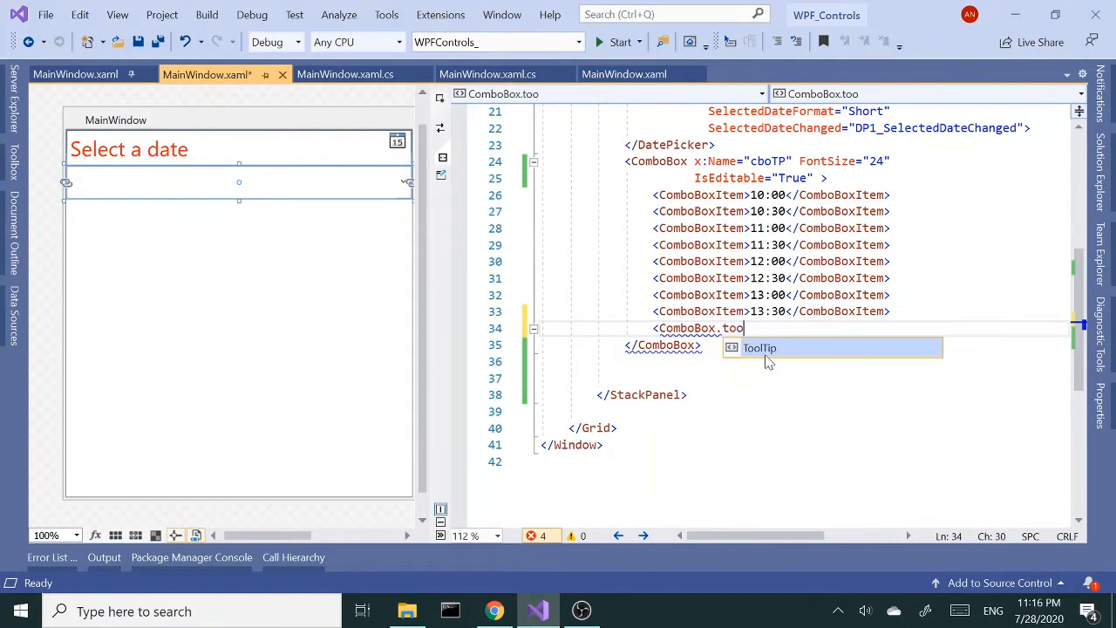
key("Tab")
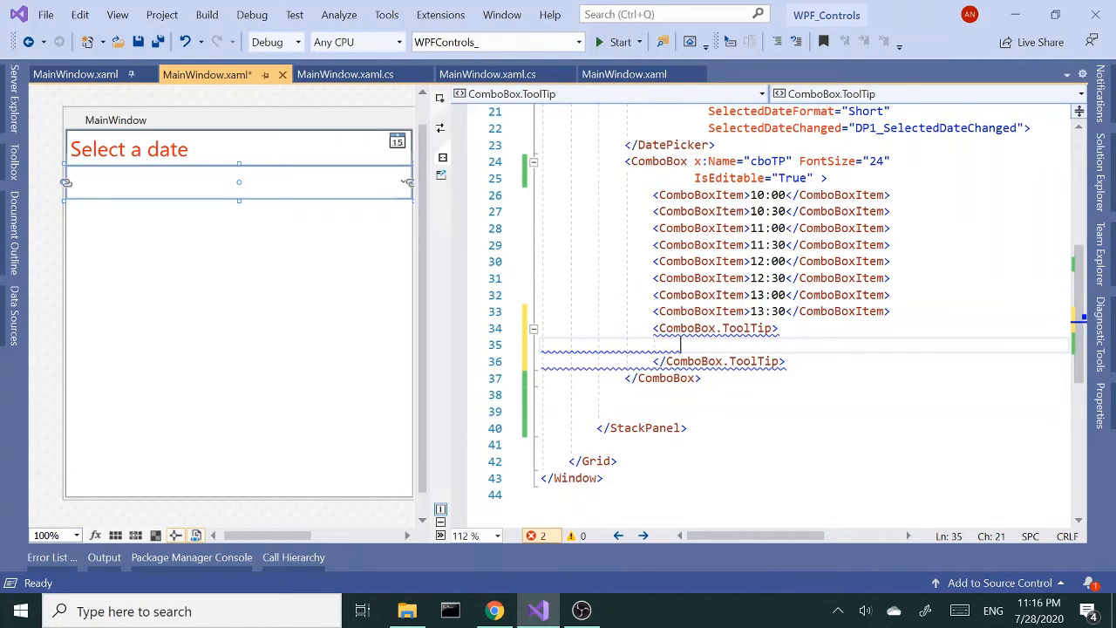
type("te")
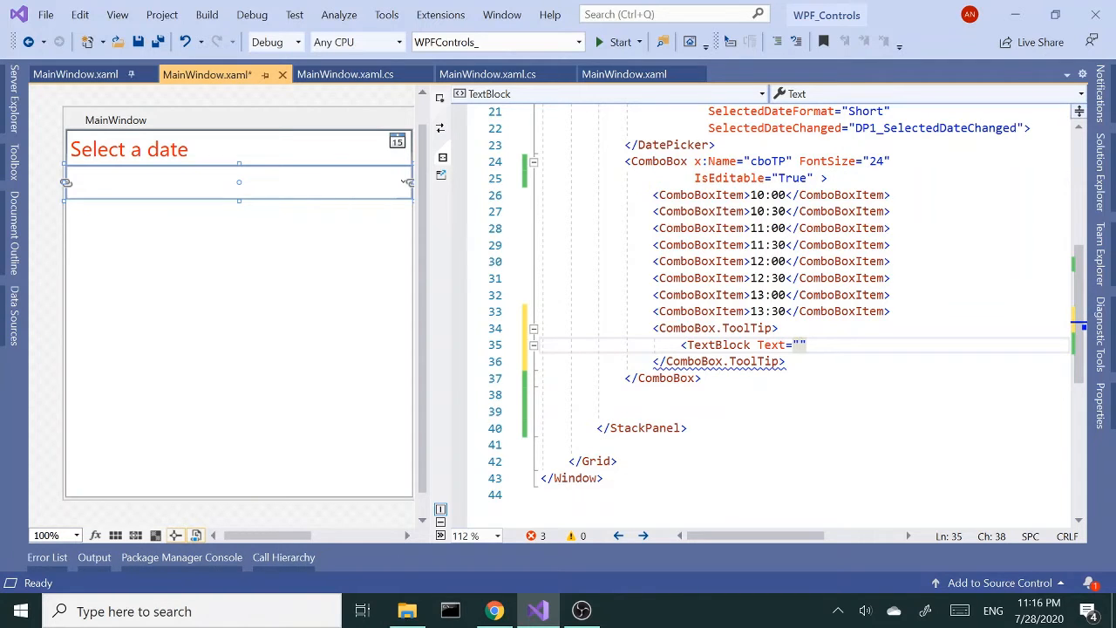
type("T")
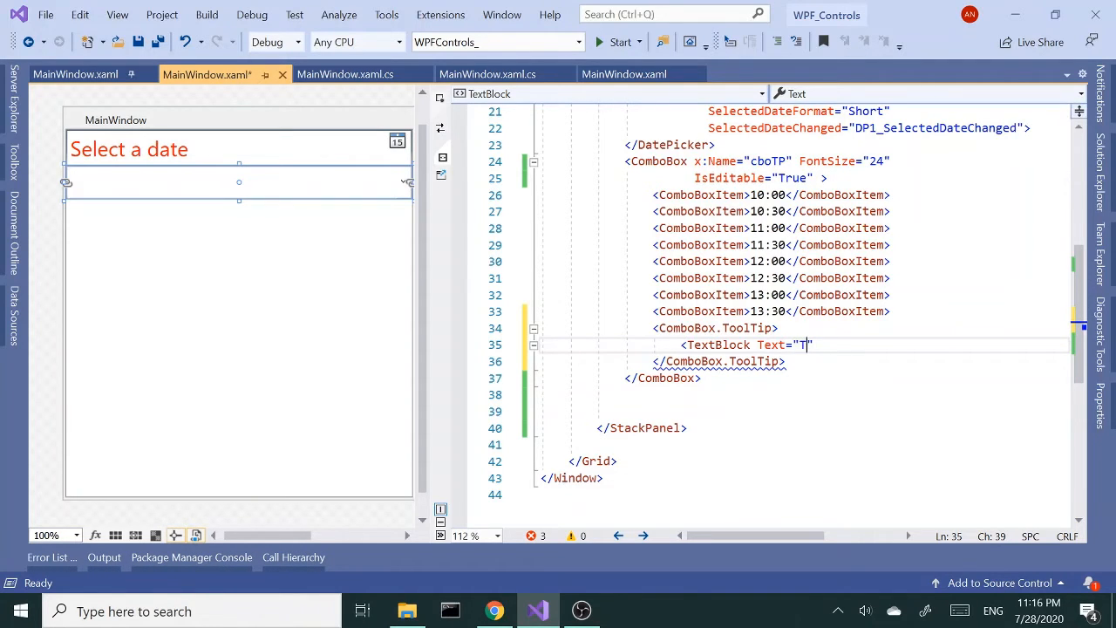
type("his")
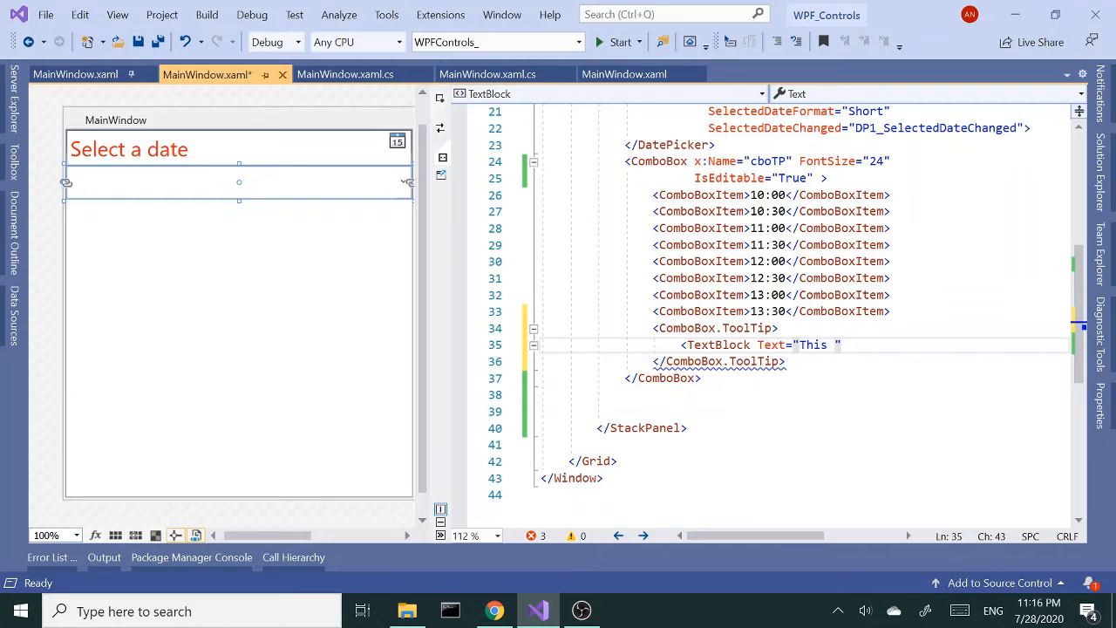
key("BackSpace")
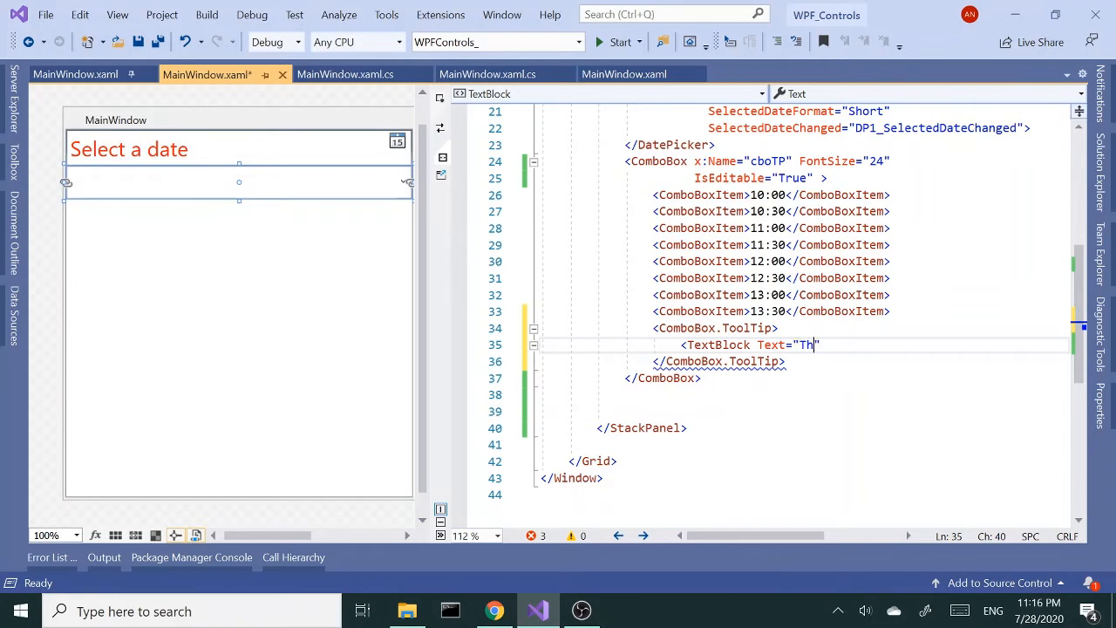
key("Backspace")
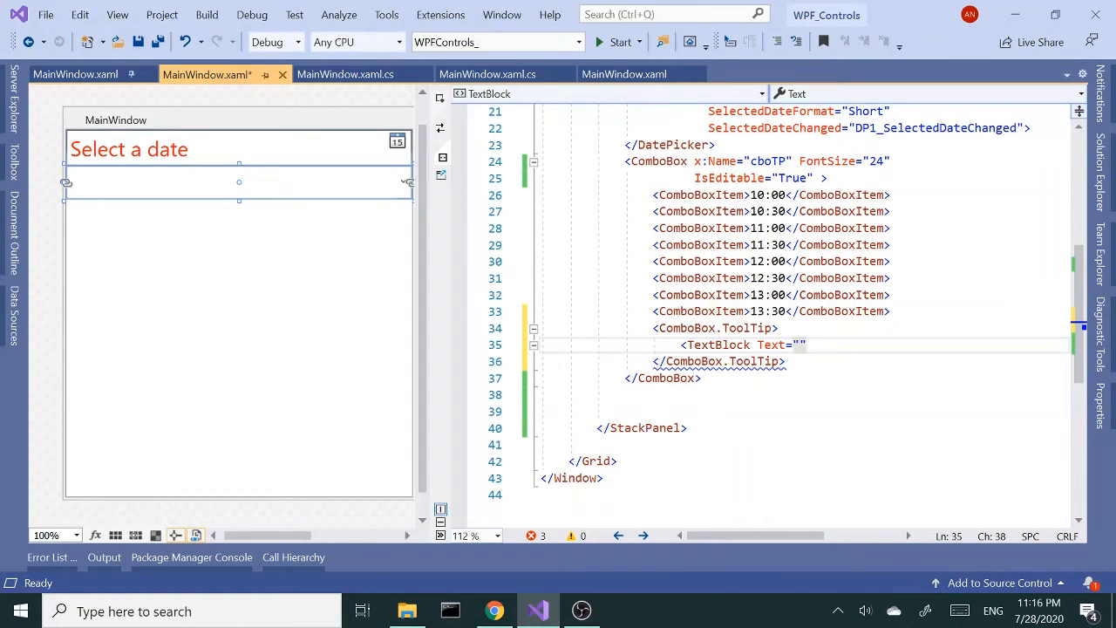
type("Select")
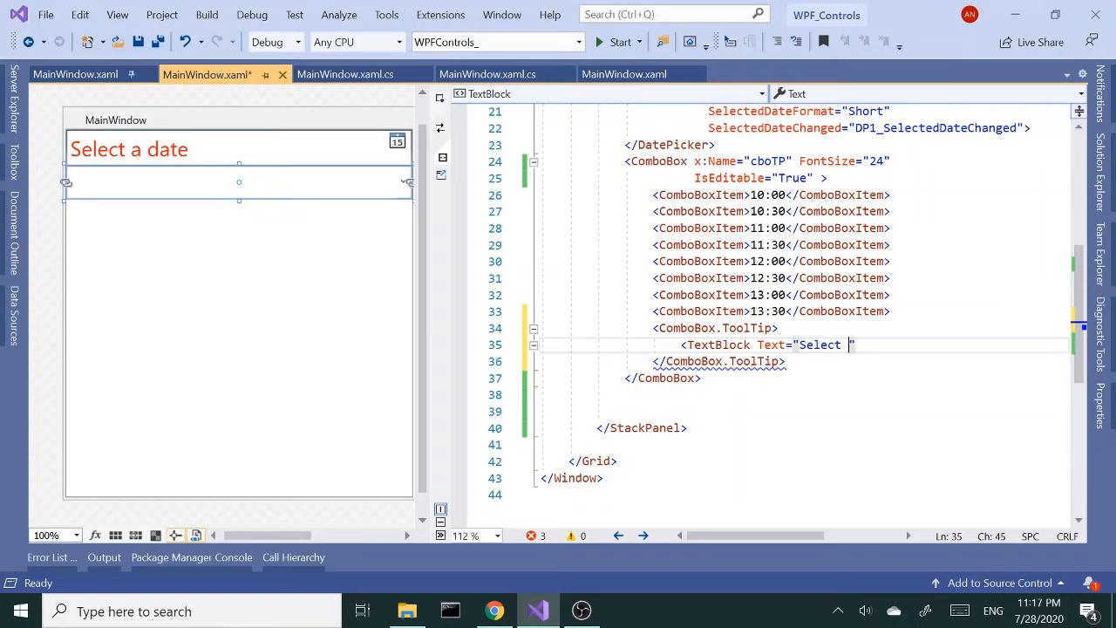
type("the")
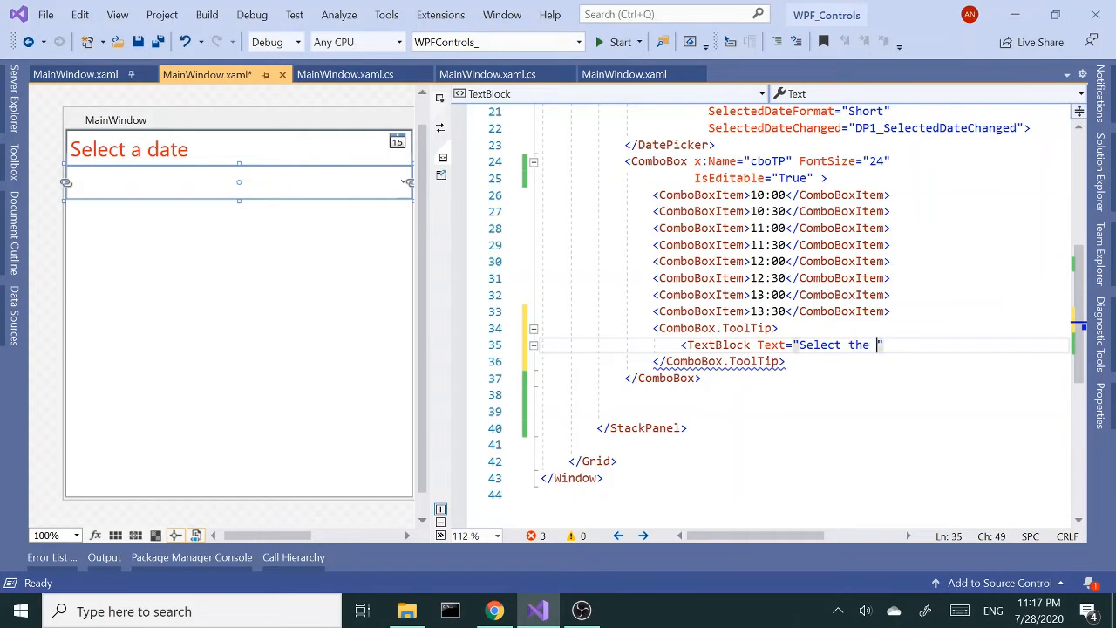
type("time")
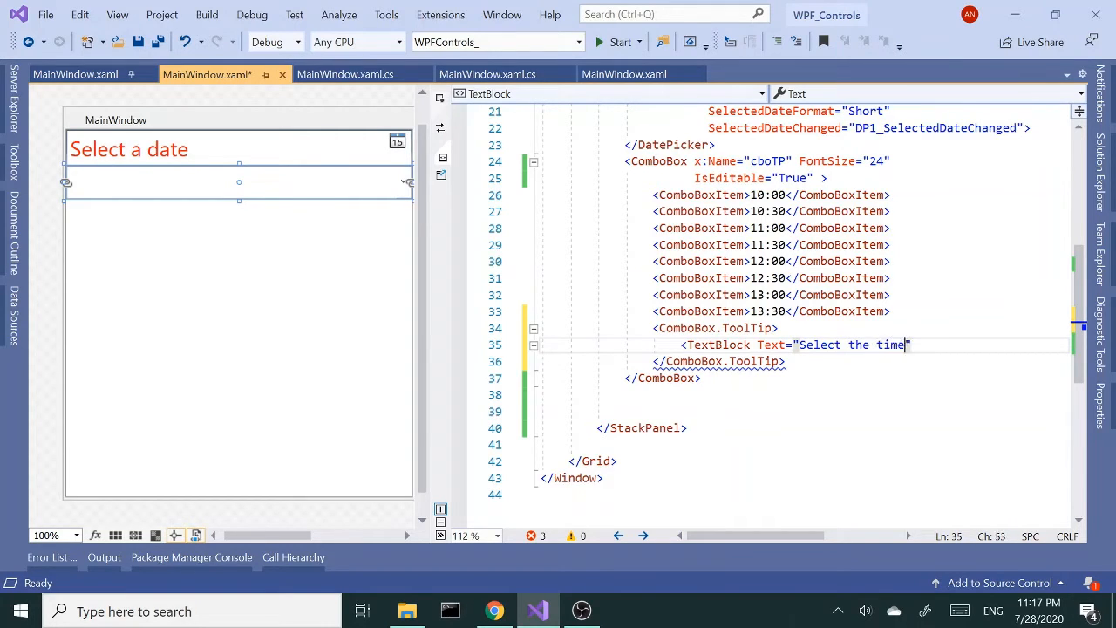
type("desired")
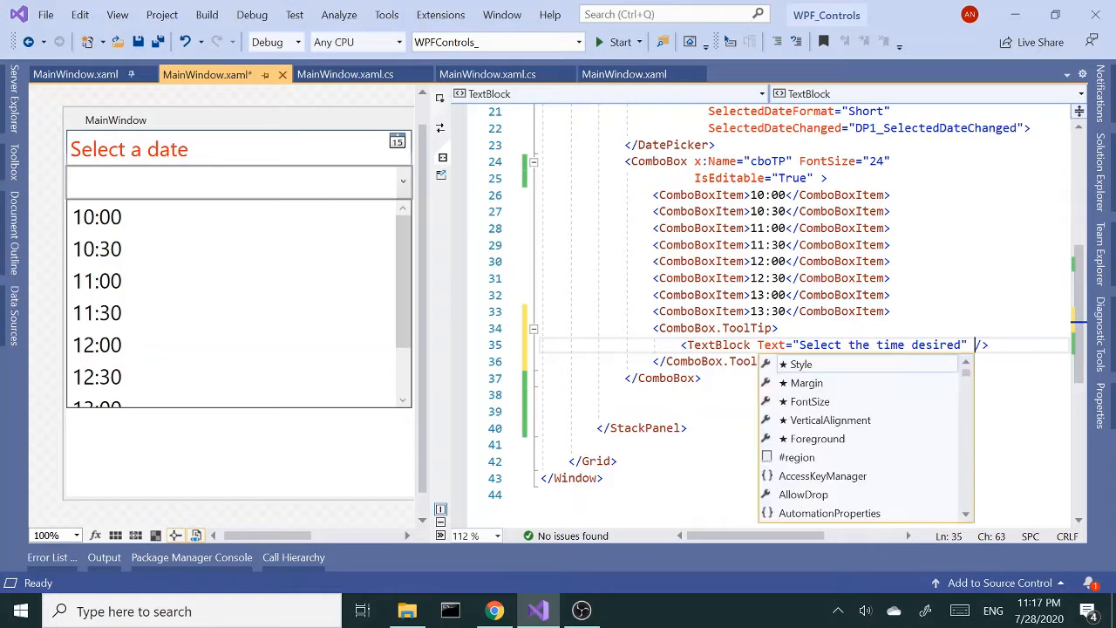
Give the tooltip TextBlock FontSize 16
type("fon")
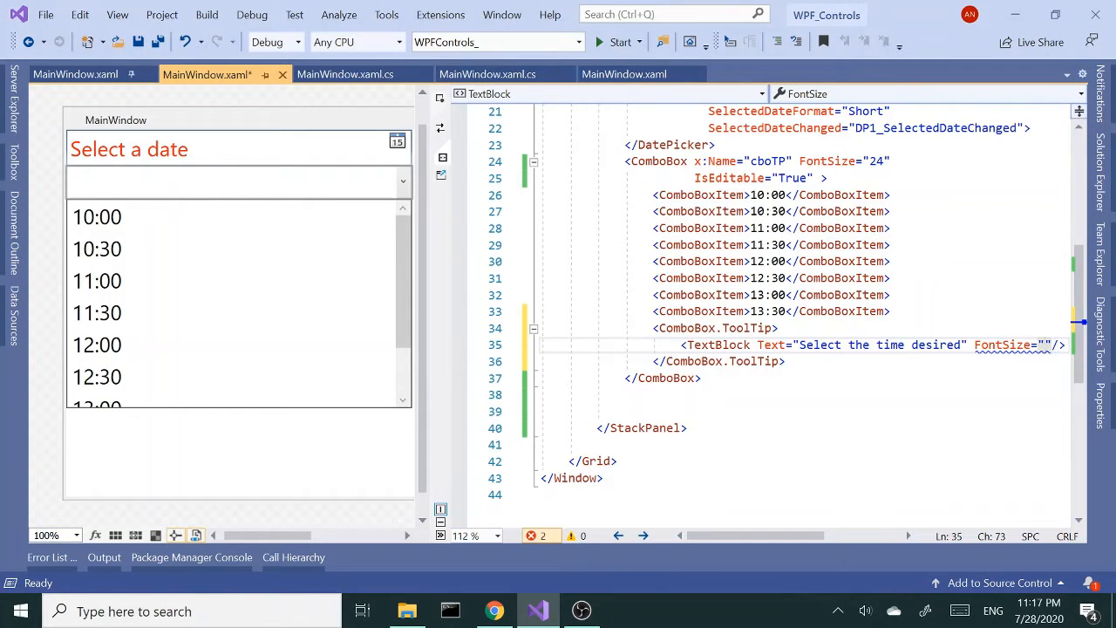
type("1")
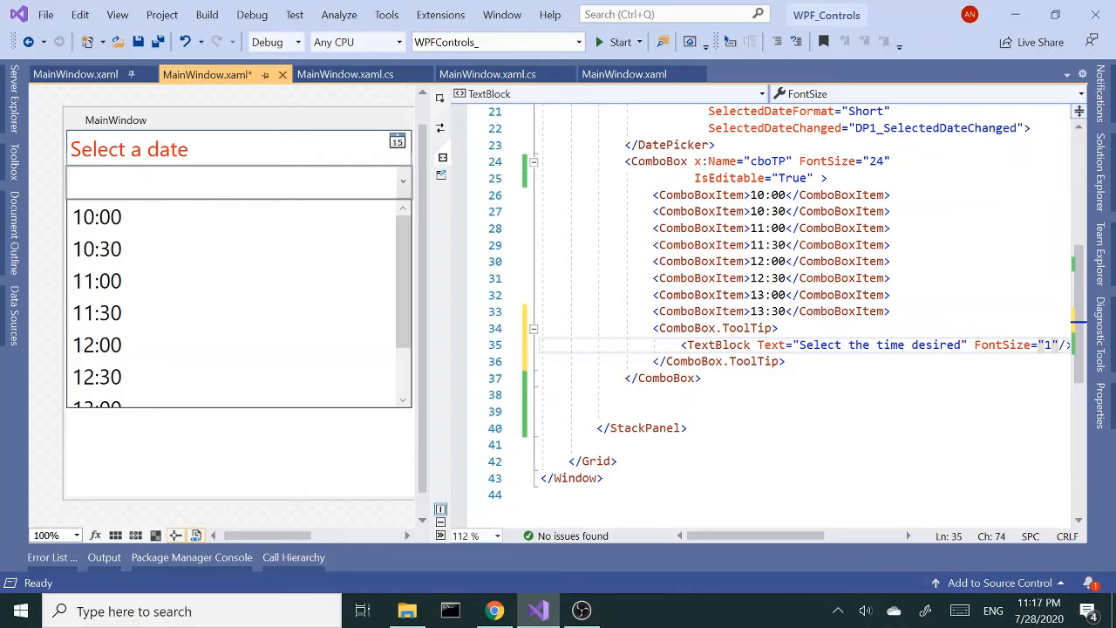
type("6")
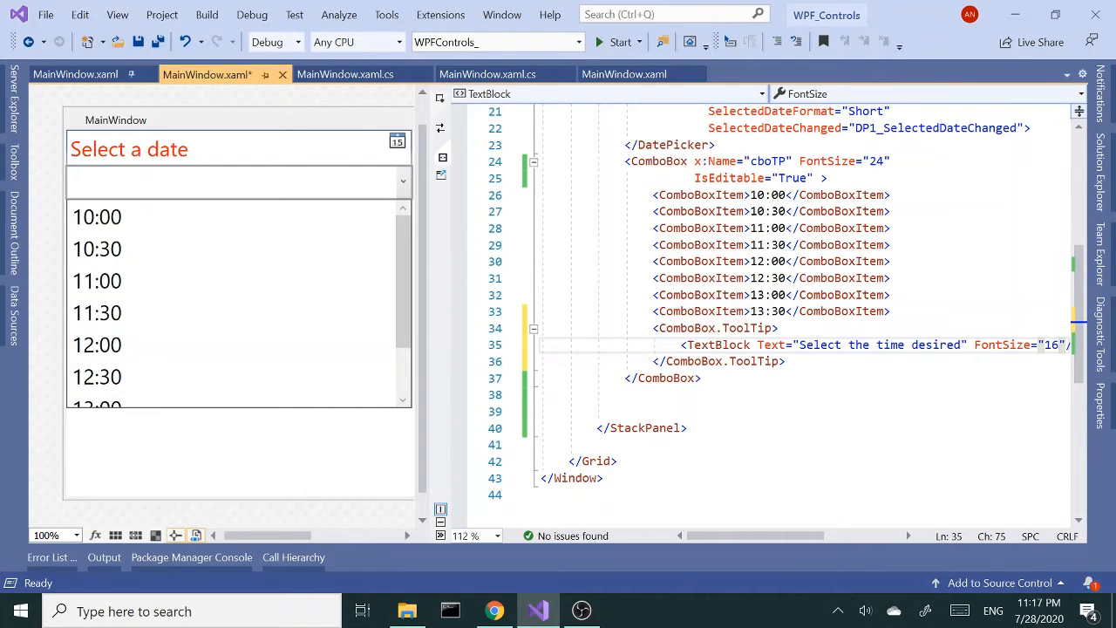
left_click(237, 182)
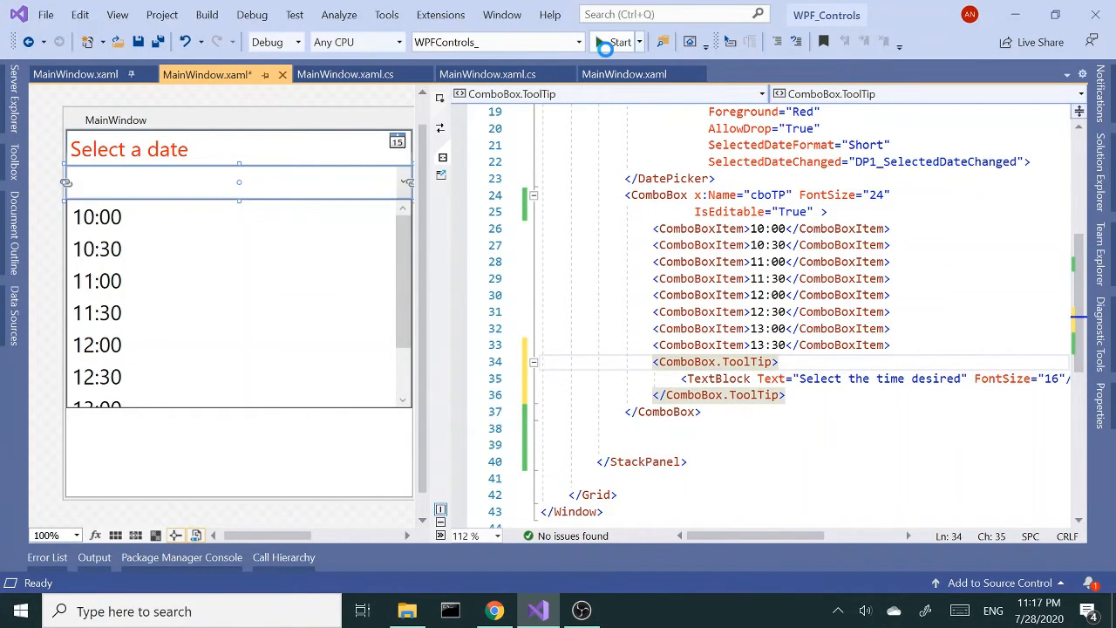
left_click(617, 42)
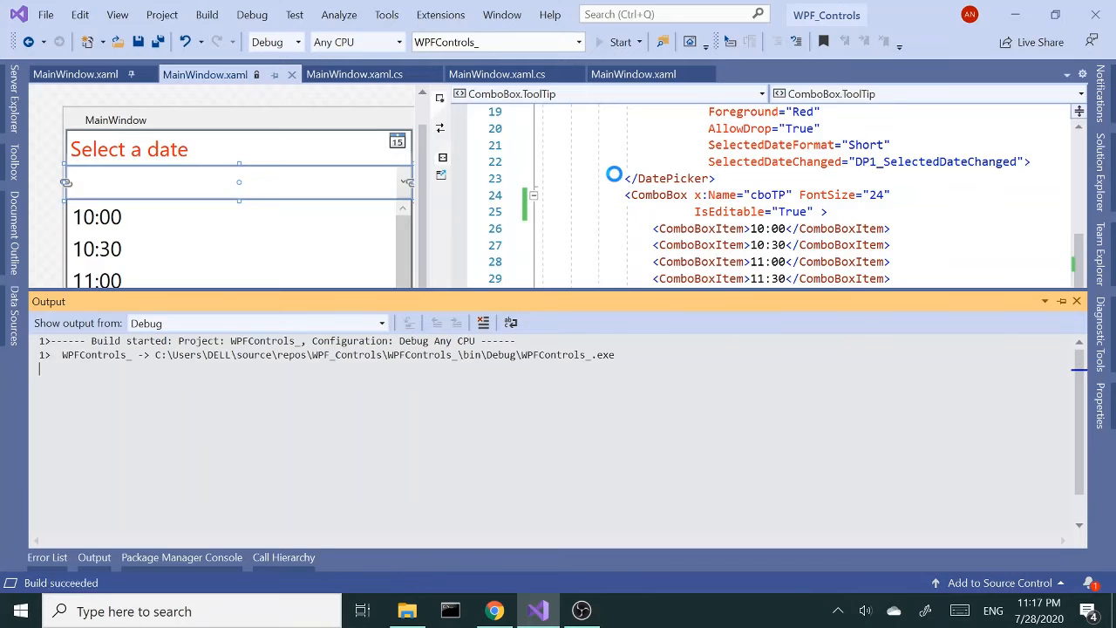
left_click(620, 42)
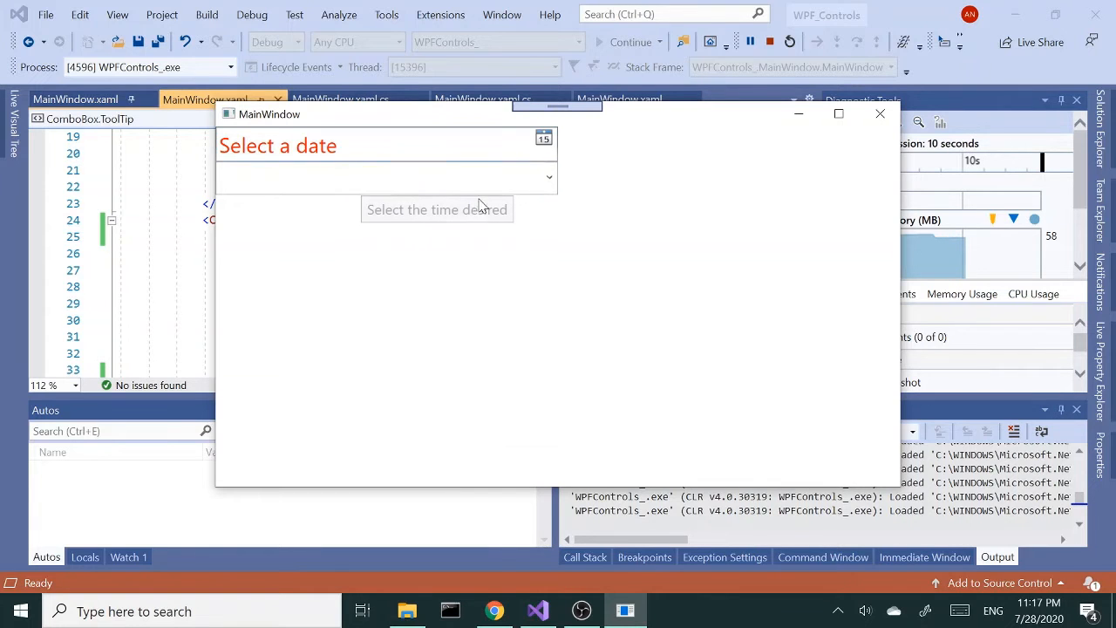
left_click(547, 178)
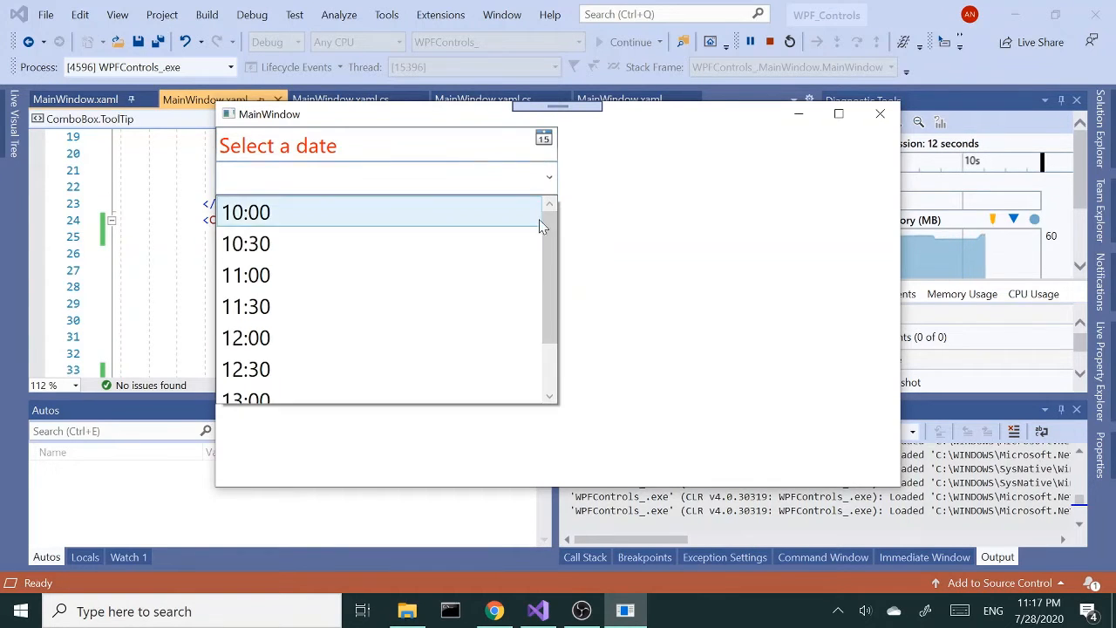
scroll("down", 3)
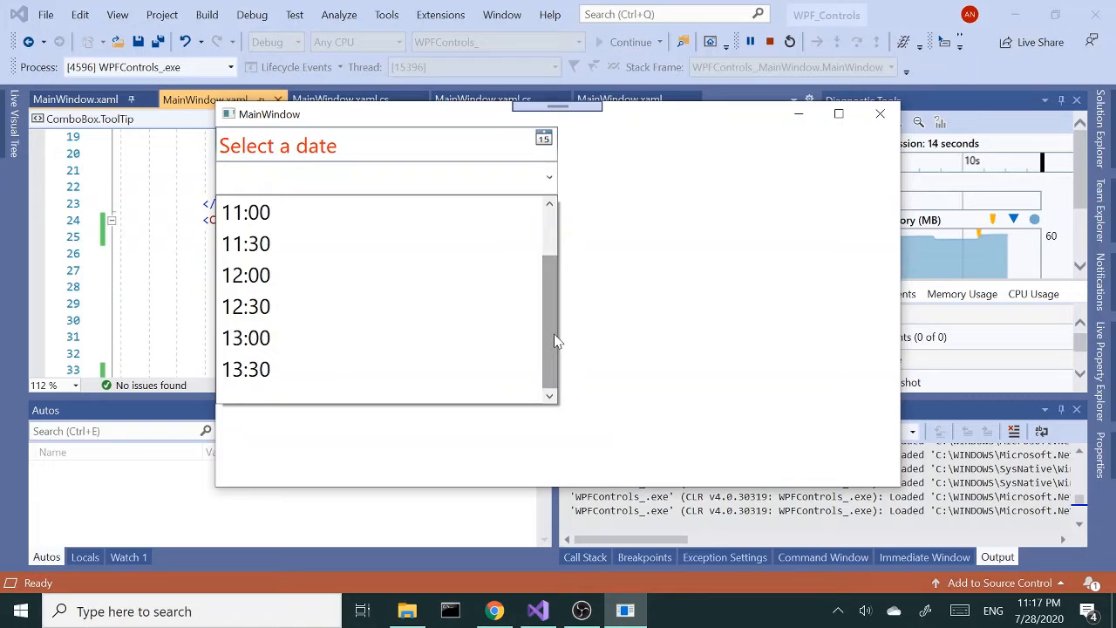
left_click(548, 178)
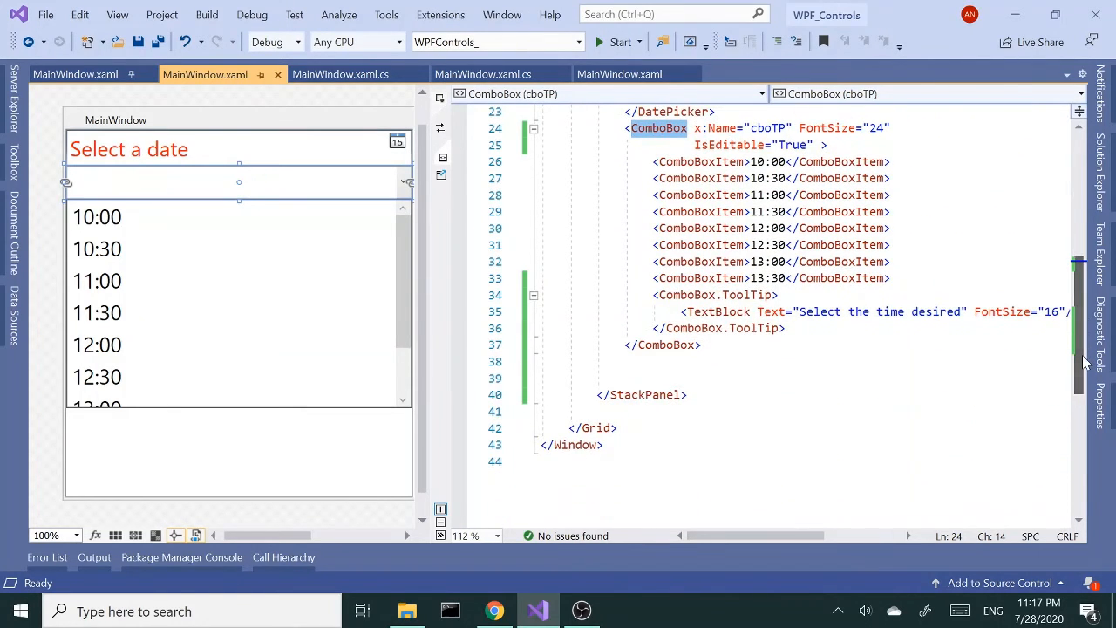
Insert a BulletDecorator element below the closing ComboBox tag
left_click(785, 377)
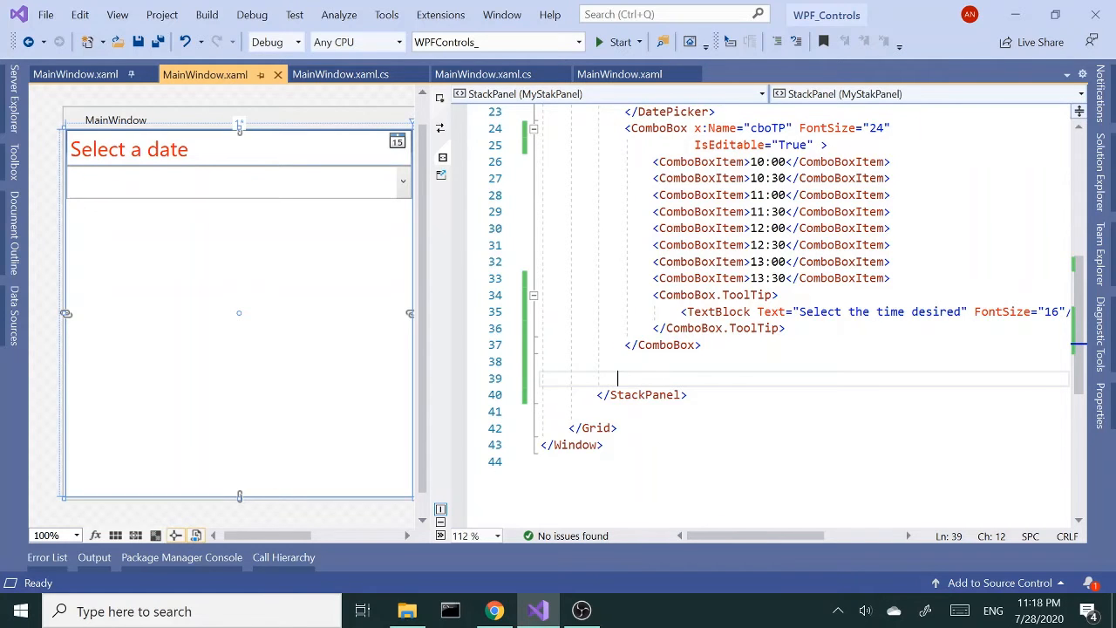
type("<")
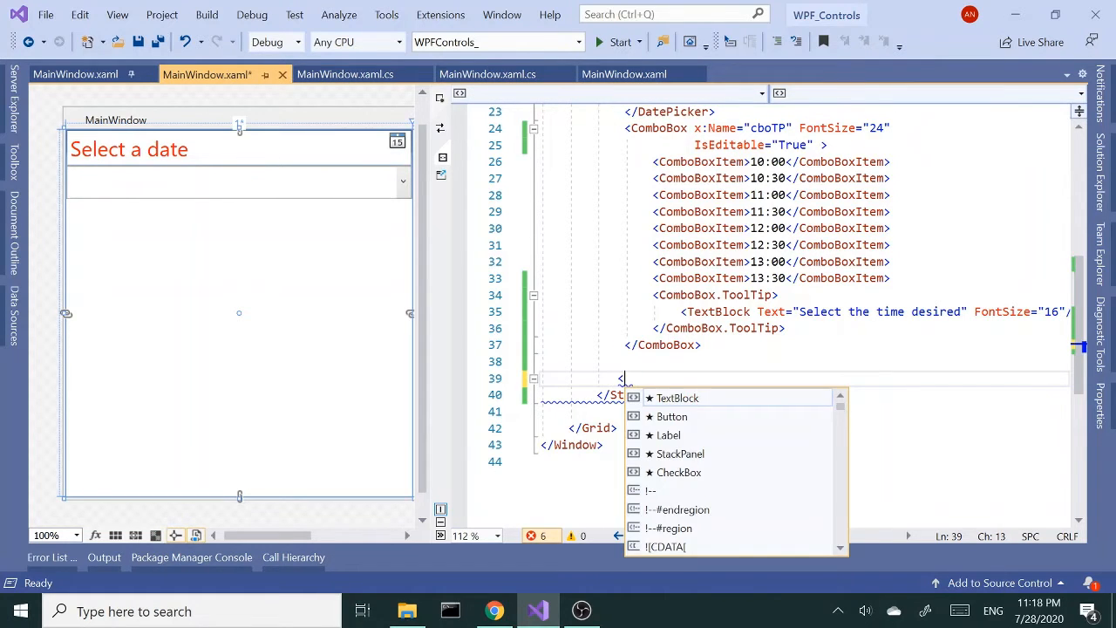
type("bu")
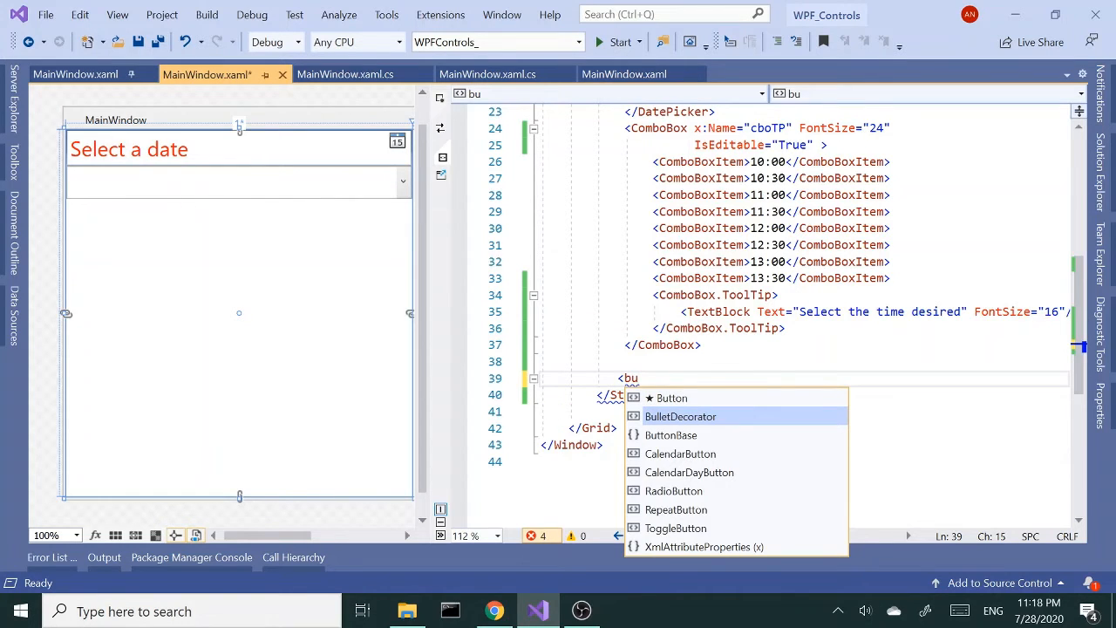
double_click(681, 415)
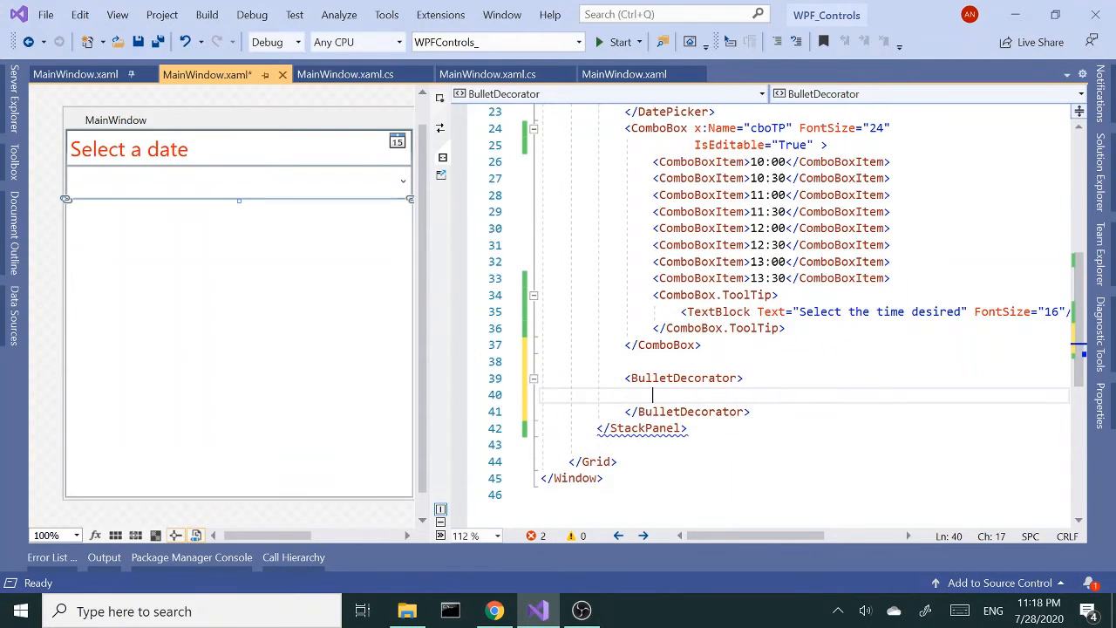
Add BulletDecorator.Bullet and BulletDecorator.Child sections and start an Image in the Bullet
type("<")
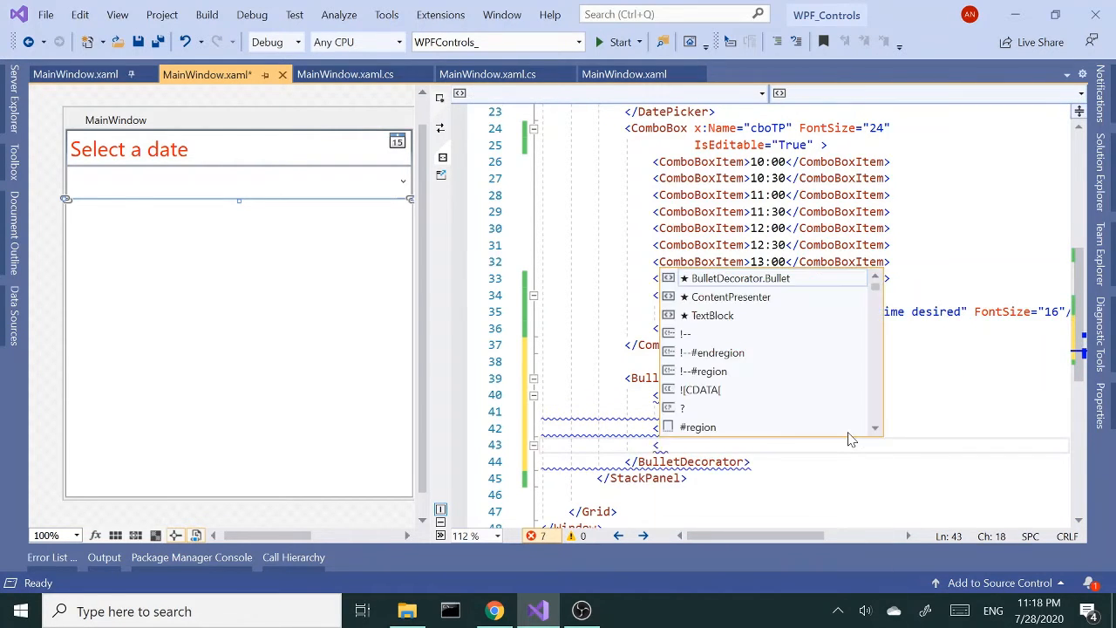
type("bull")
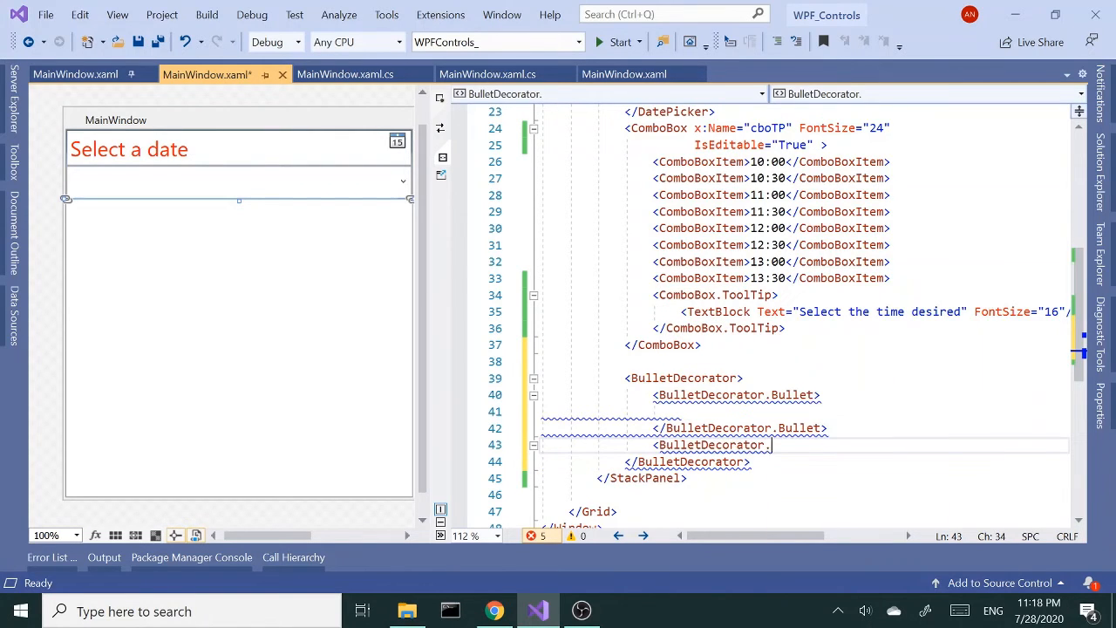
type("Child")
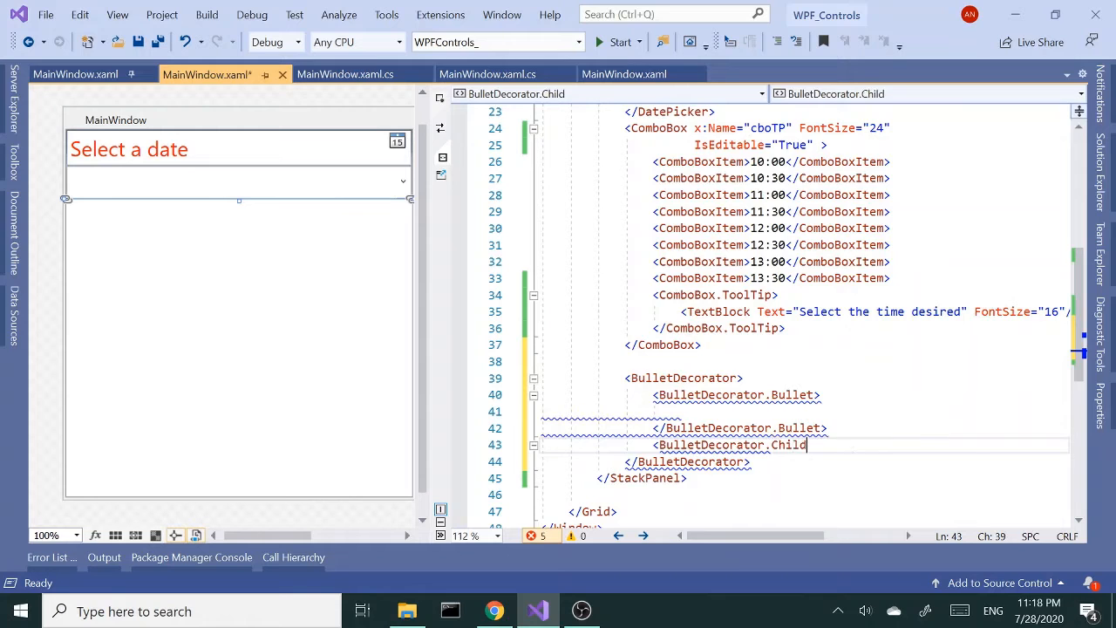
key("enter")
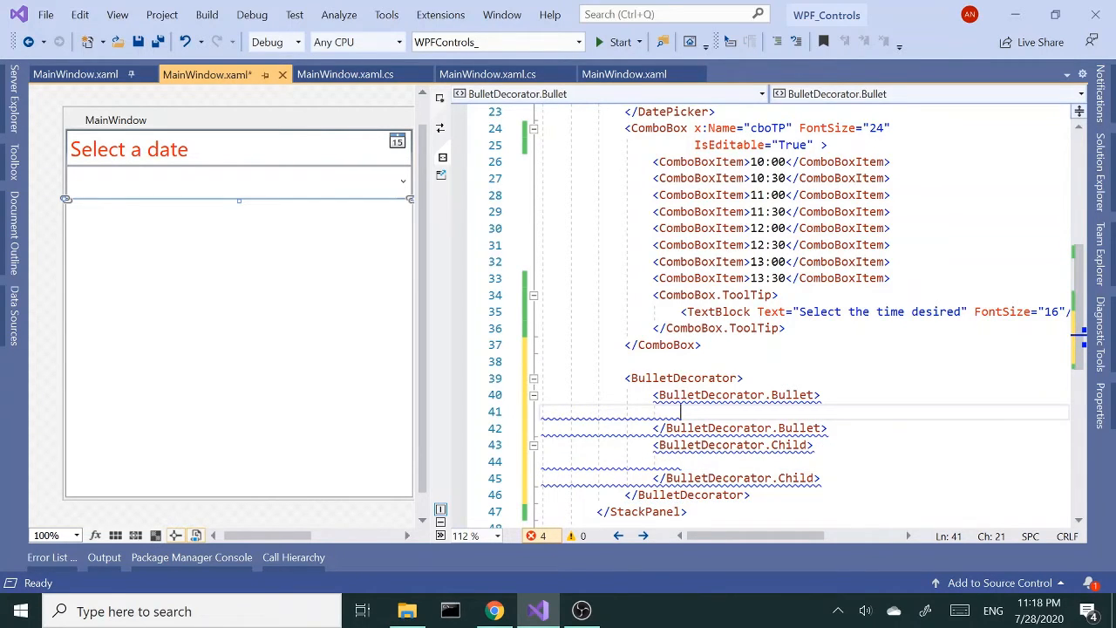
type("<")
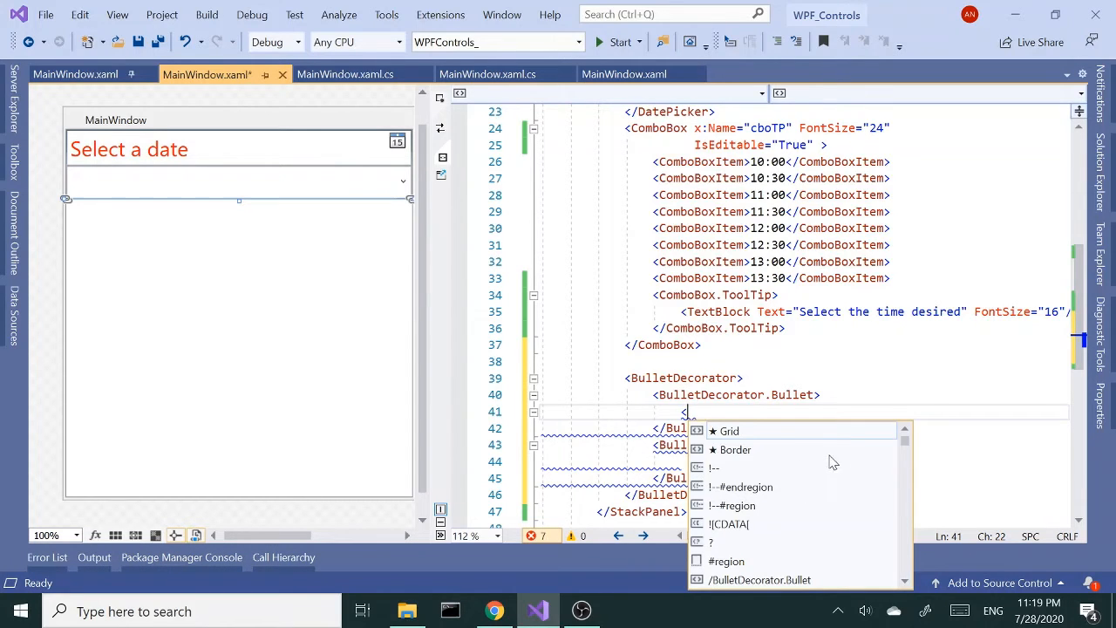
mouse_move(853, 457)
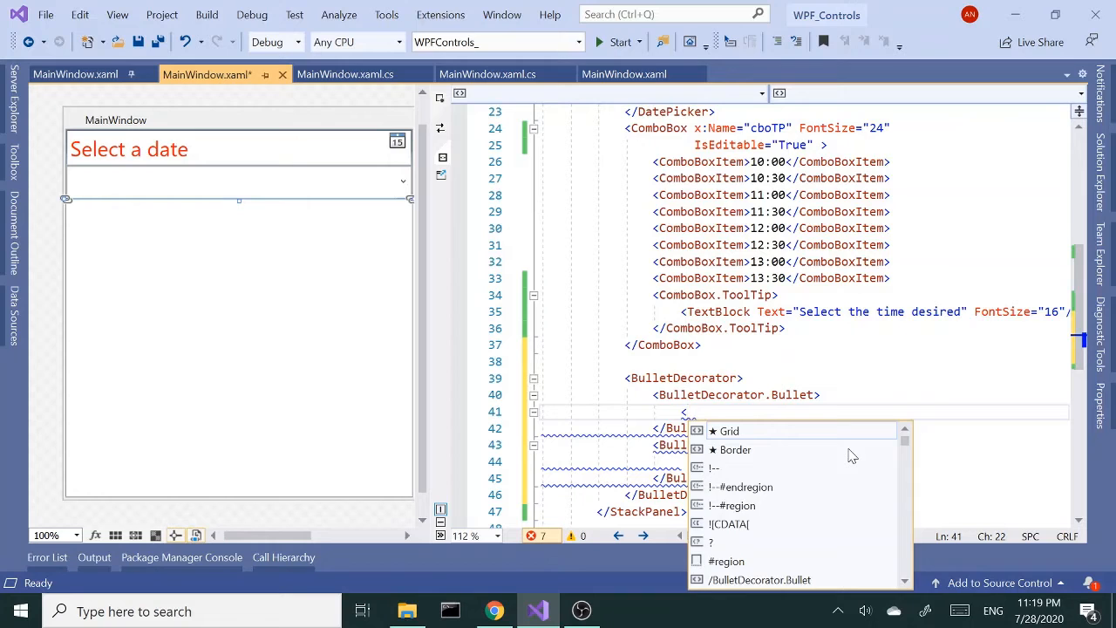
type("Image")
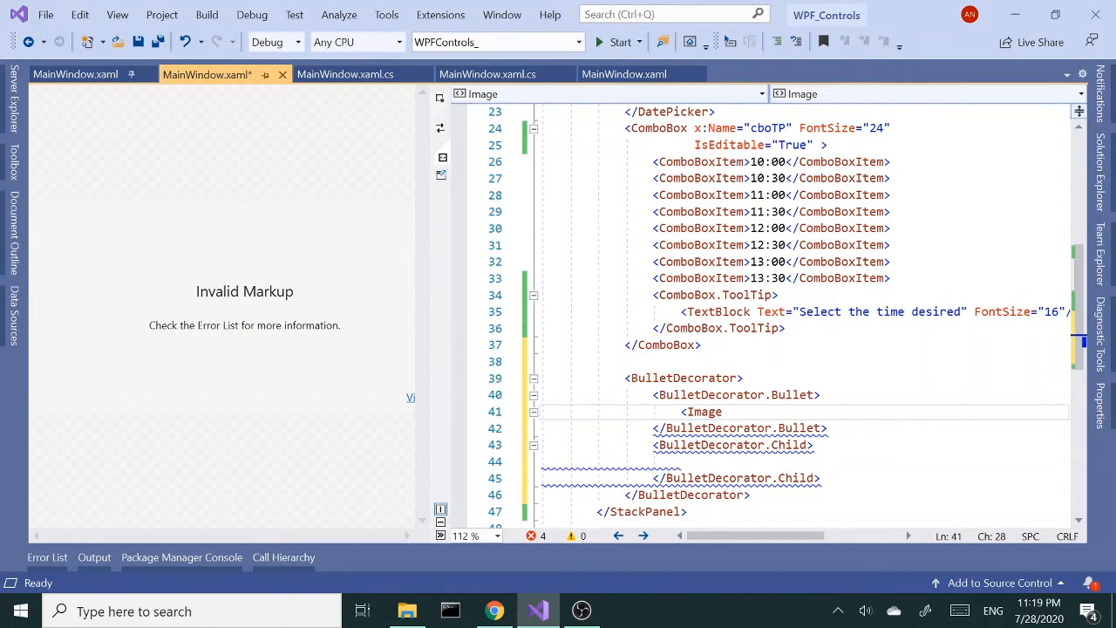
Set the bullet Image Source to arrow.png after checking the file in Solution Explorer
type("sou")
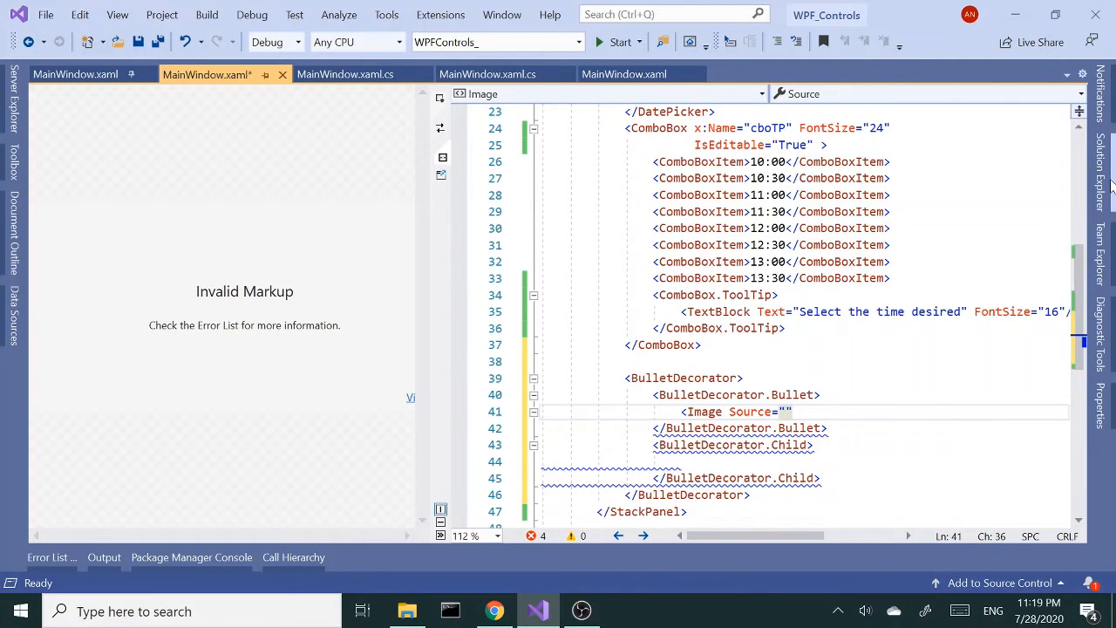
left_click(917, 484)
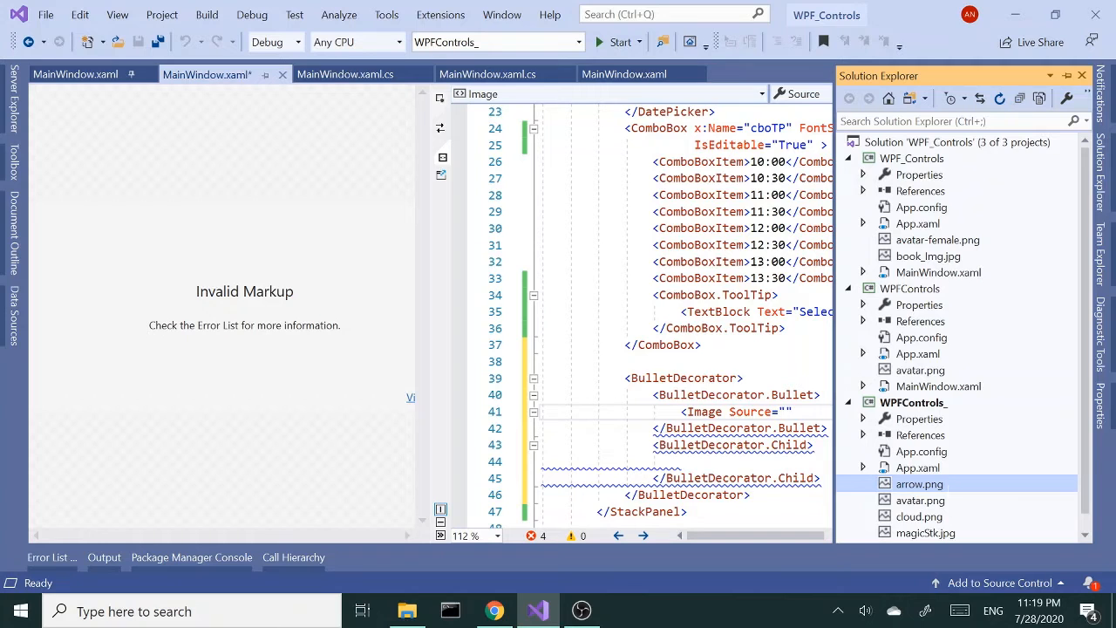
type("a")
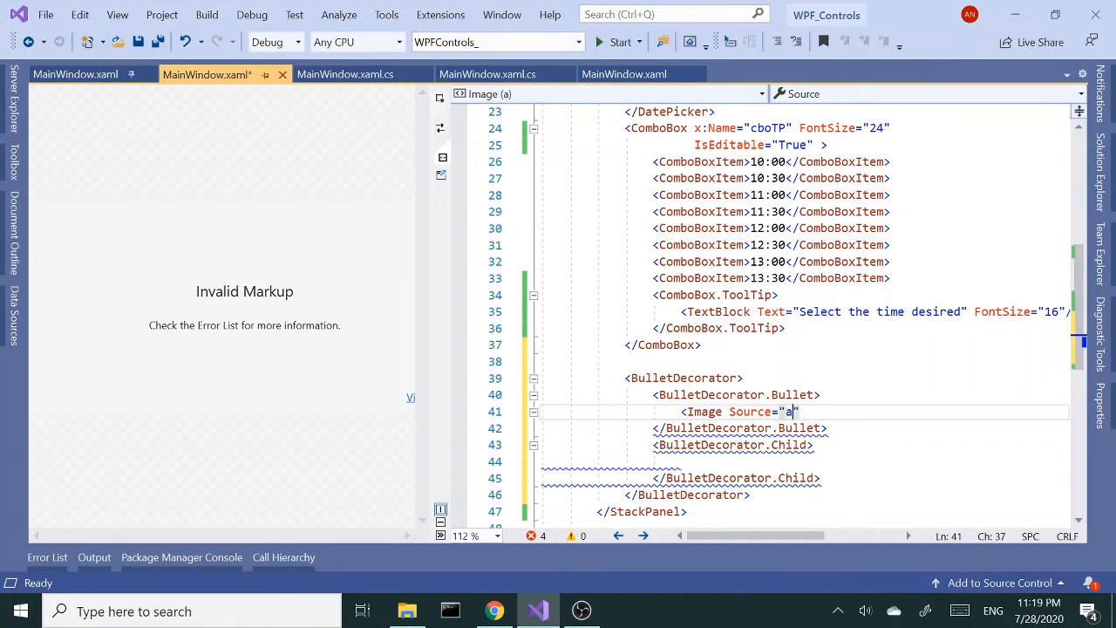
type("rro")
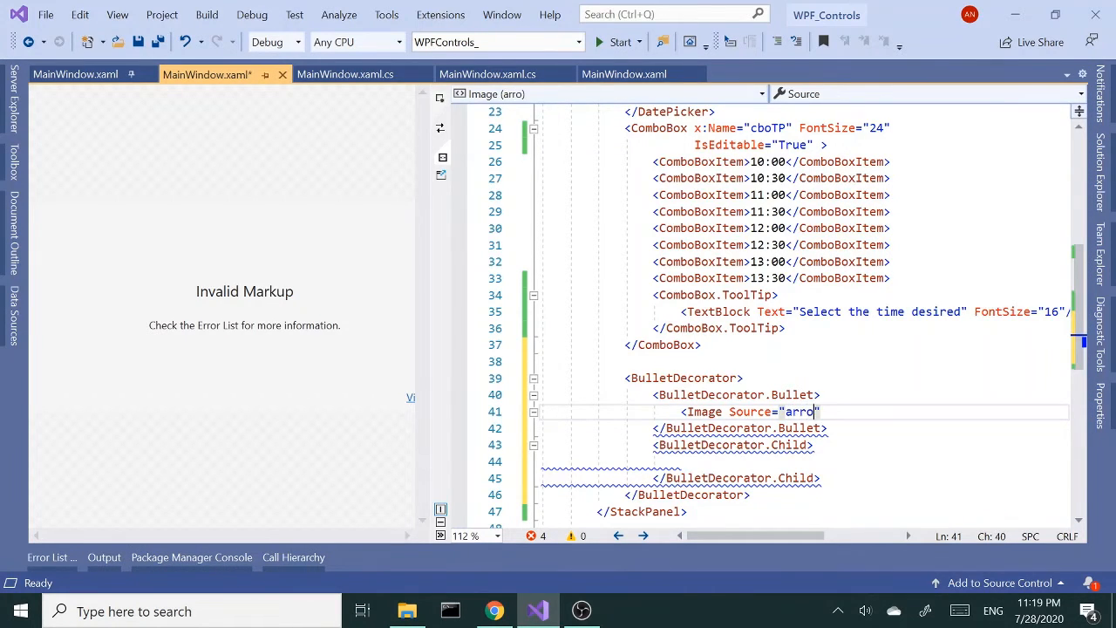
type("w.")
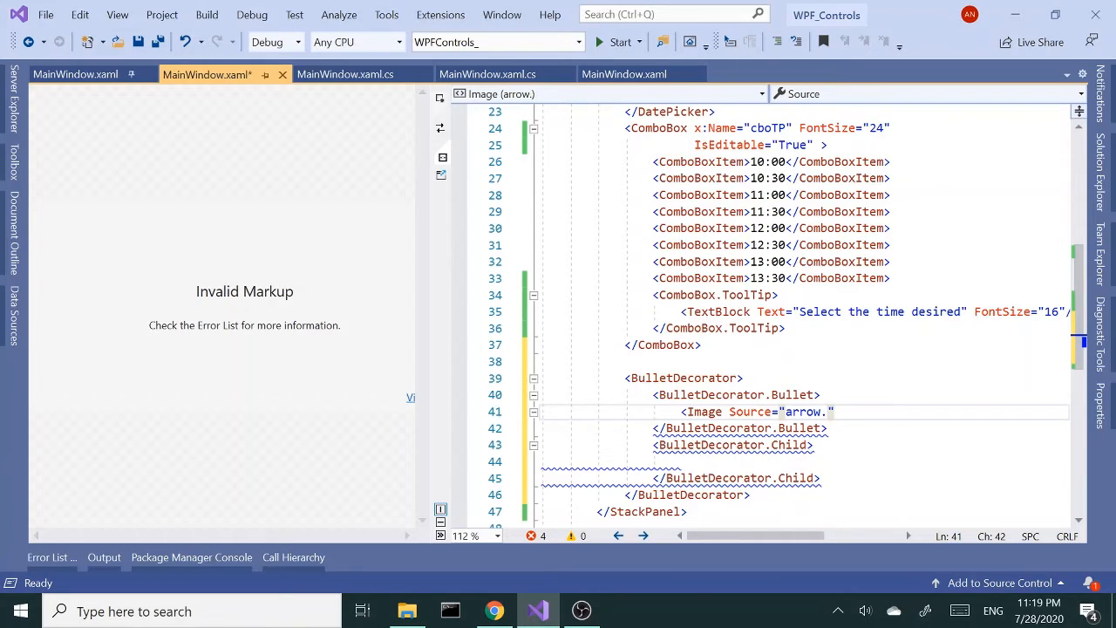
type("png\"/>")
left_click(804, 461)
type("<TextBlock")
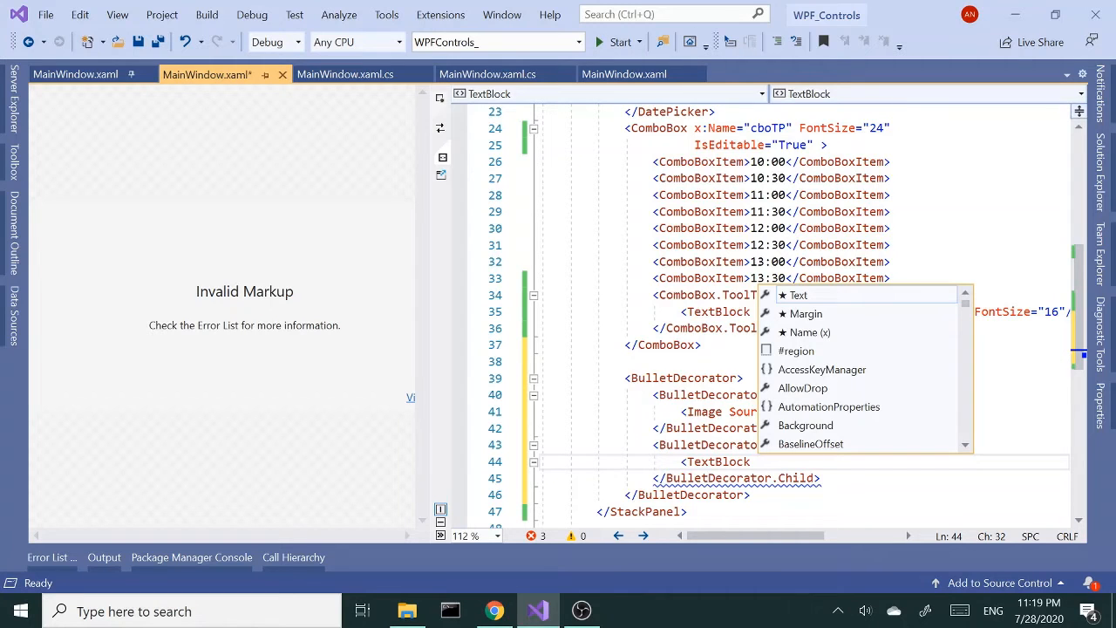
Add a TextBlock reading "Bullet Item One" in BulletDecorator.Child
type("te")
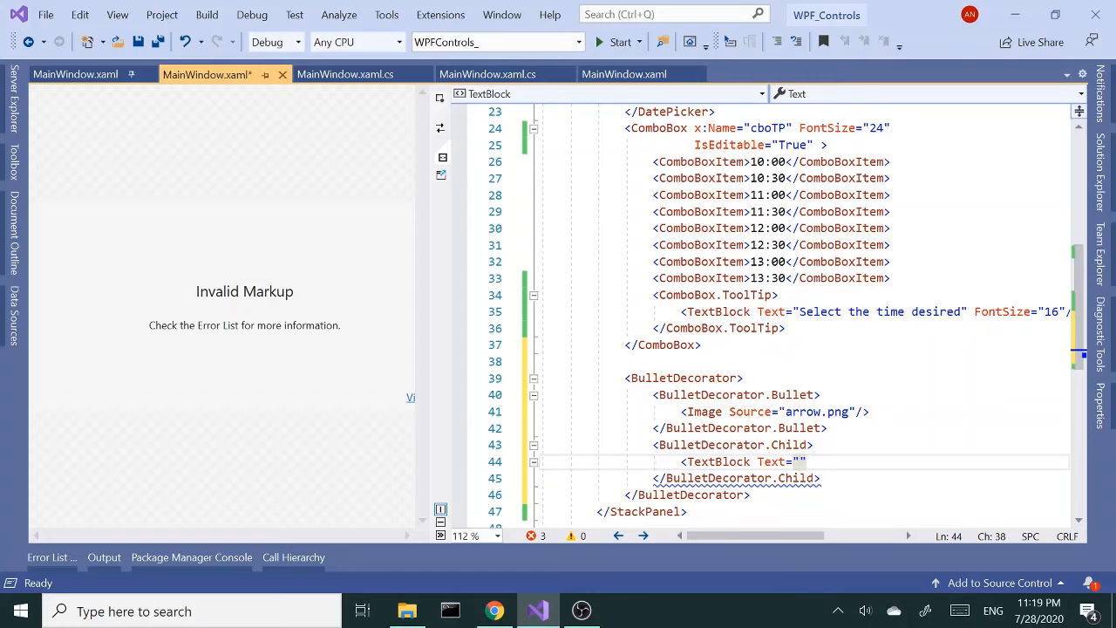
type("Bulle")
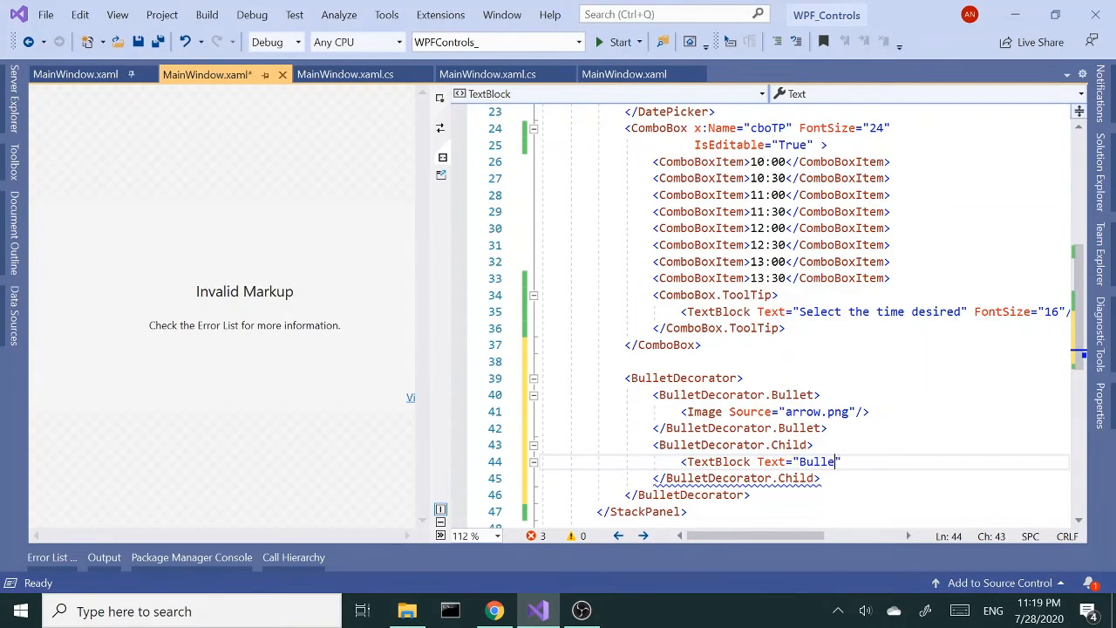
type("Item O")
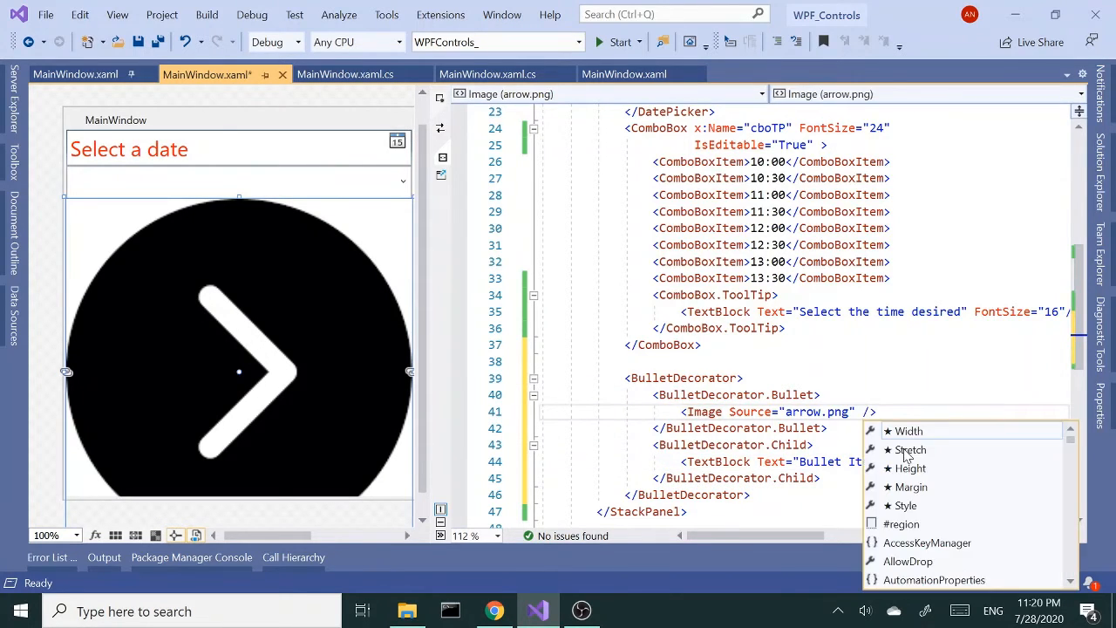
Set the arrow Image Height to 20 and the TextBlock FontSize to 20
type("Height=\"\"")
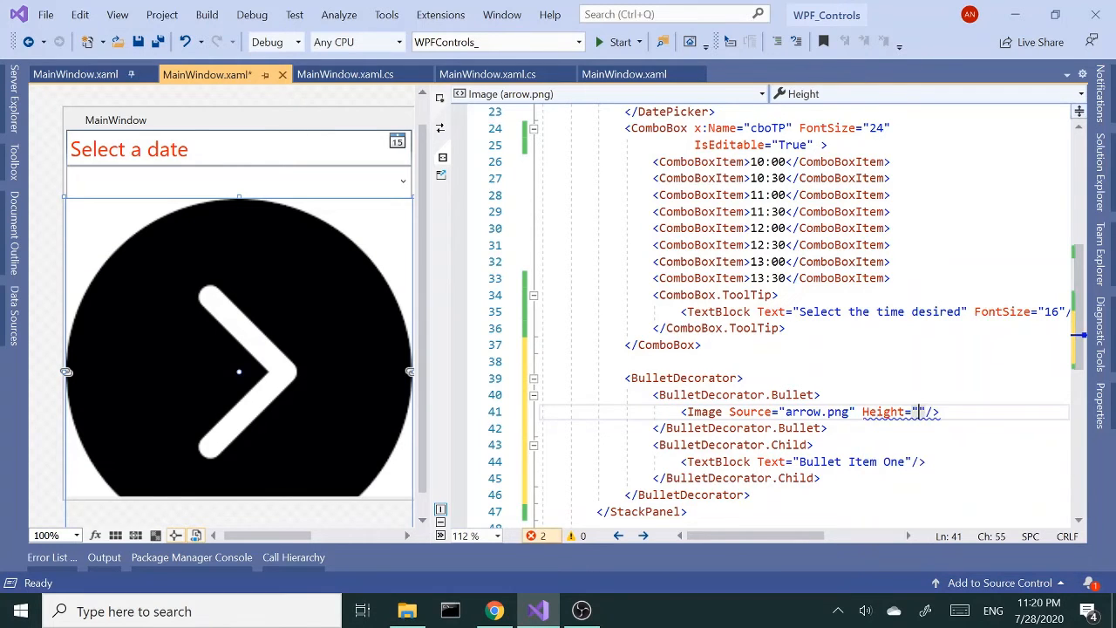
type("20")
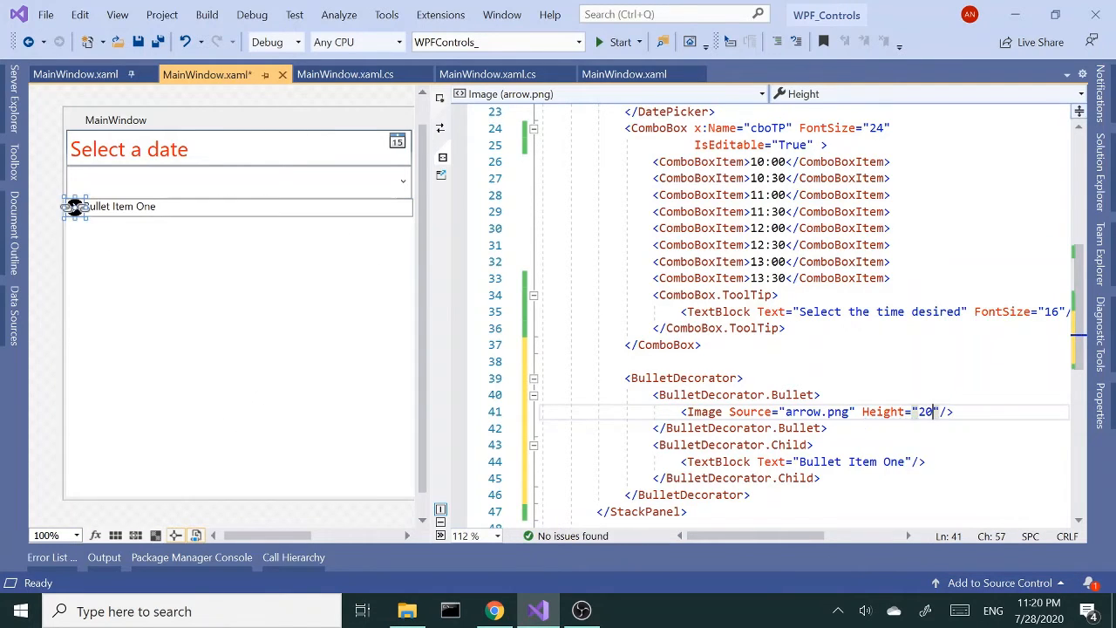
left_click(717, 460)
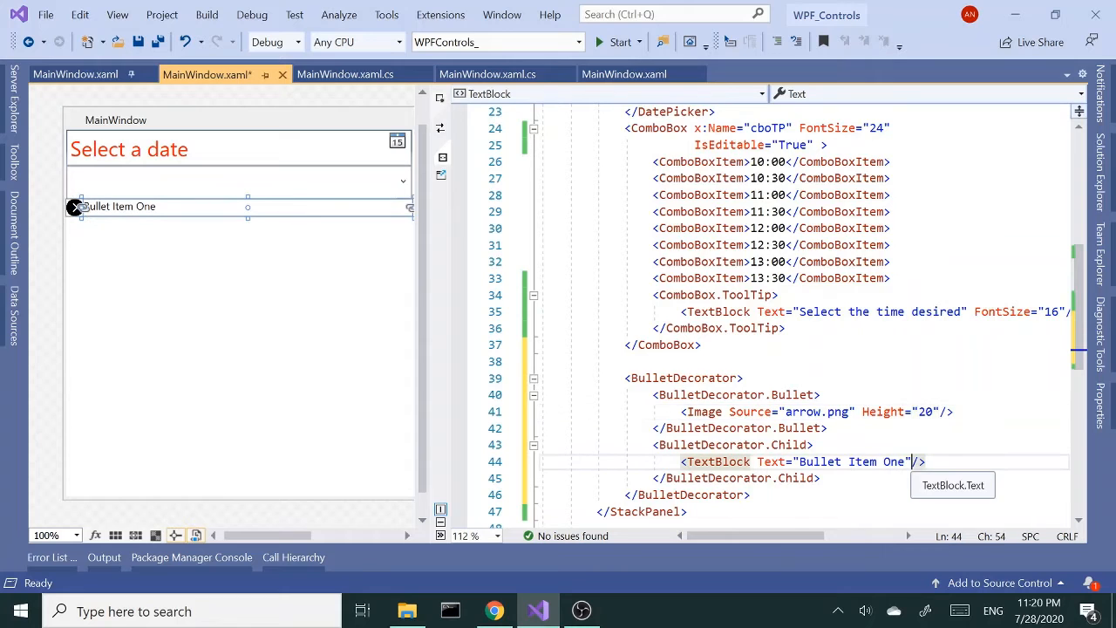
type("fon")
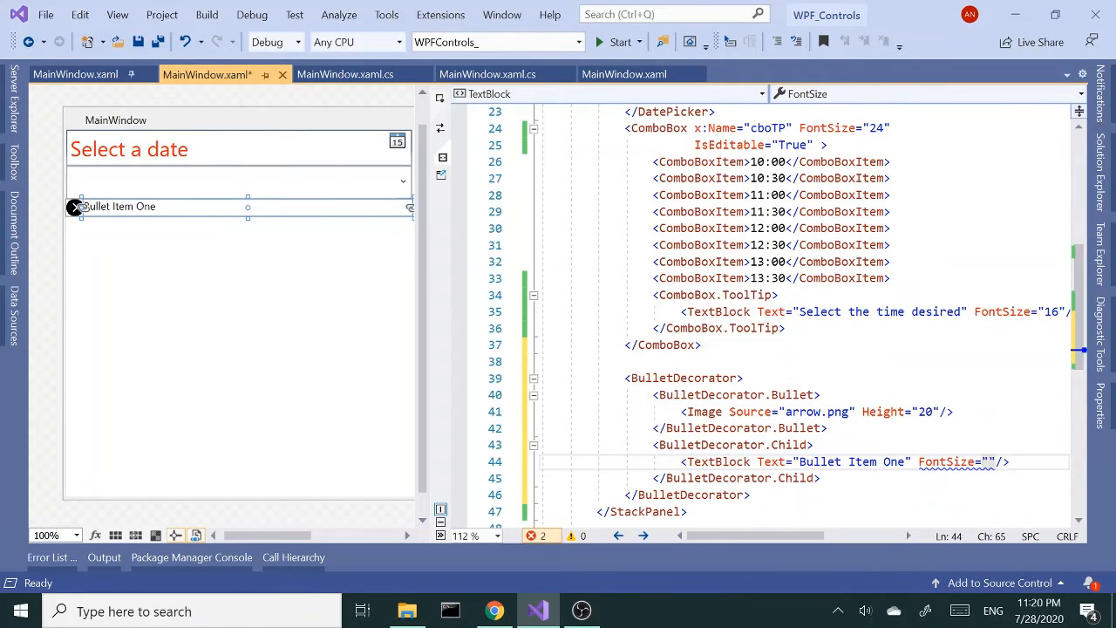
type("20")
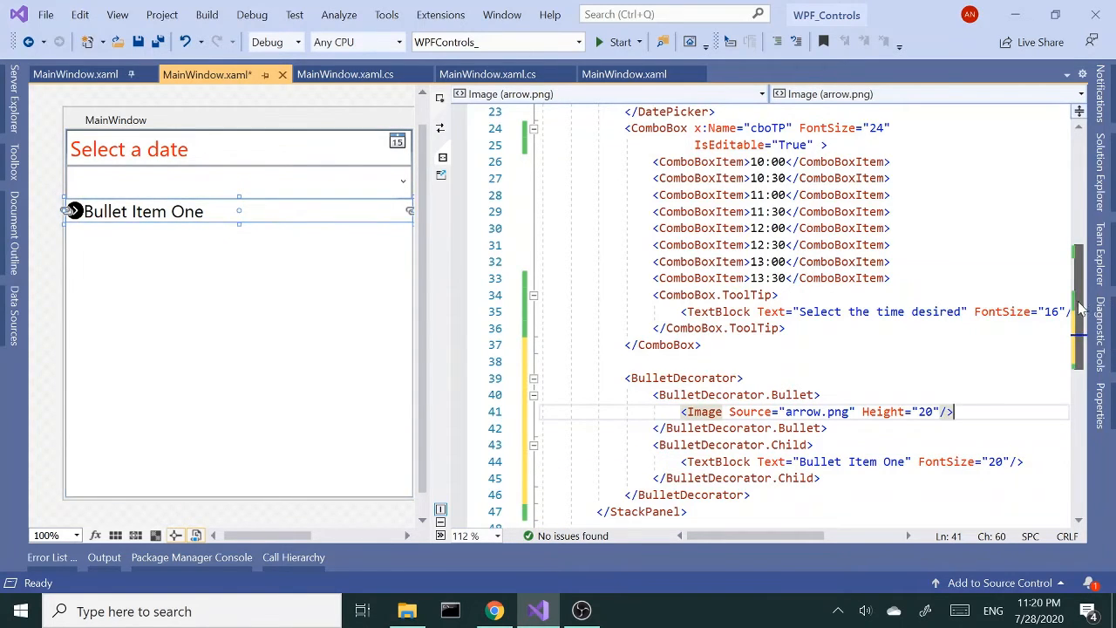
scroll("down", 3)
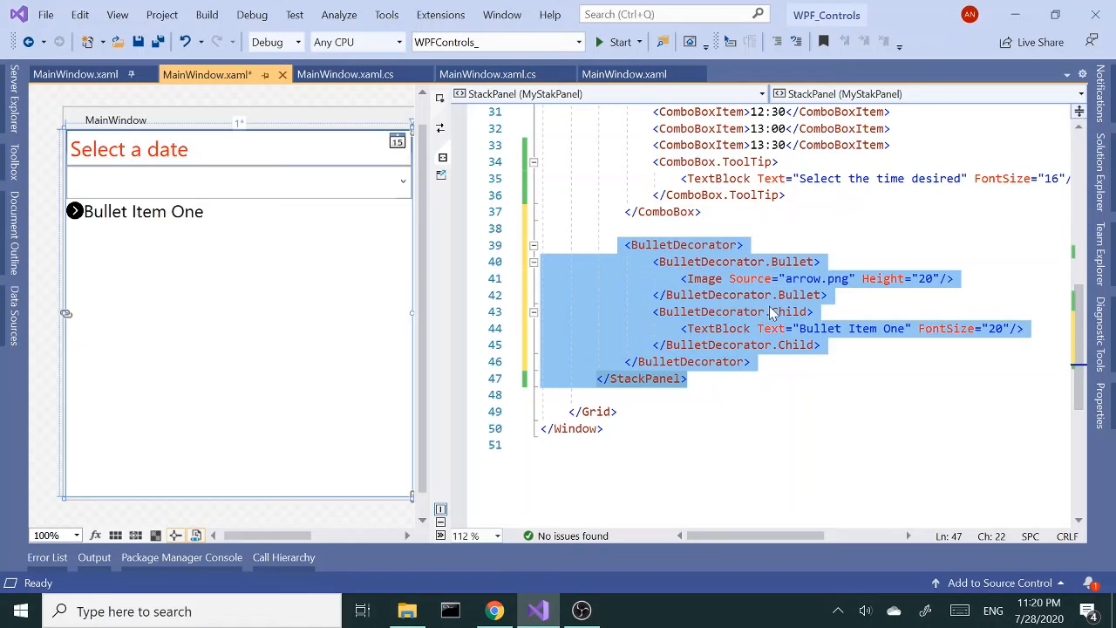
mouse_move(811, 265)
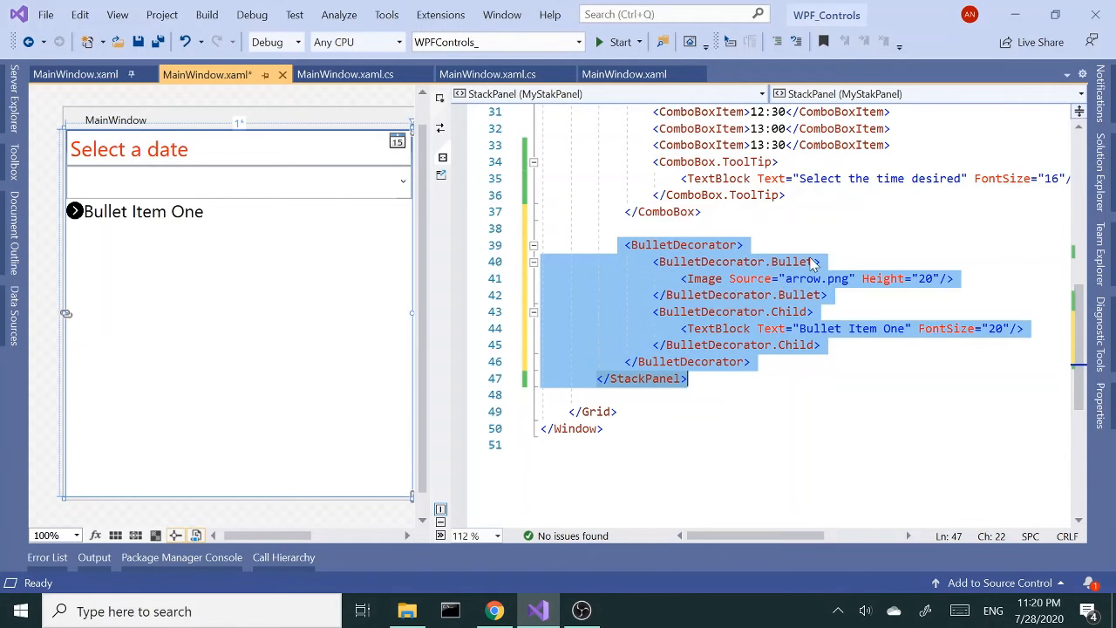
mouse_move(794, 330)
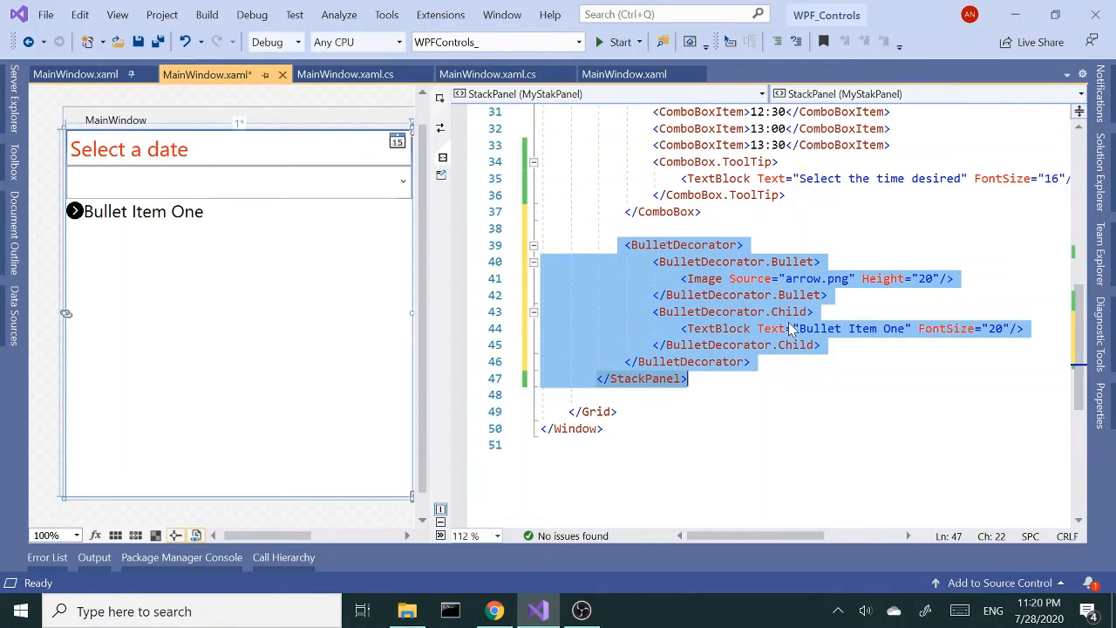
Paste a second BulletDecorator and replace its Image with an Ellipse of Height 10, Width 10, Fill Black
left_click(583, 395)
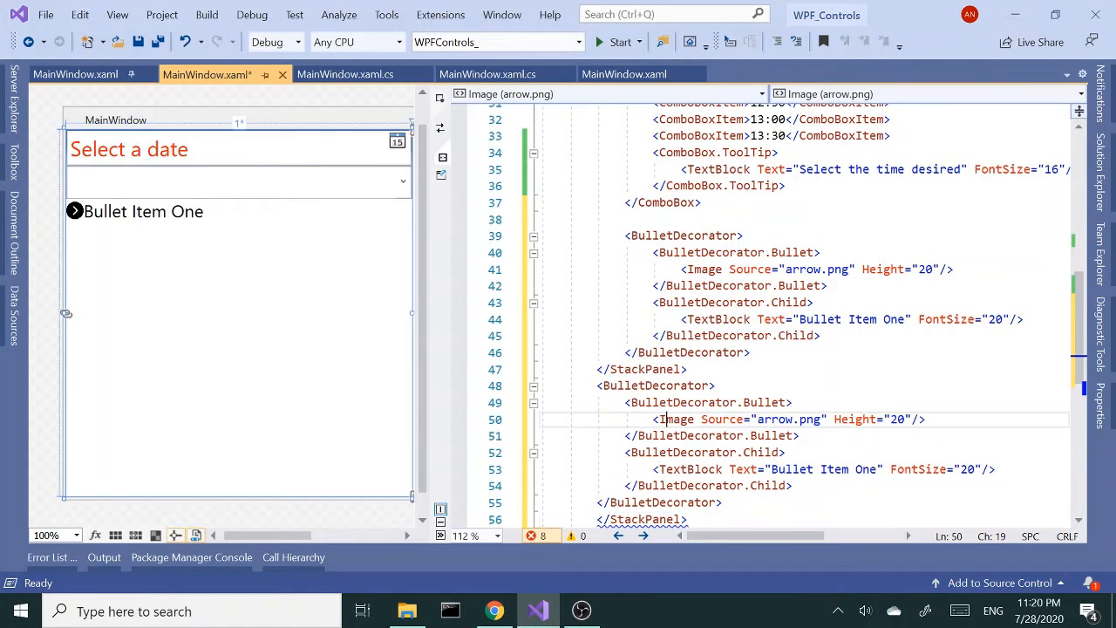
double_click(676, 419)
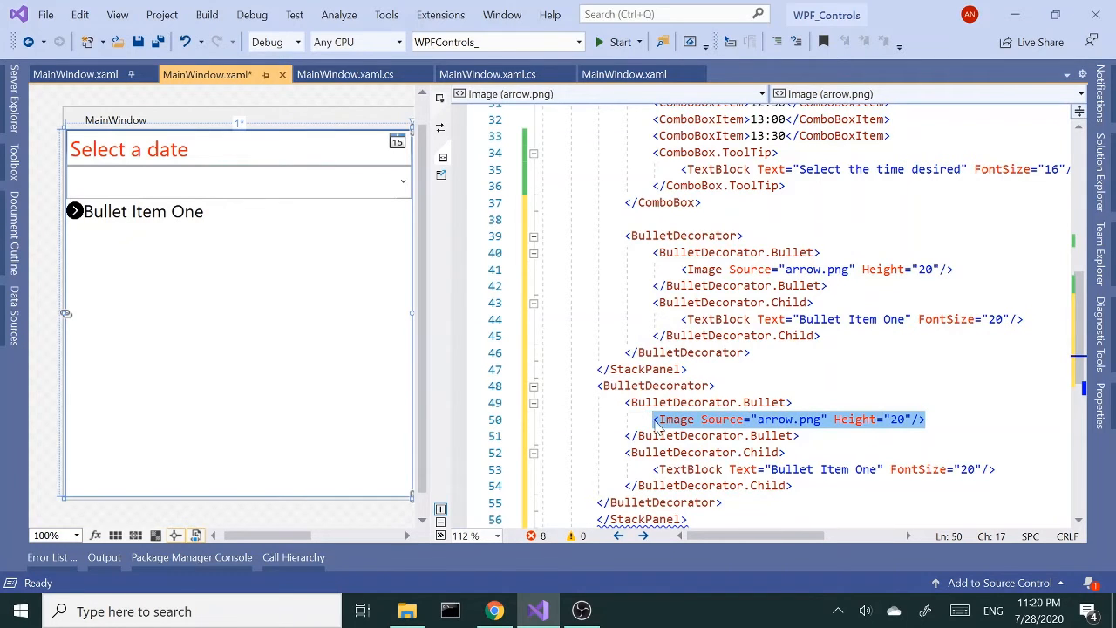
type("<Ellipse")
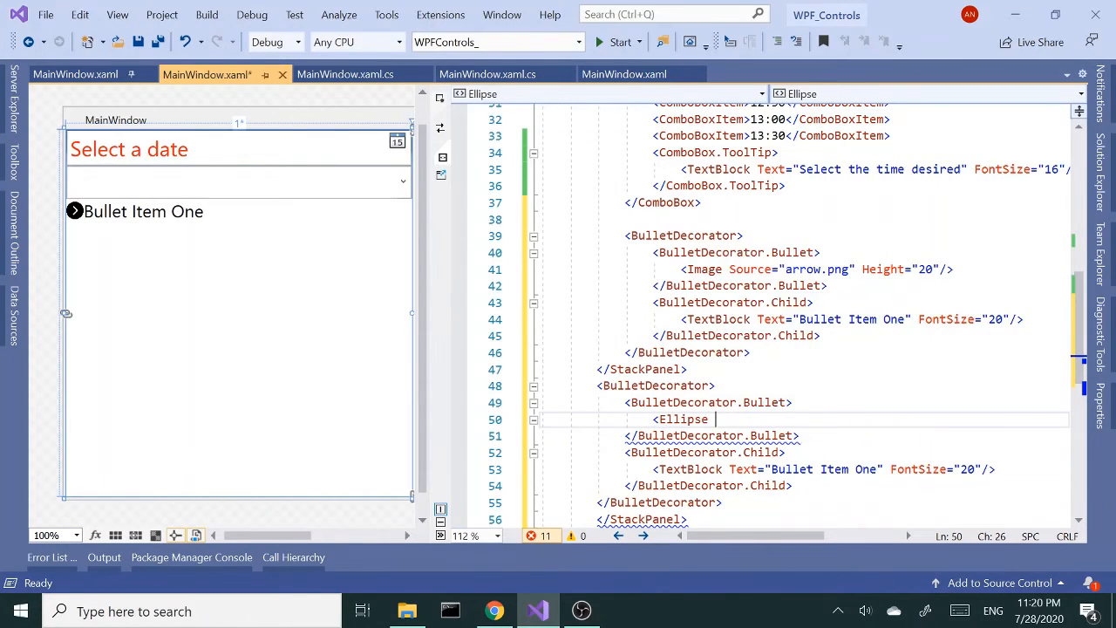
type("Height=\"")
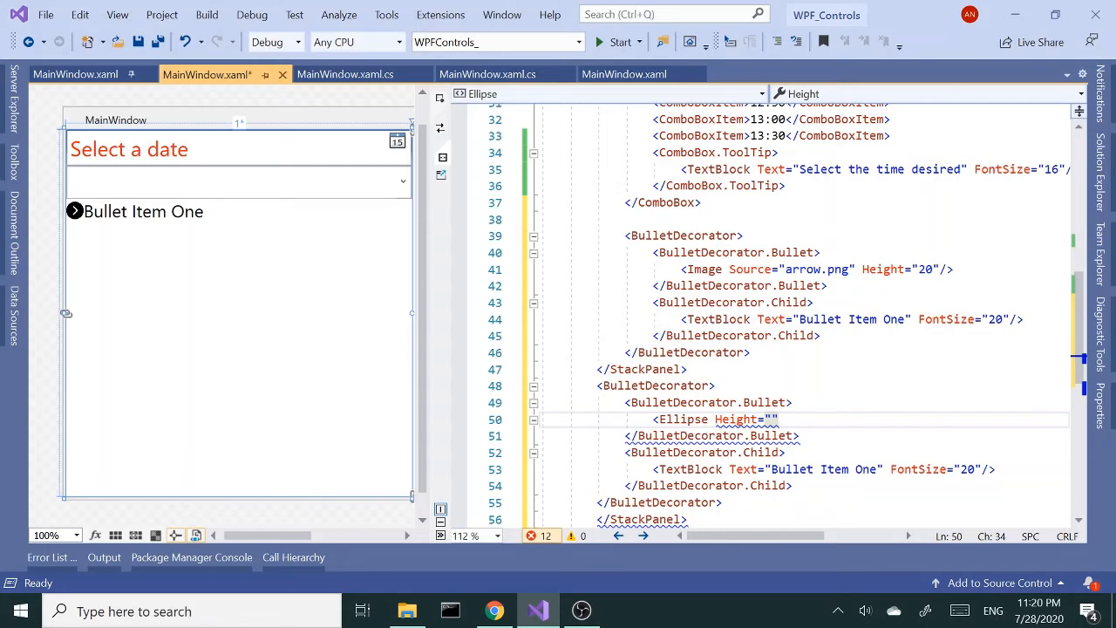
type("10")
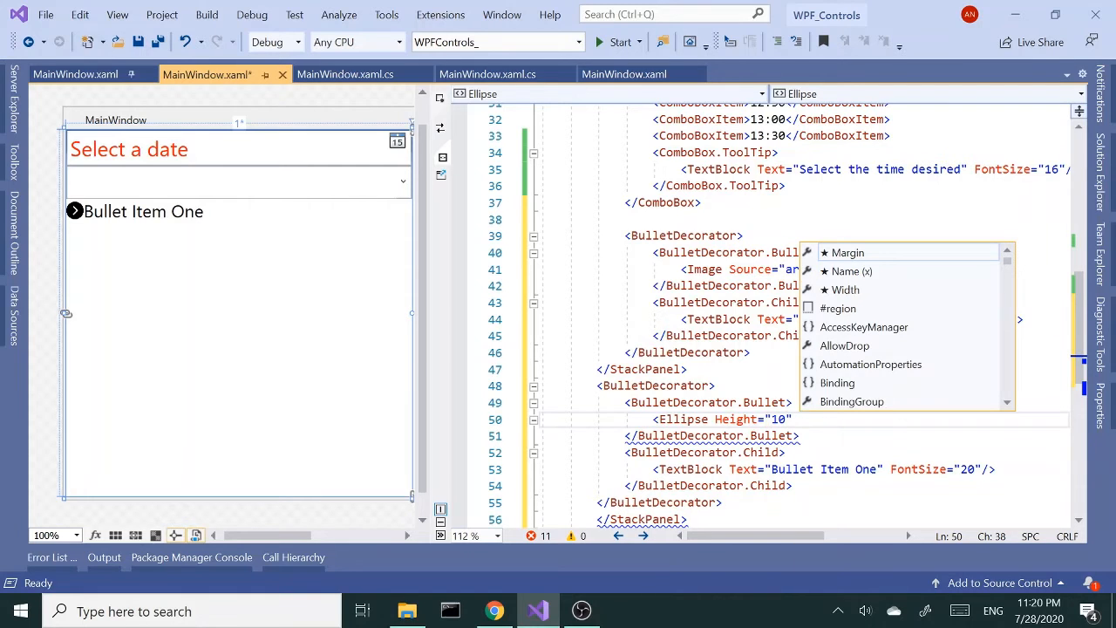
type("wi")
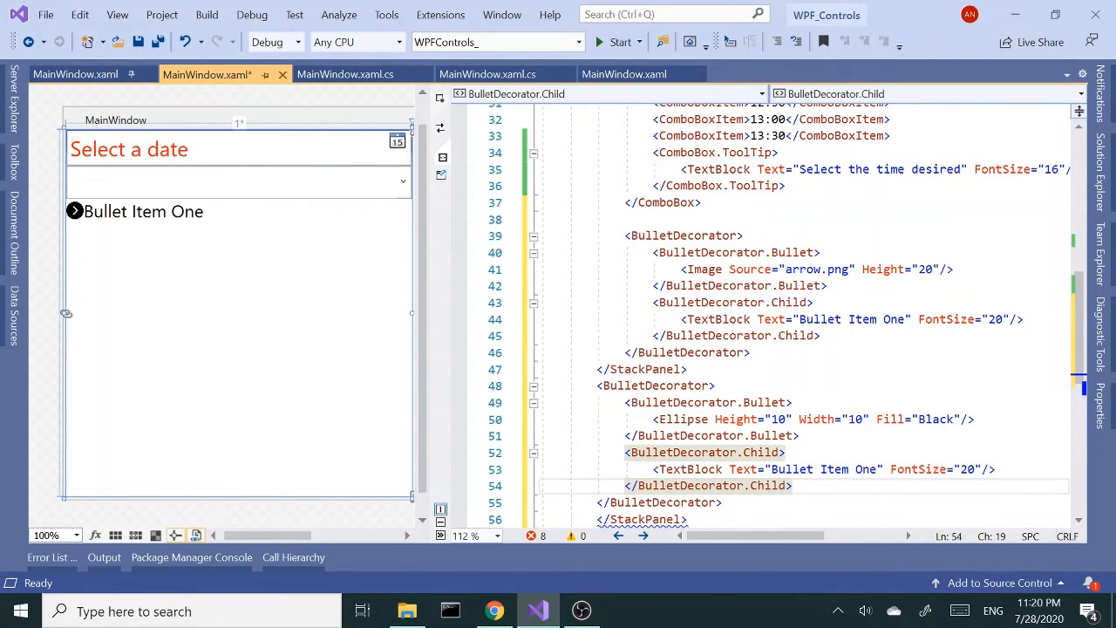
Move </StackPanel> below the new BulletDecorator and relabel its text "Bullet Item Two"
scroll("down", 3)
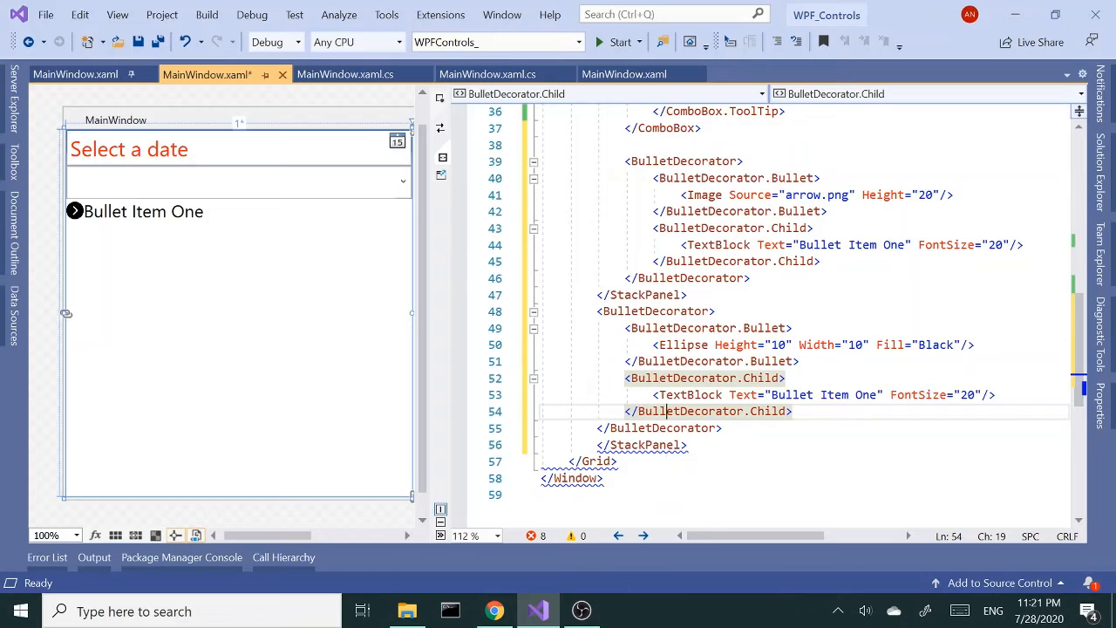
left_click(642, 295)
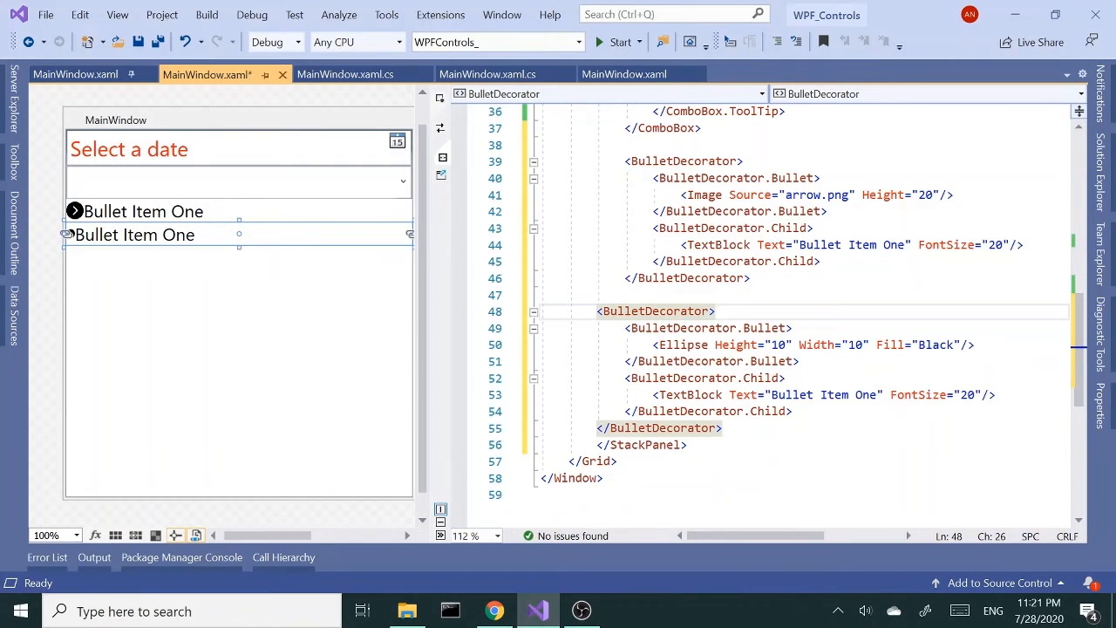
scroll("down", 3)
type("Two")
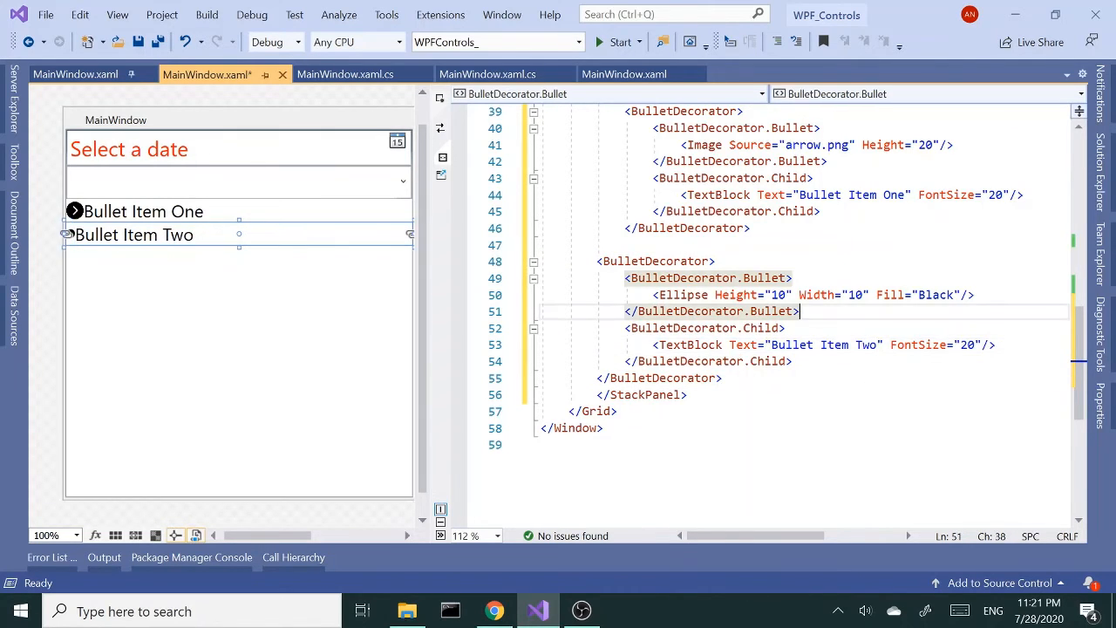
left_click(687, 227)
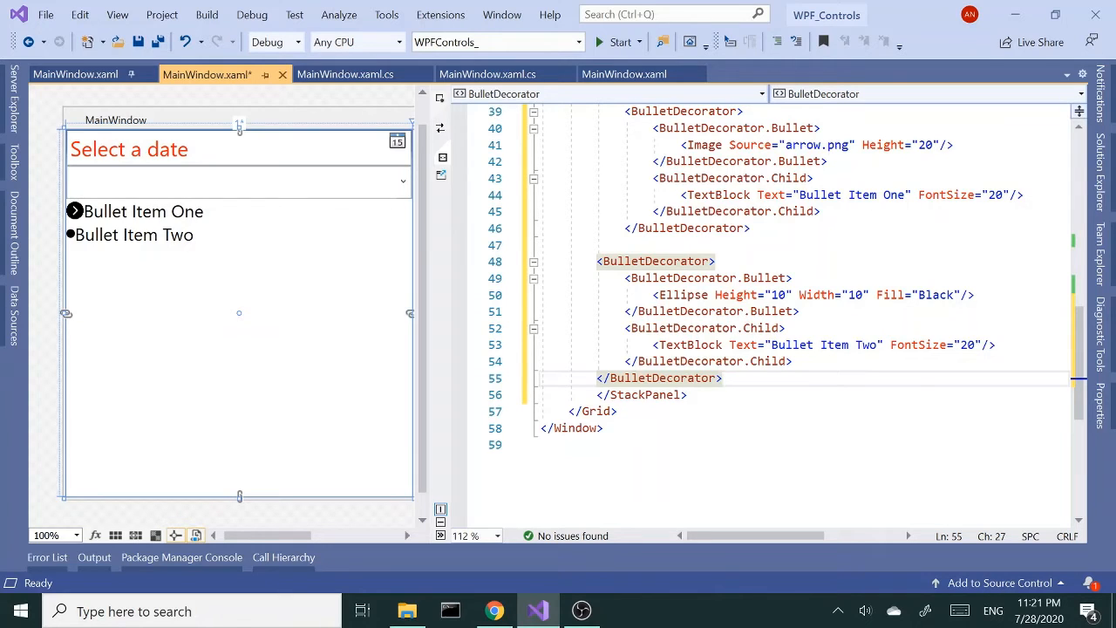
mouse_move(708, 361)
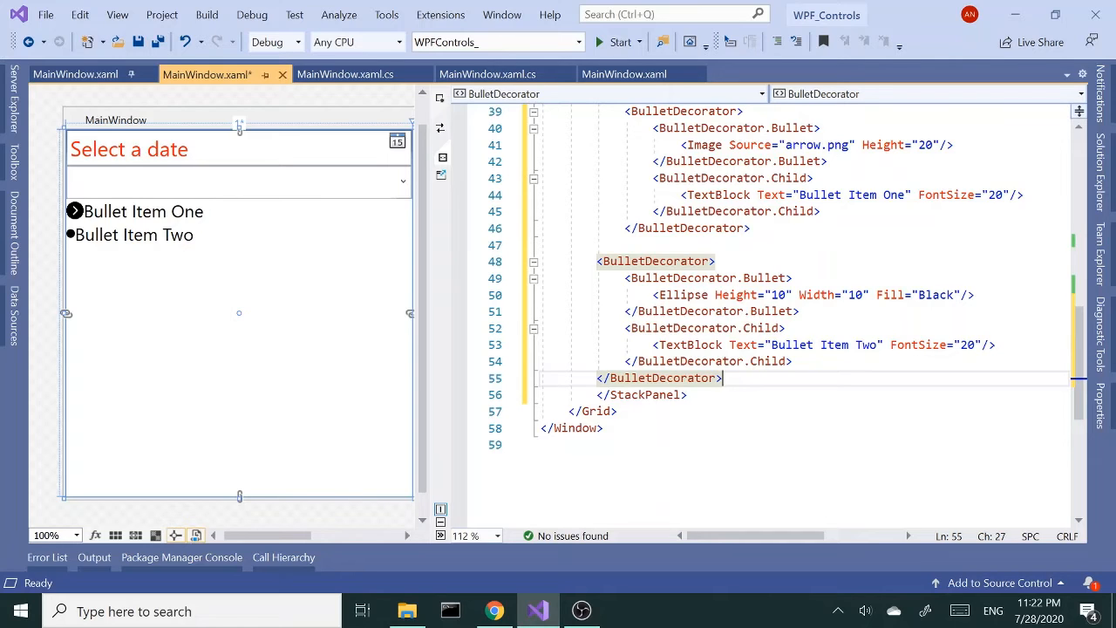
Paste a third BulletDecorator with a Border bullet of Height 30, Width 30, Background Black
key("enter")
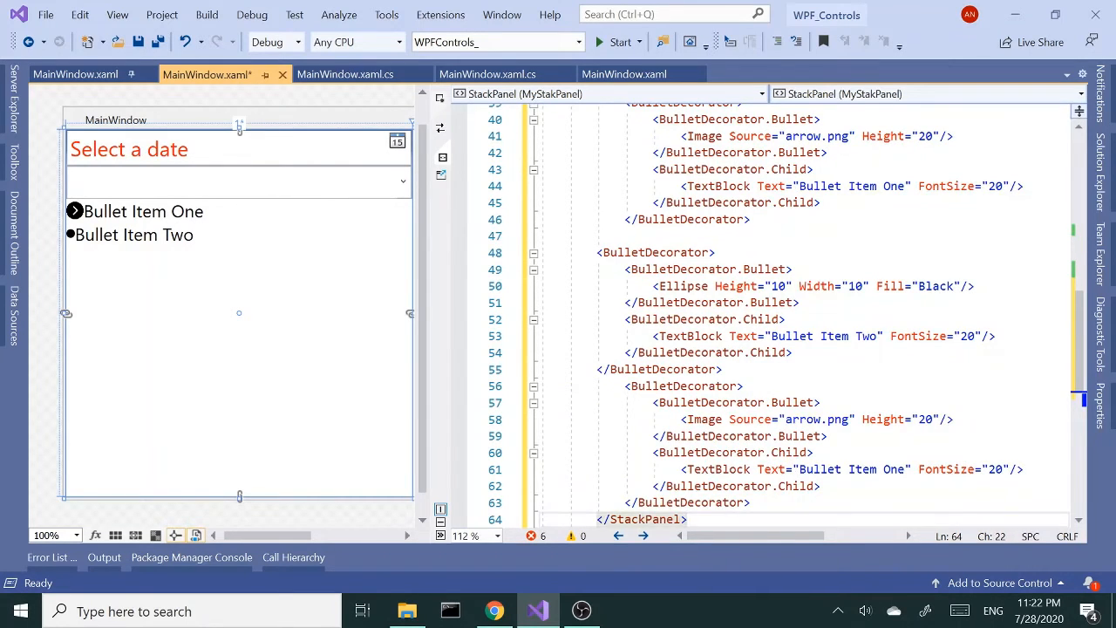
scroll("down", 3)
type("<Border Height=\"")
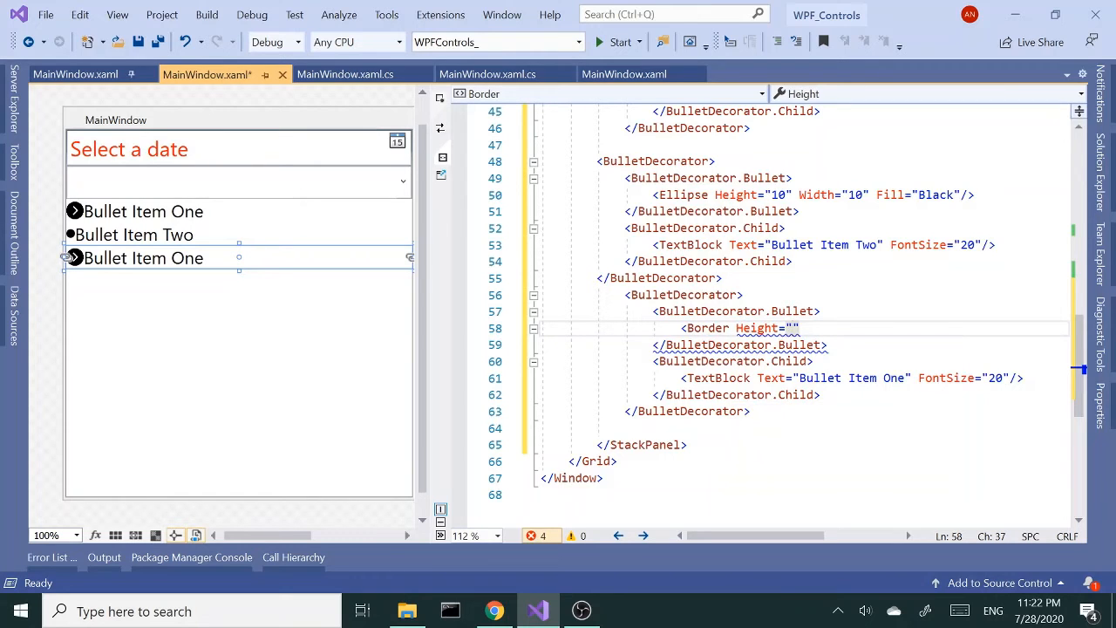
type("30")
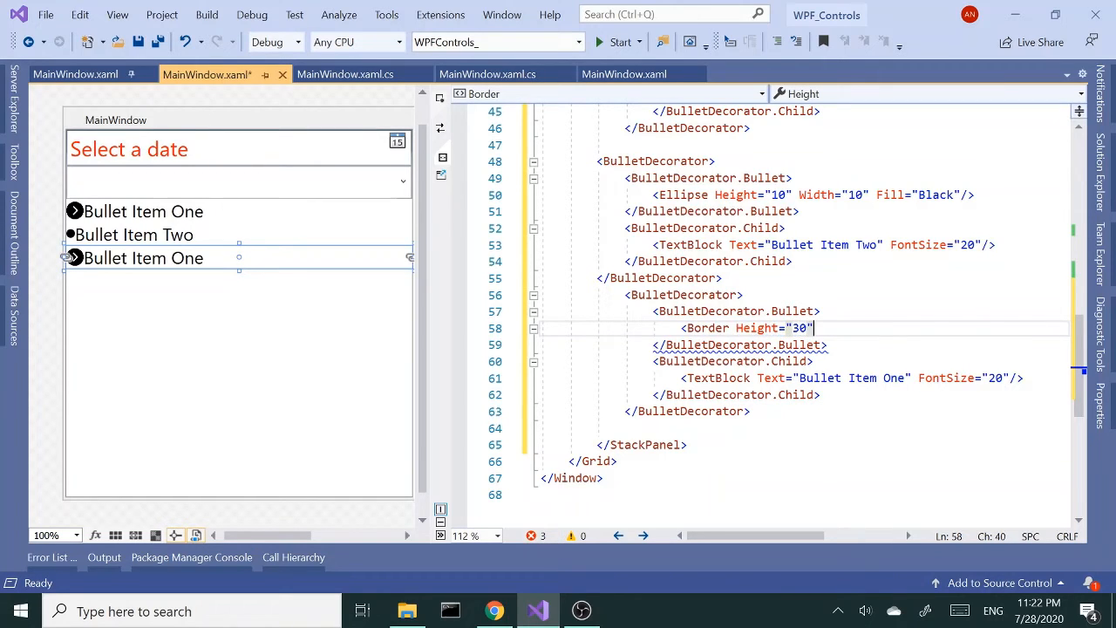
type("Width=\"")
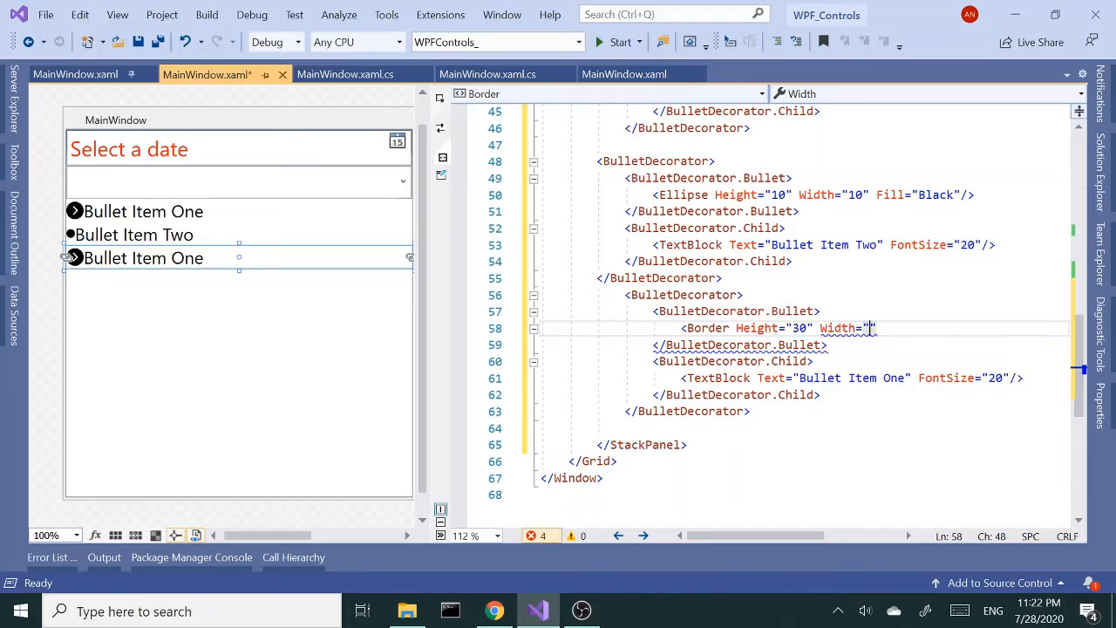
type("30")
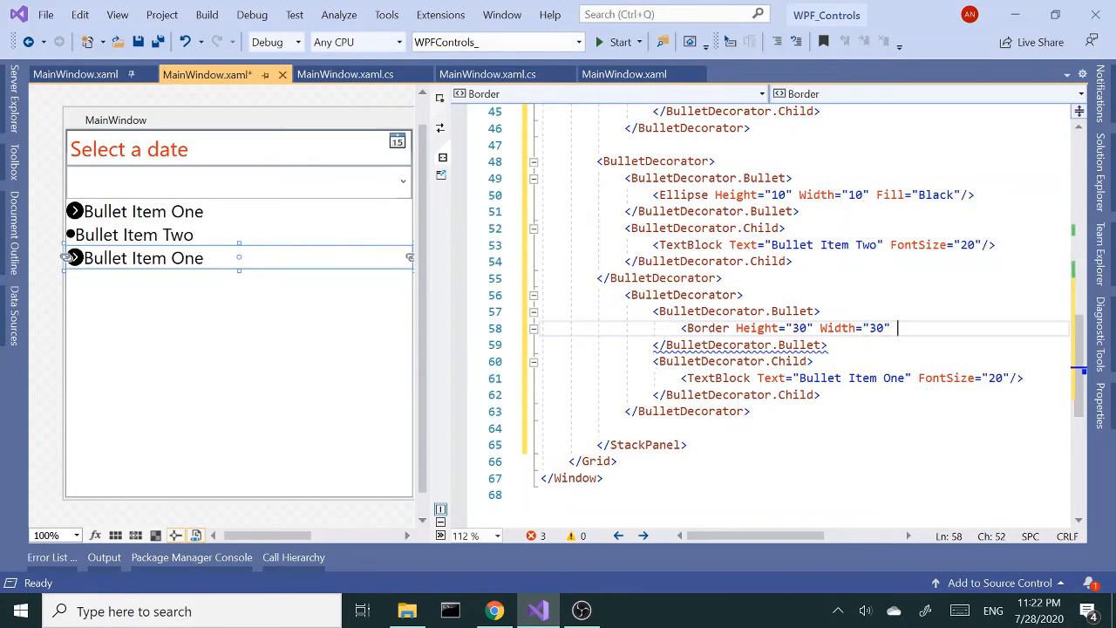
type("ba")
type(">")
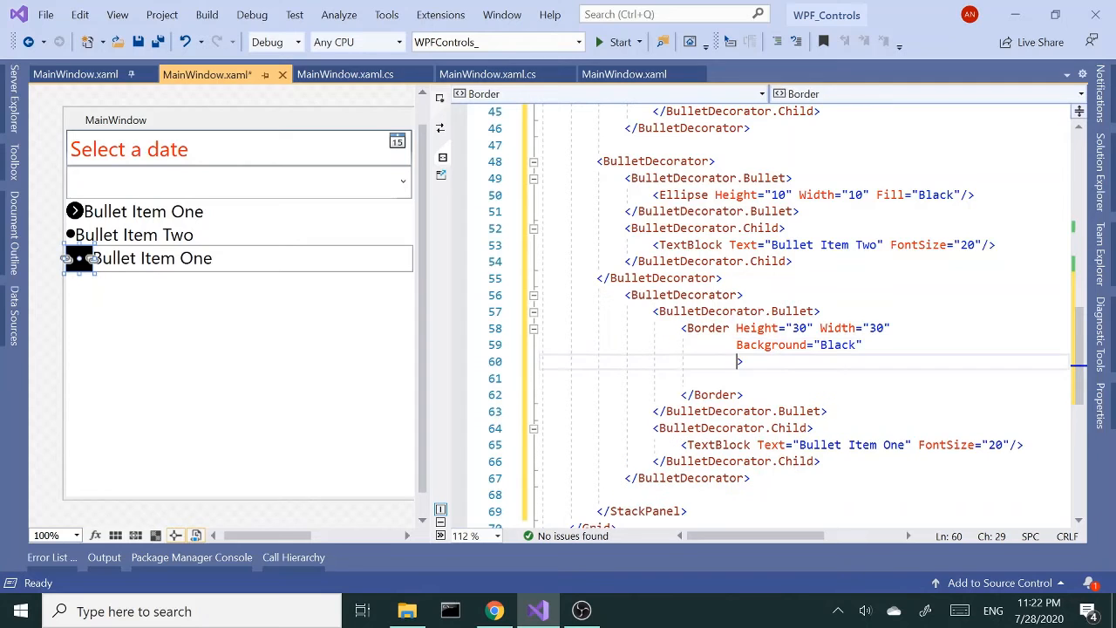
Give the Border CornerRadius 25 and start a TextBlock centred horizontally and vertically
type("CornerRadius=\"\"")
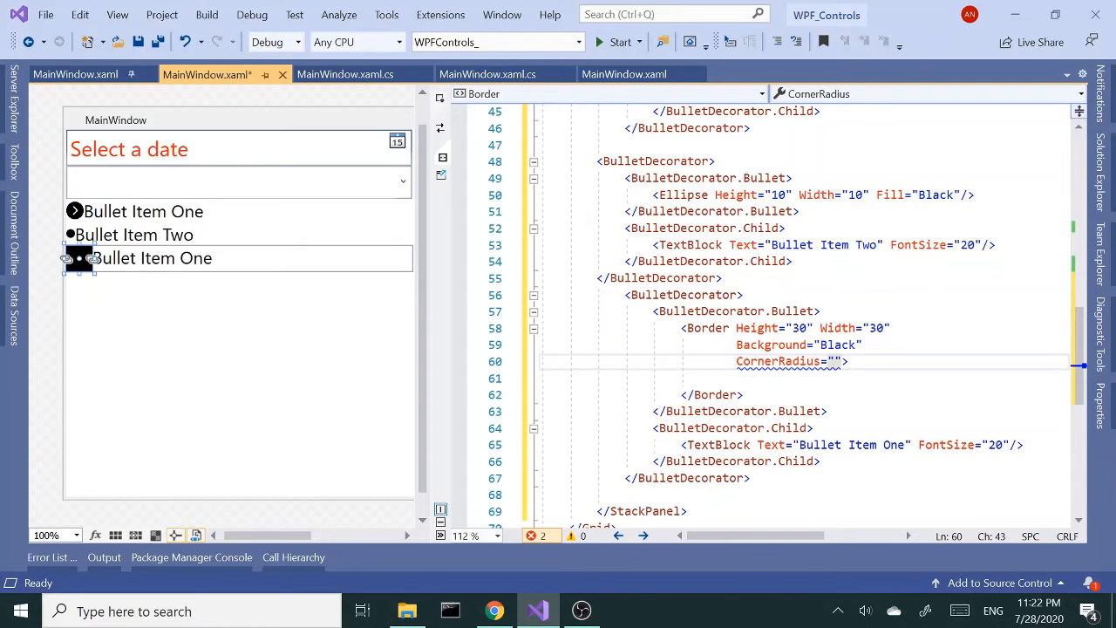
type("25")
left_click(806, 376)
type("<")
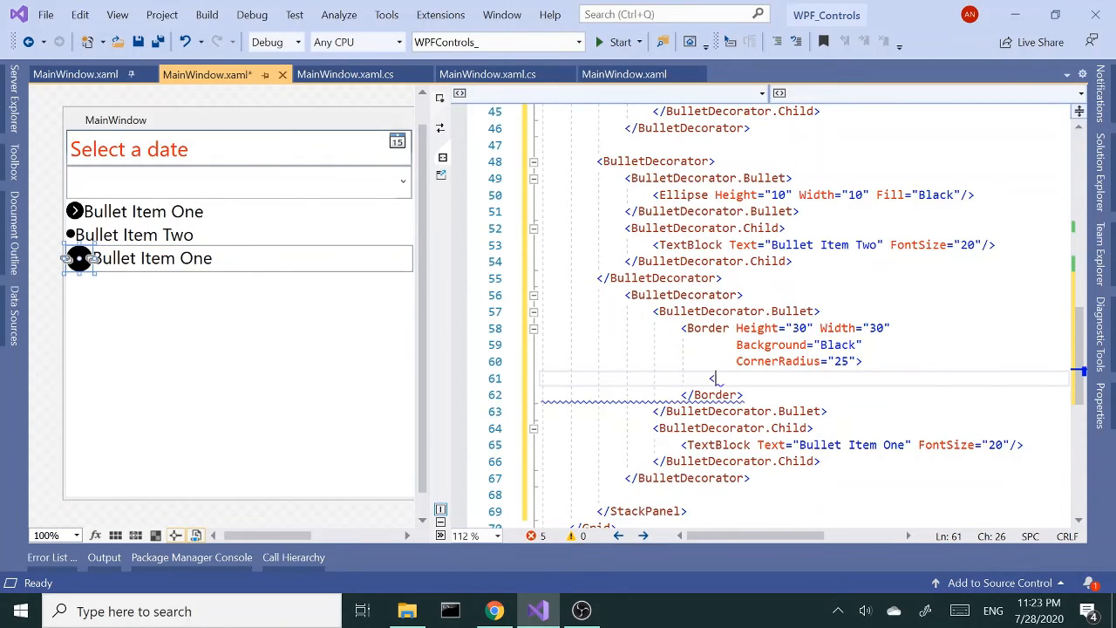
type("te")
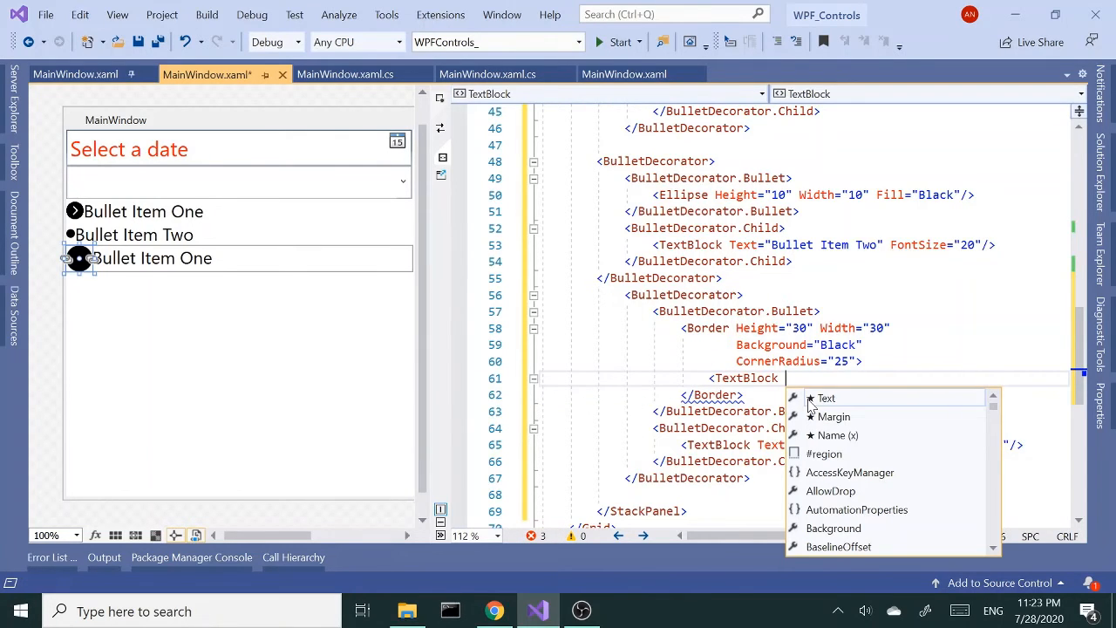
type("ho")
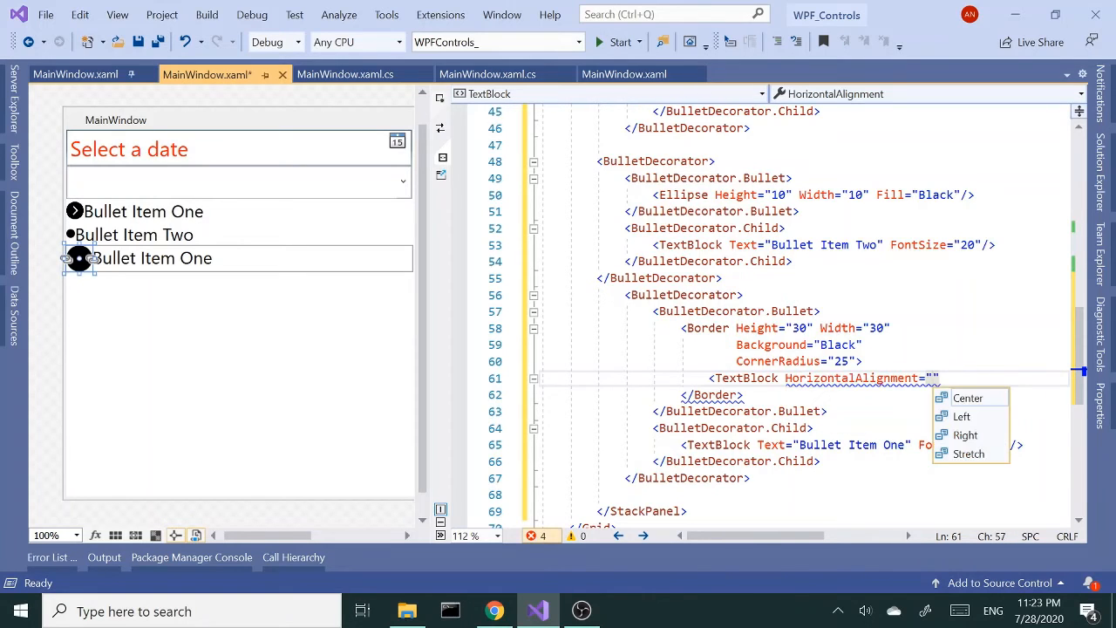
left_click(968, 397)
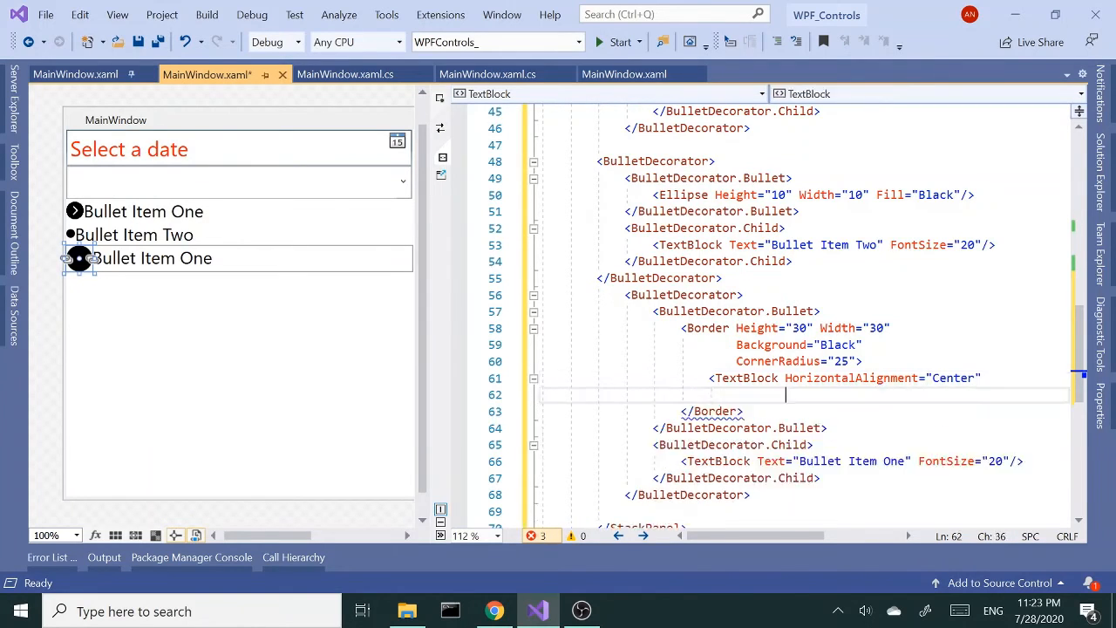
type("VerticalAlignment=\"")
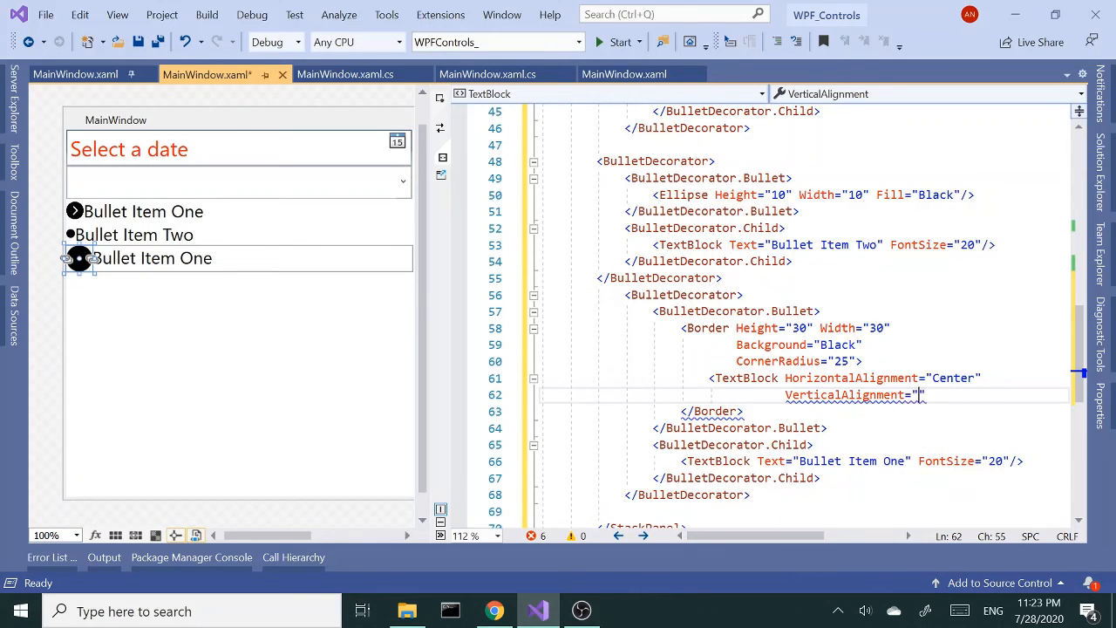
type("Center\"")
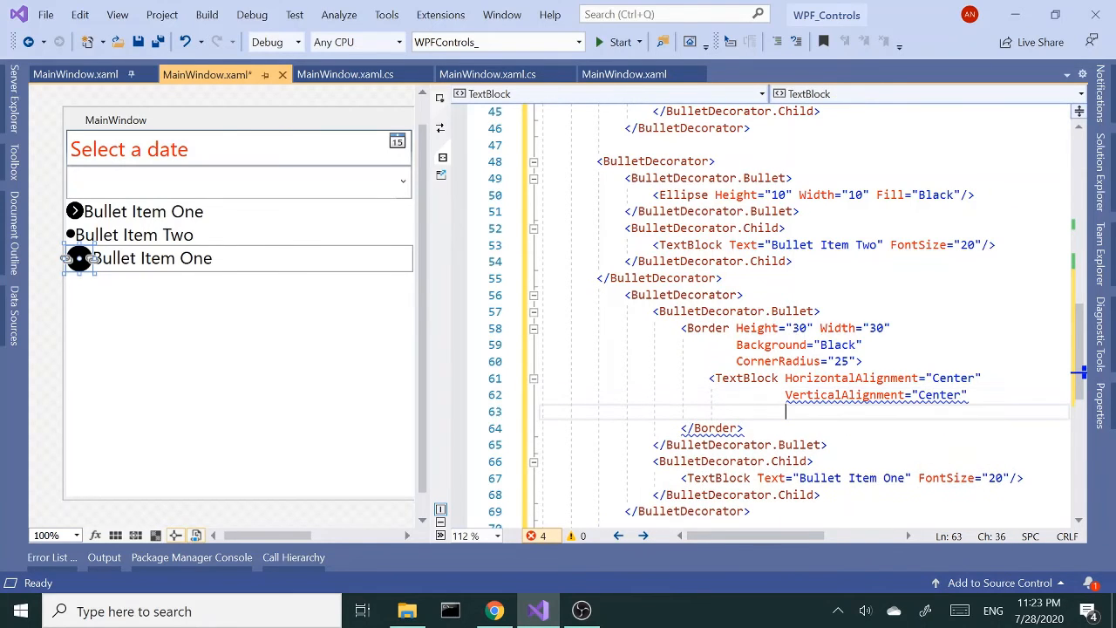
Set that TextBlock to FontSize 24, Text "!" and Foreground White
type("FontSize=\"")
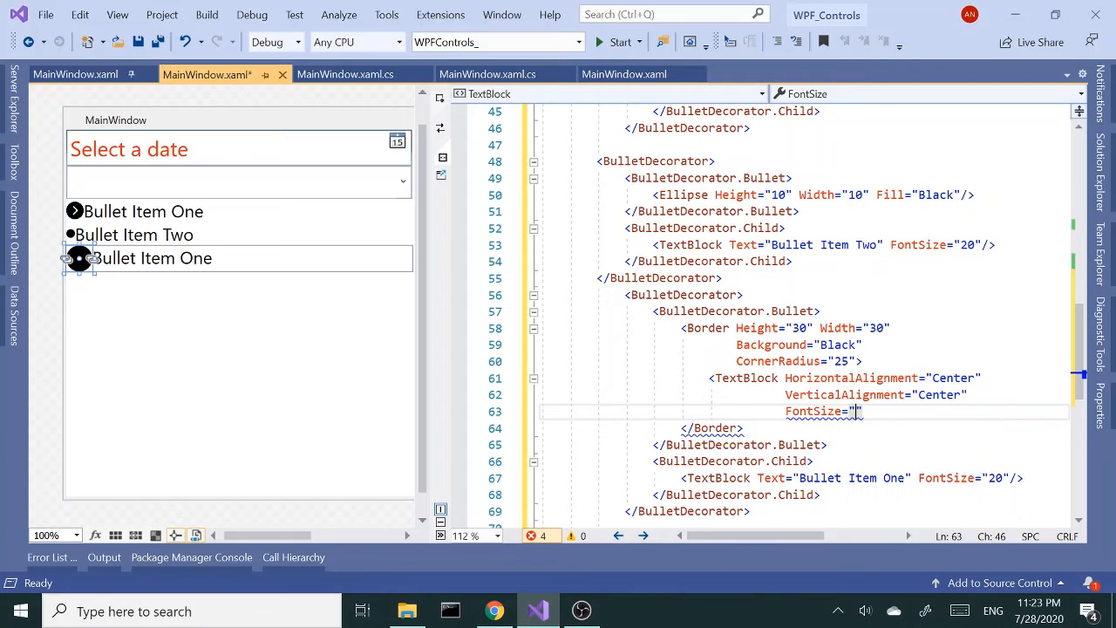
type("2")
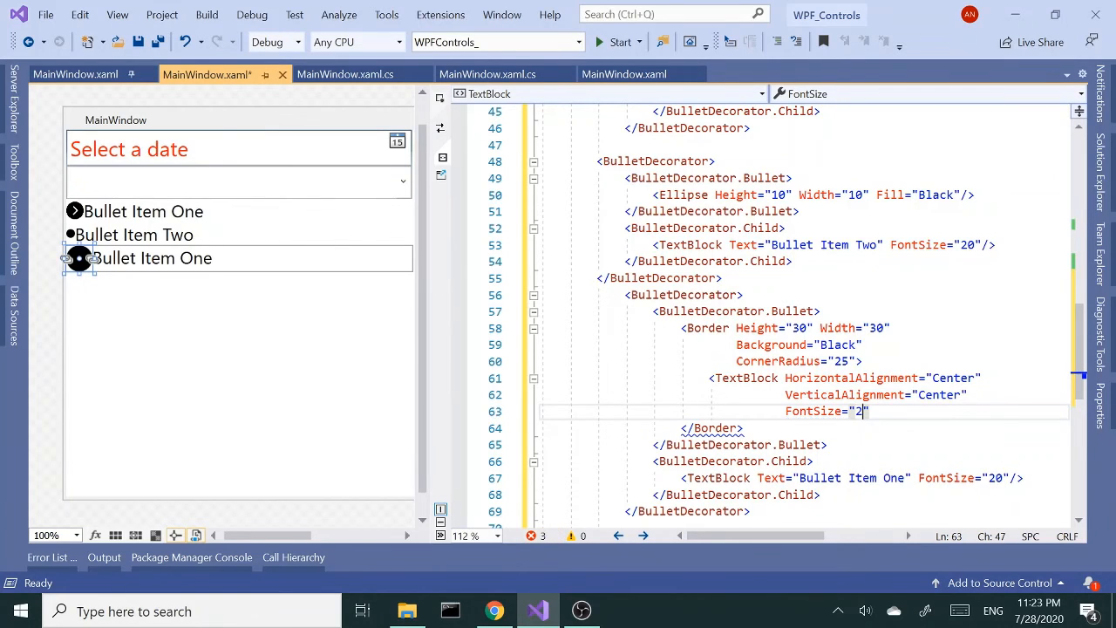
type("4")
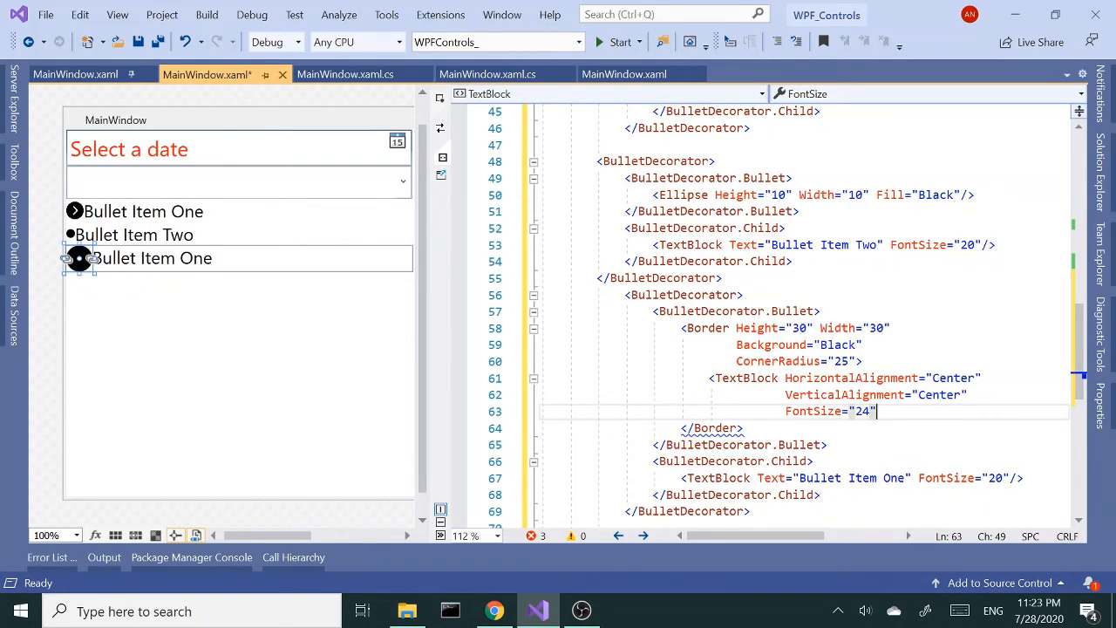
type("Text=\"\"")
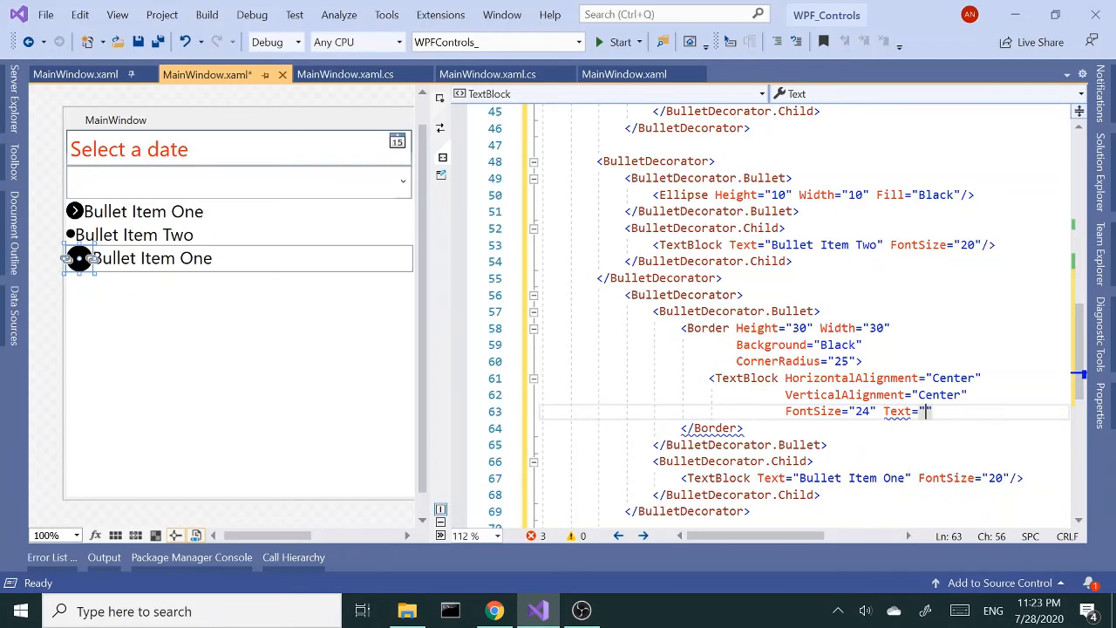
type("!")
type("/>")
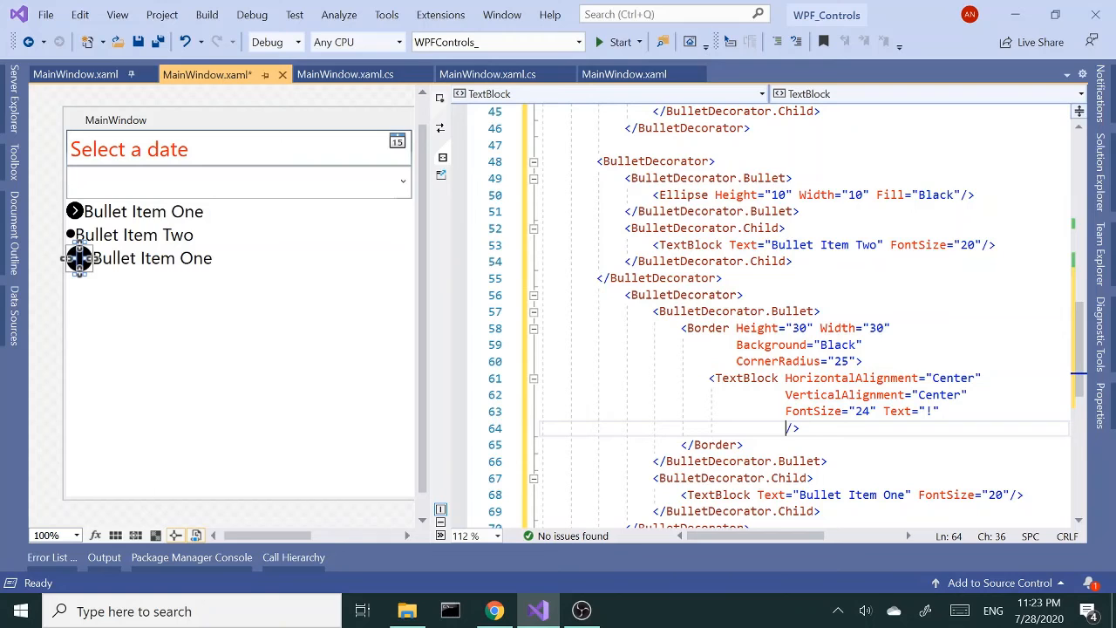
type("f")
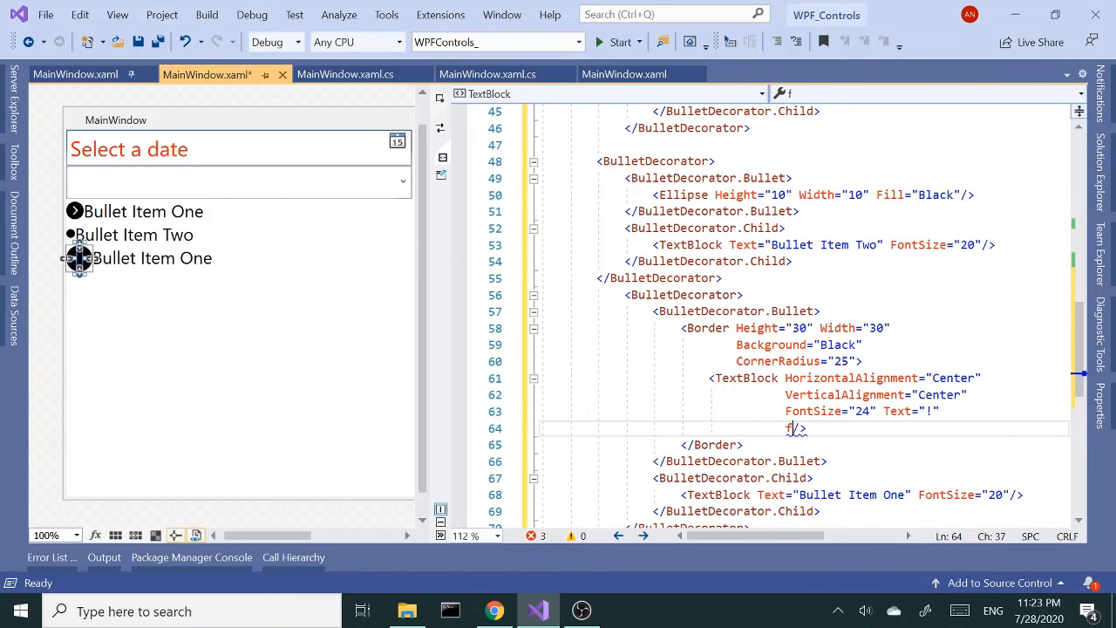
type("Foreground=\"white")
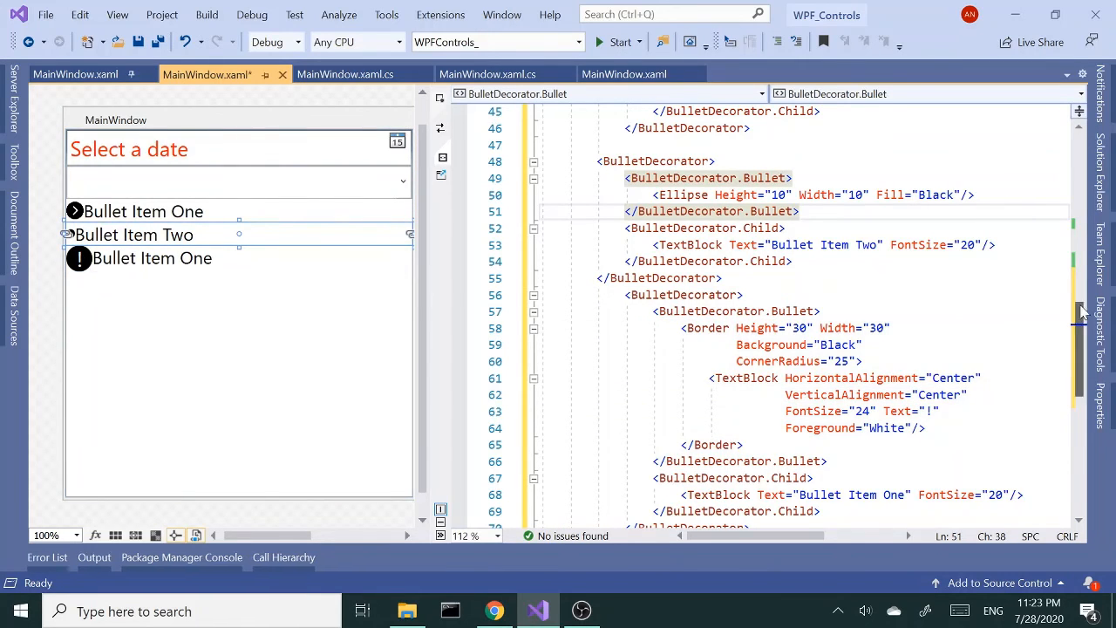
Change the third item's text to "Bullet Item Three" and select its BulletDecorator block
scroll("down", 3)
type("Thr")
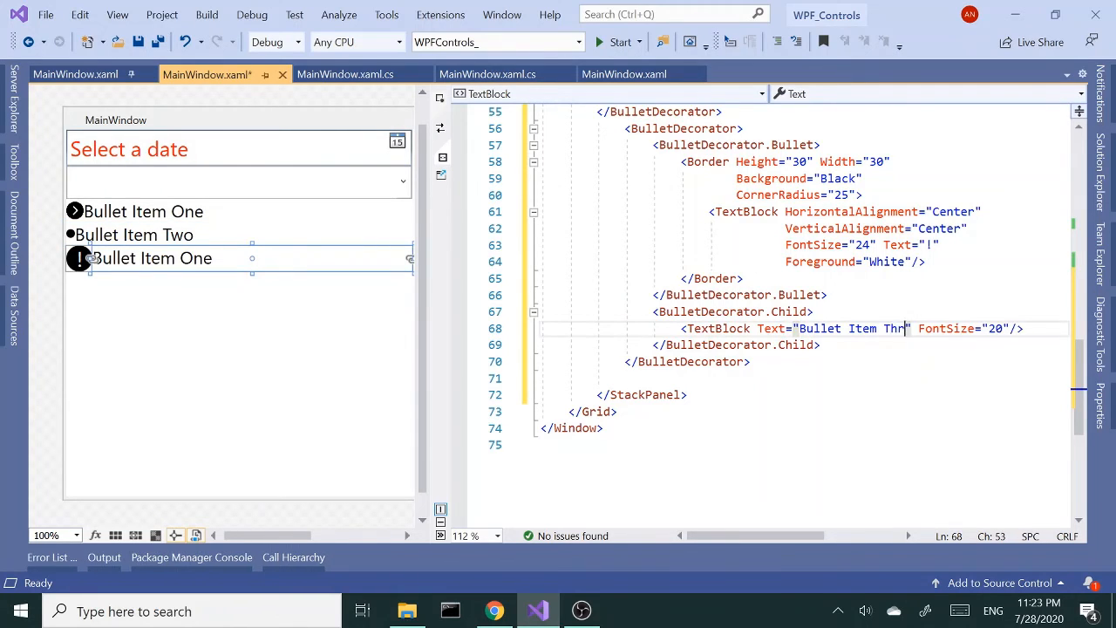
type("ee")
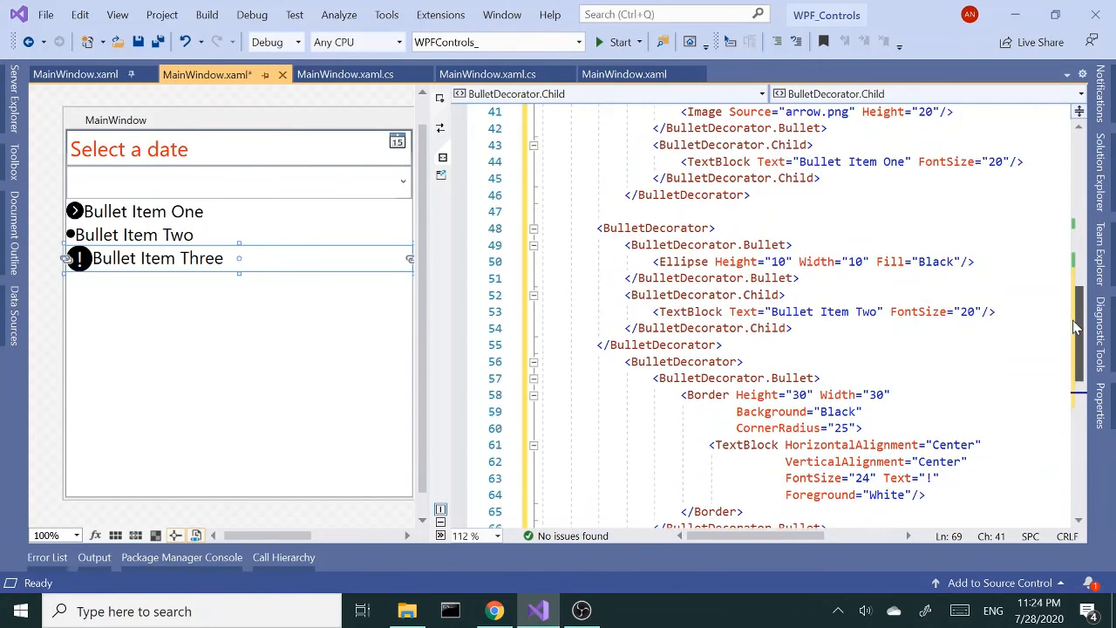
scroll("down", 3)
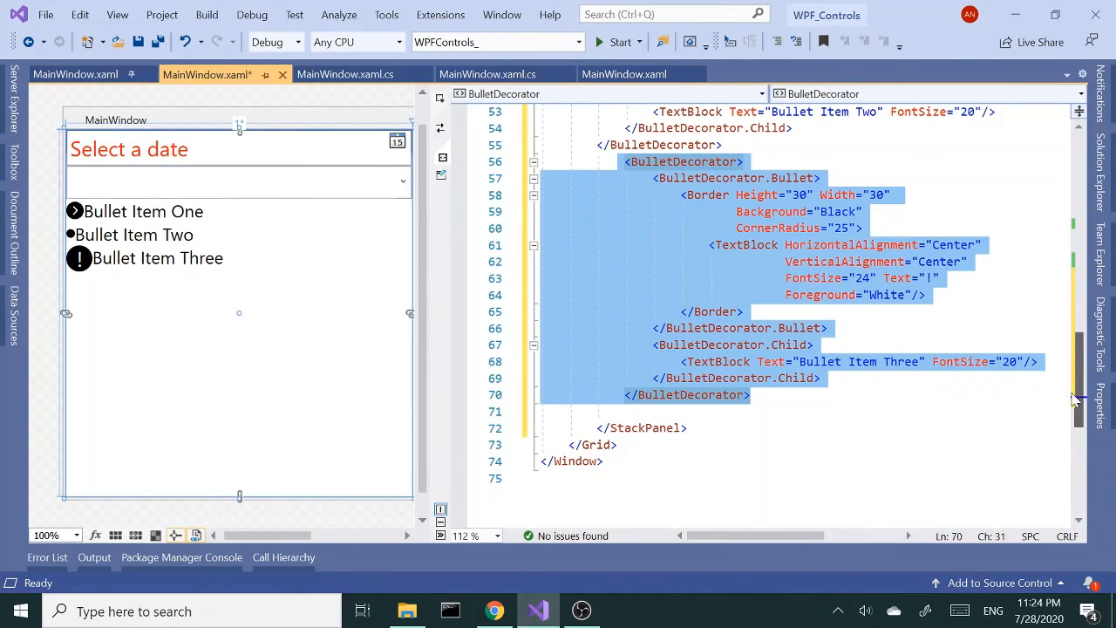
Paste the exclamation BulletDecorator into ComboBox.ToolTip with text "Selec a Time"
scroll("down", 3)
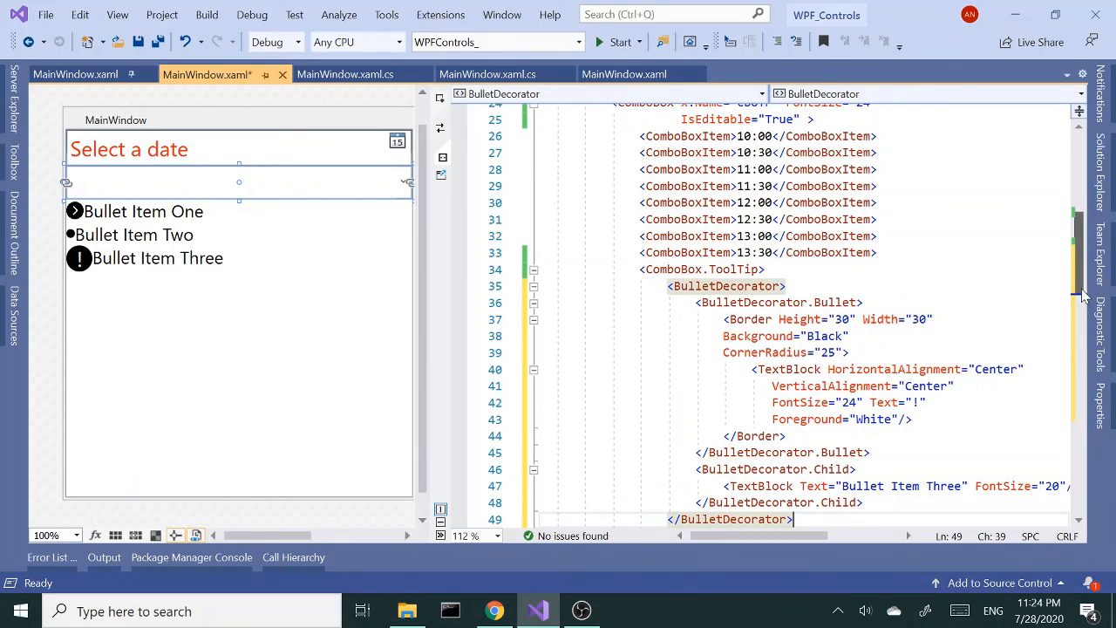
scroll("down", 3)
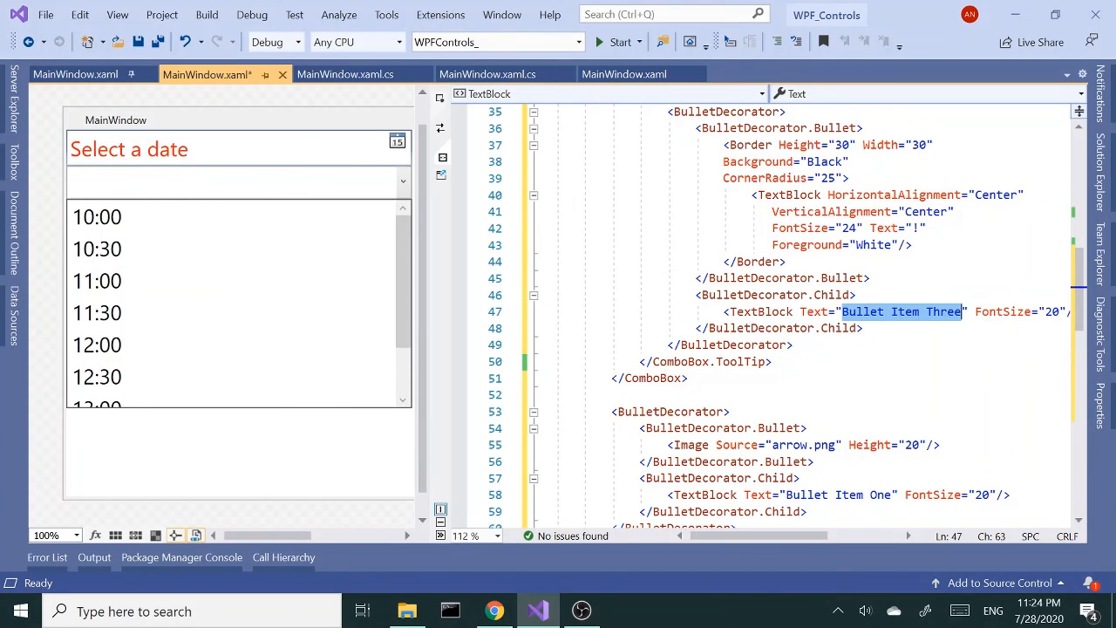
type("S")
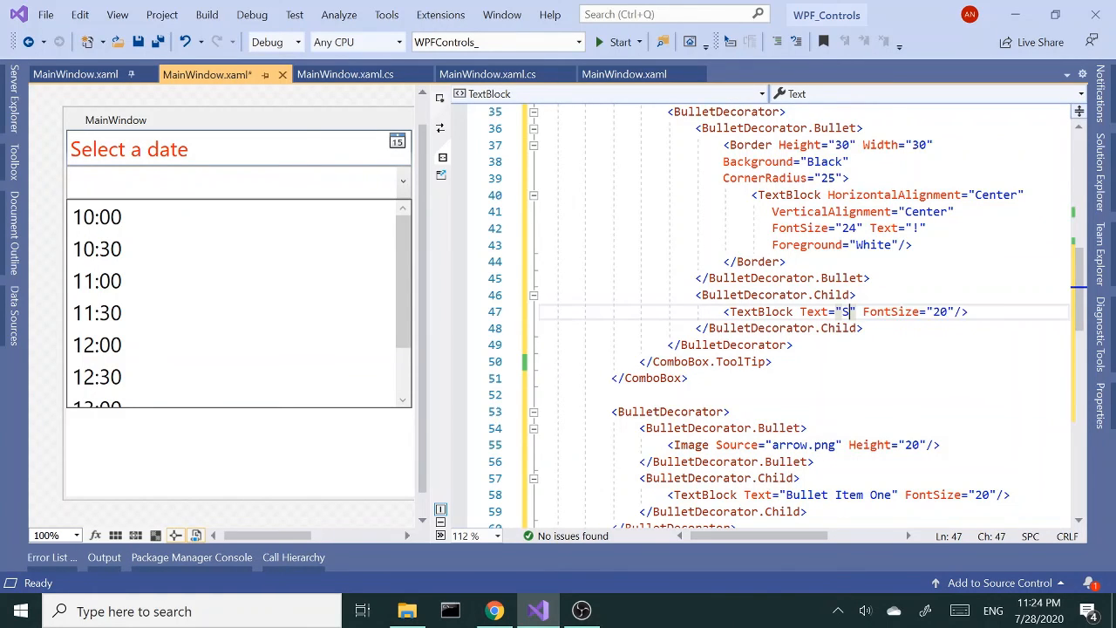
type("elec a")
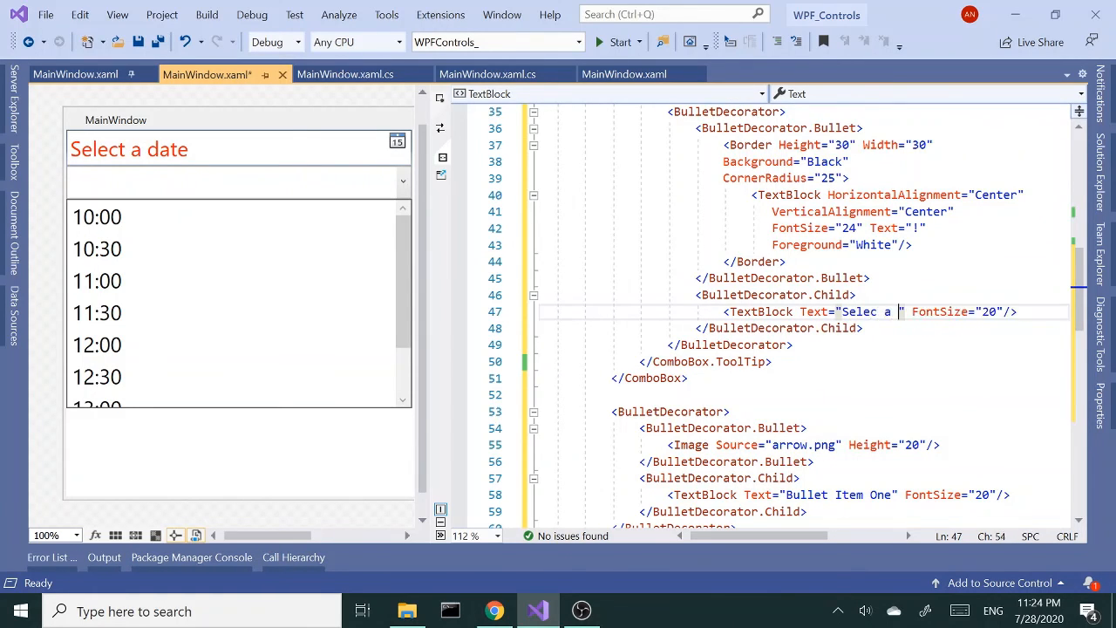
type("Time")
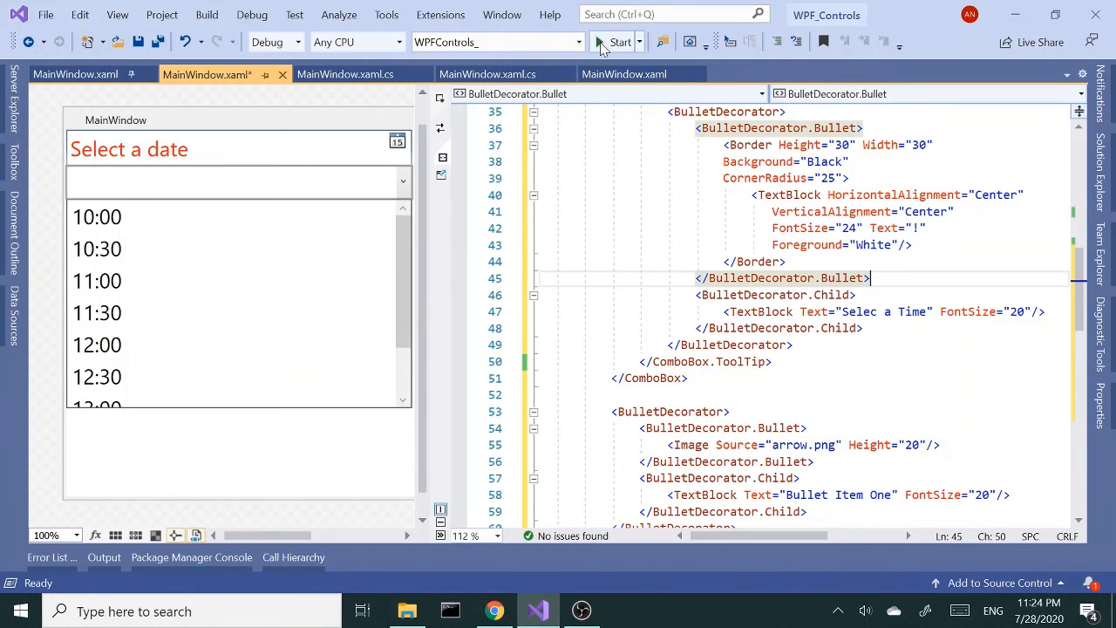
Build and run the app to show the date picker, ComboBox and three bullet items
left_click(619, 42)
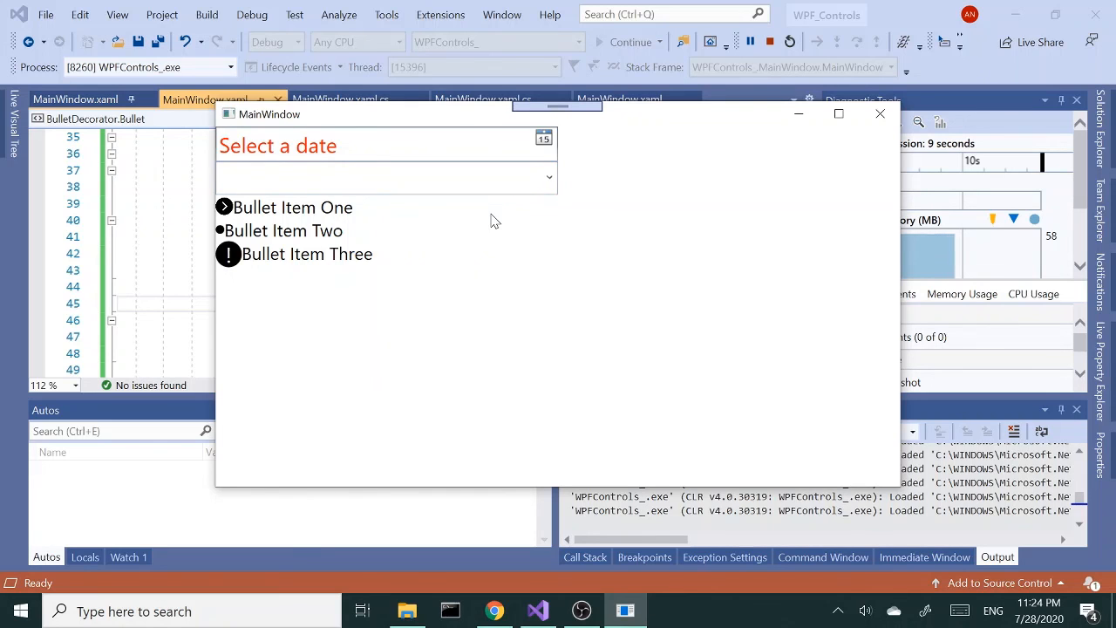
mouse_move(474, 216)
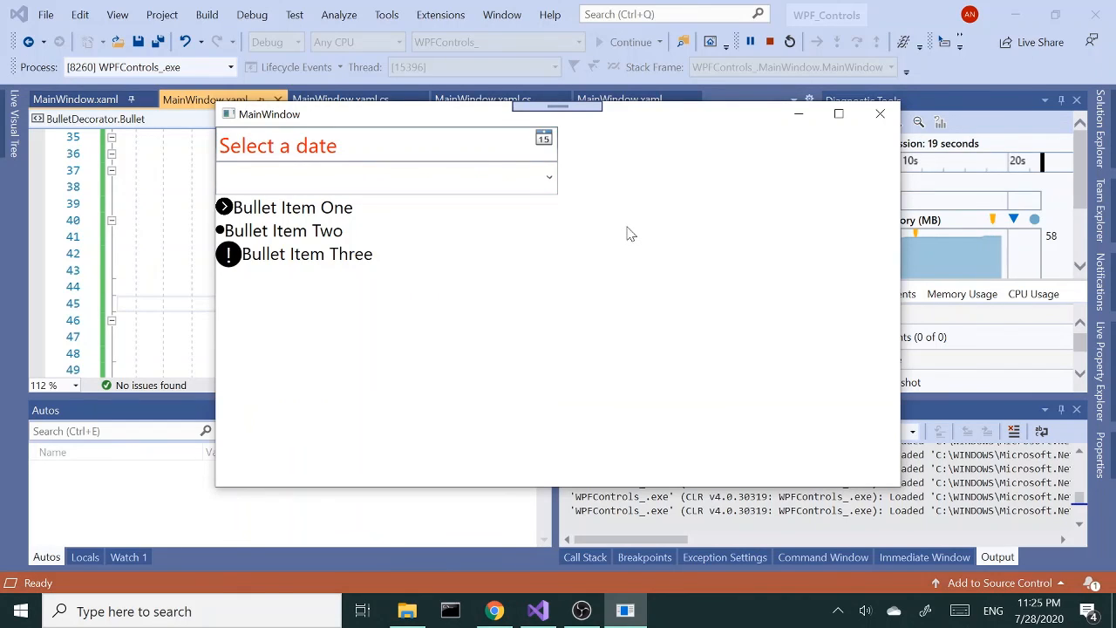
mouse_move(694, 213)
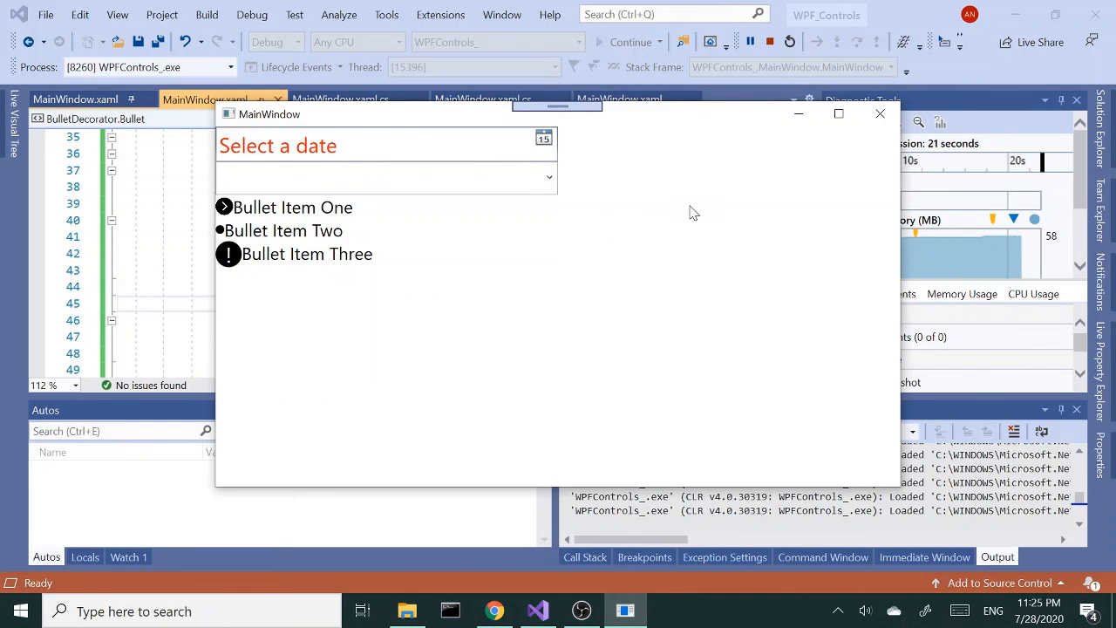